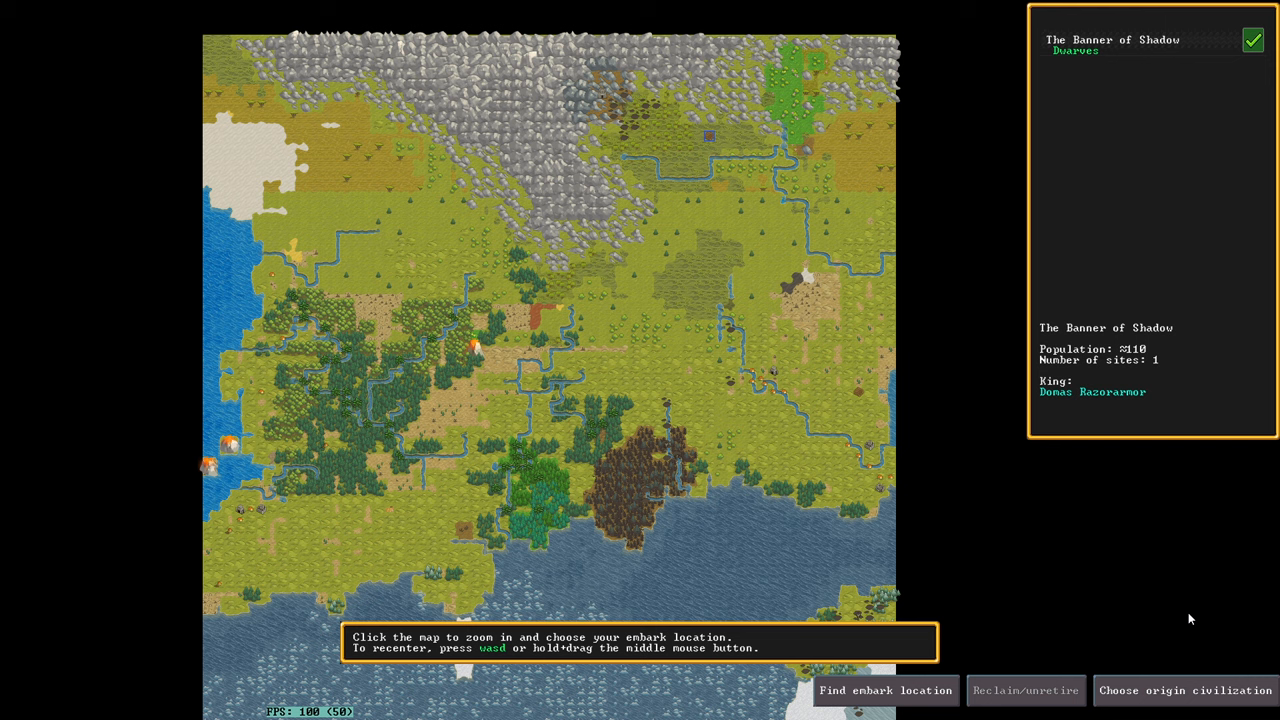
mouse_move(1012, 432)
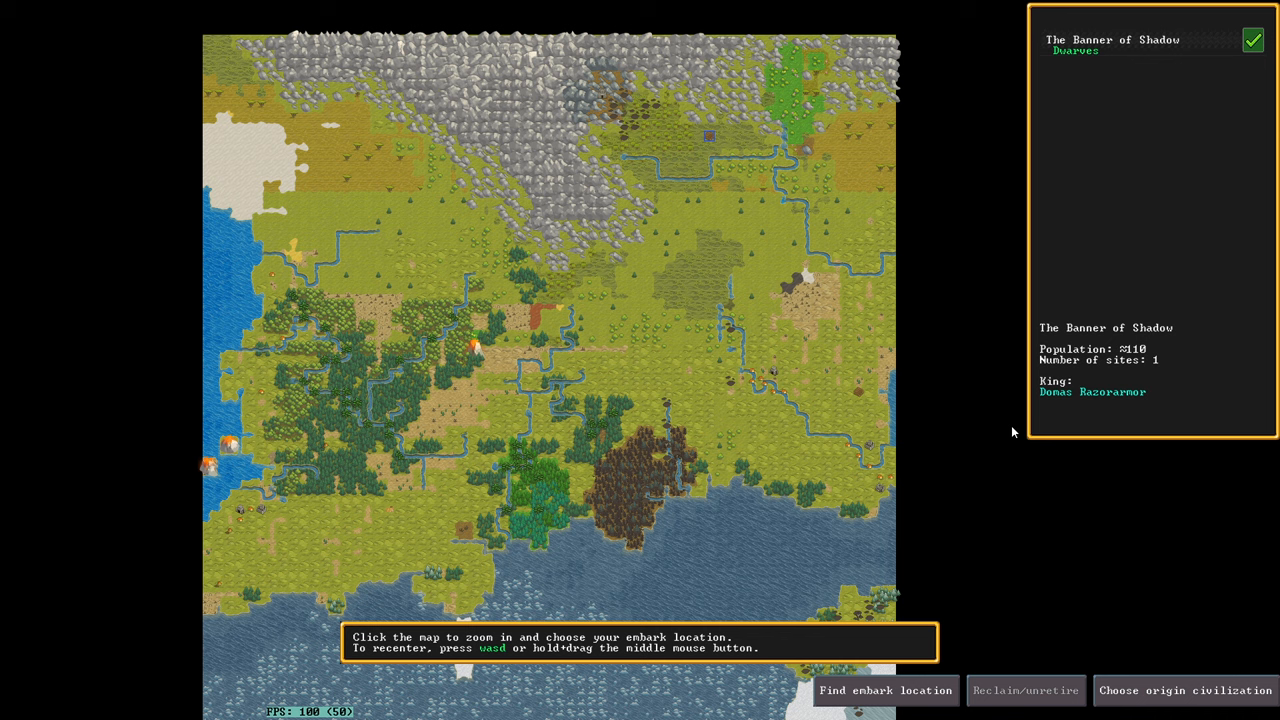
mouse_move(500, 468)
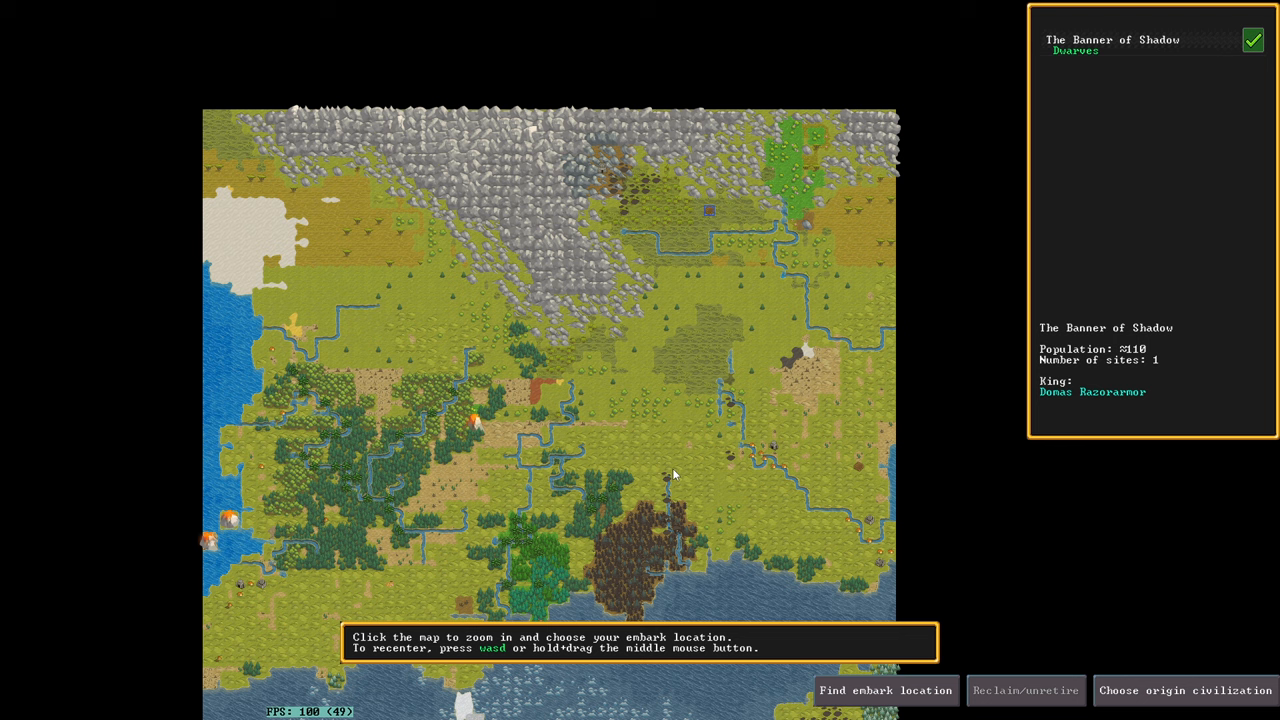
mouse_move(788, 444)
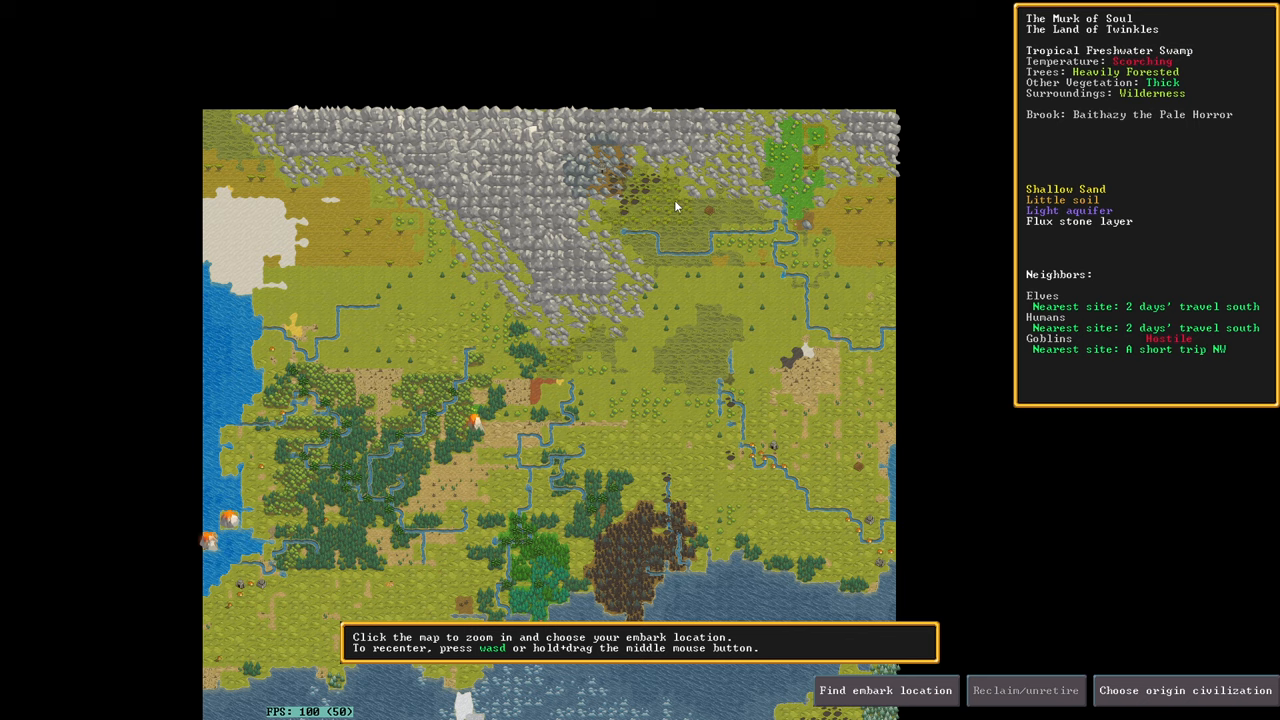
mouse_move(730, 212)
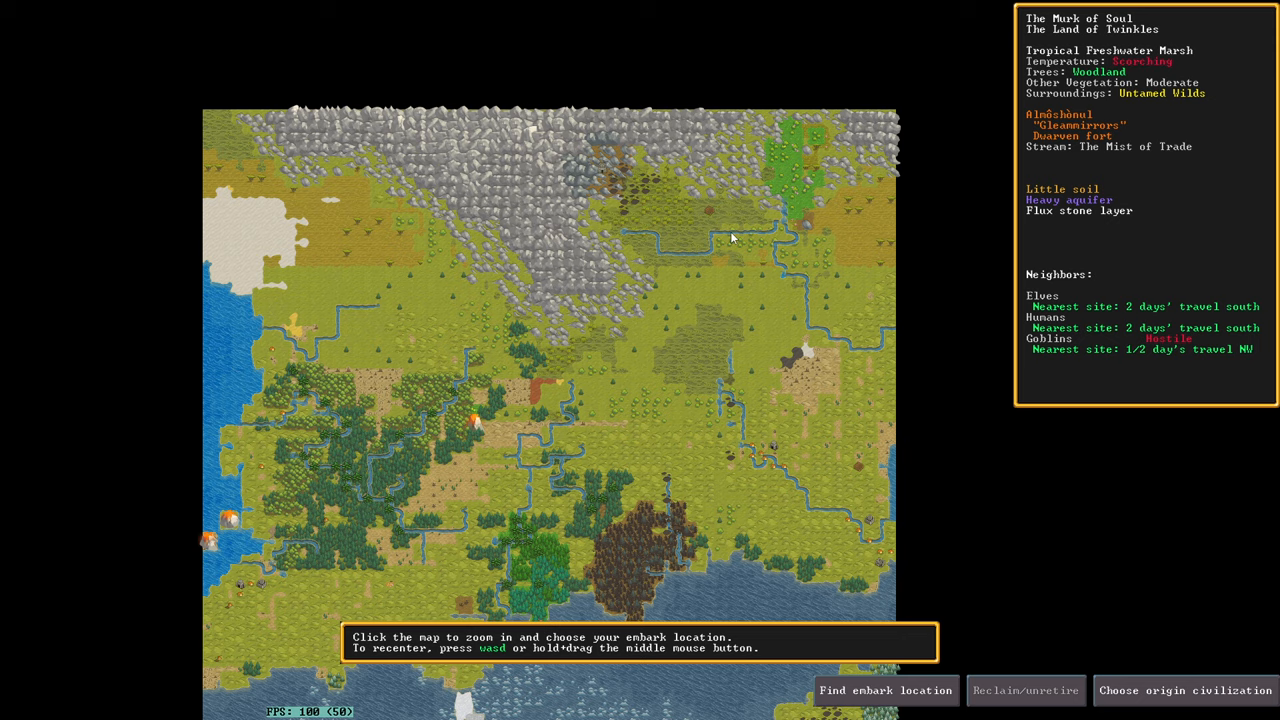
Step: Recenter the world map on the rocky wasteland site to read its soil, iron and aquifer details
left_click(1184, 690)
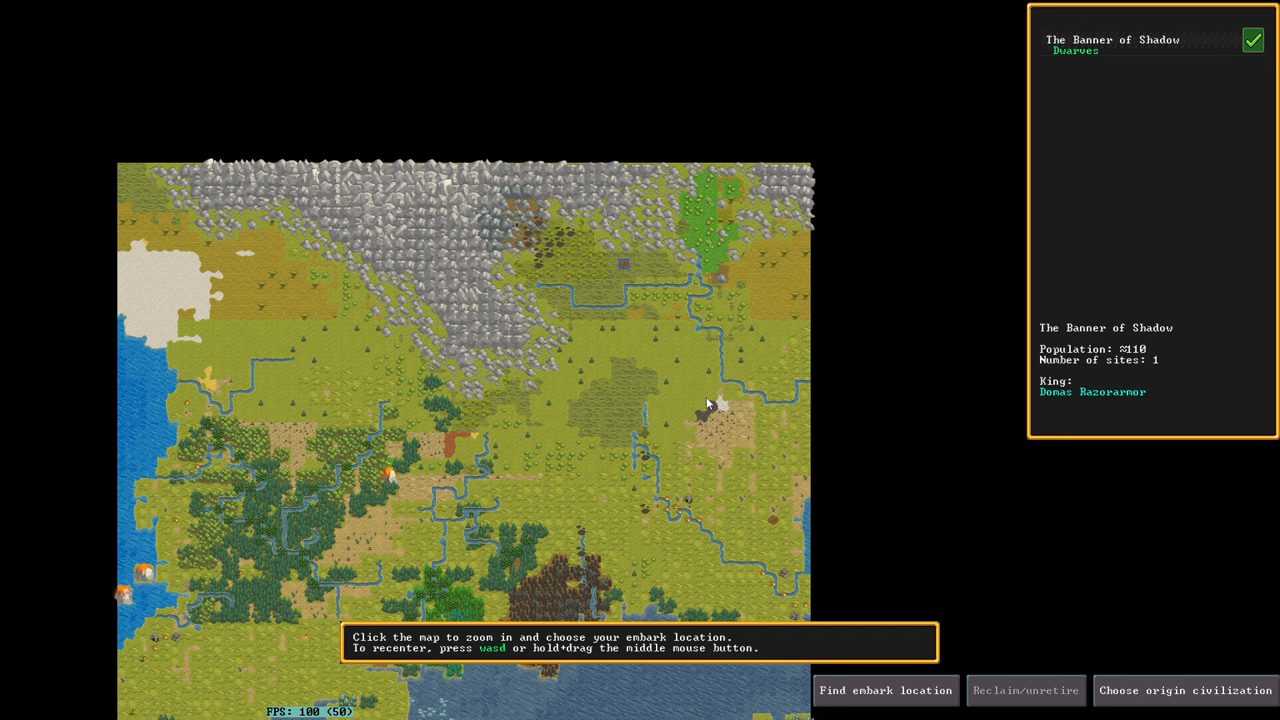
mouse_move(668, 364)
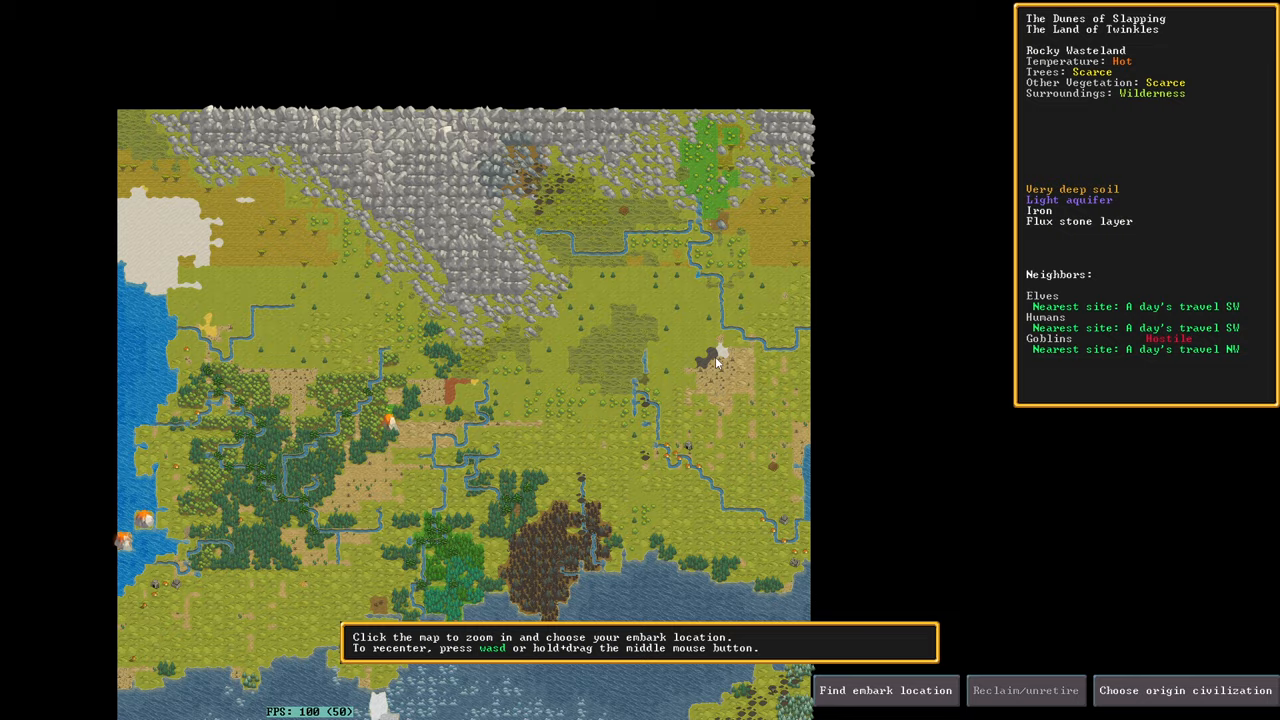
left_click(720, 360)
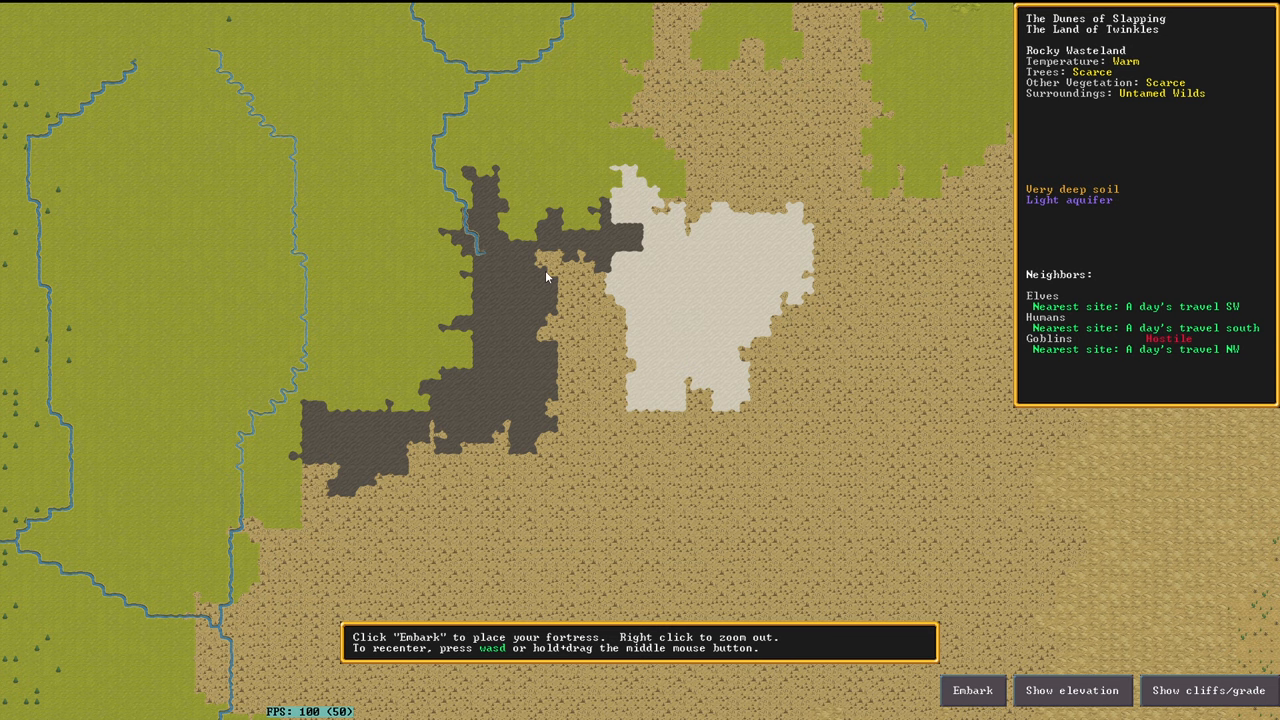
mouse_move(612, 256)
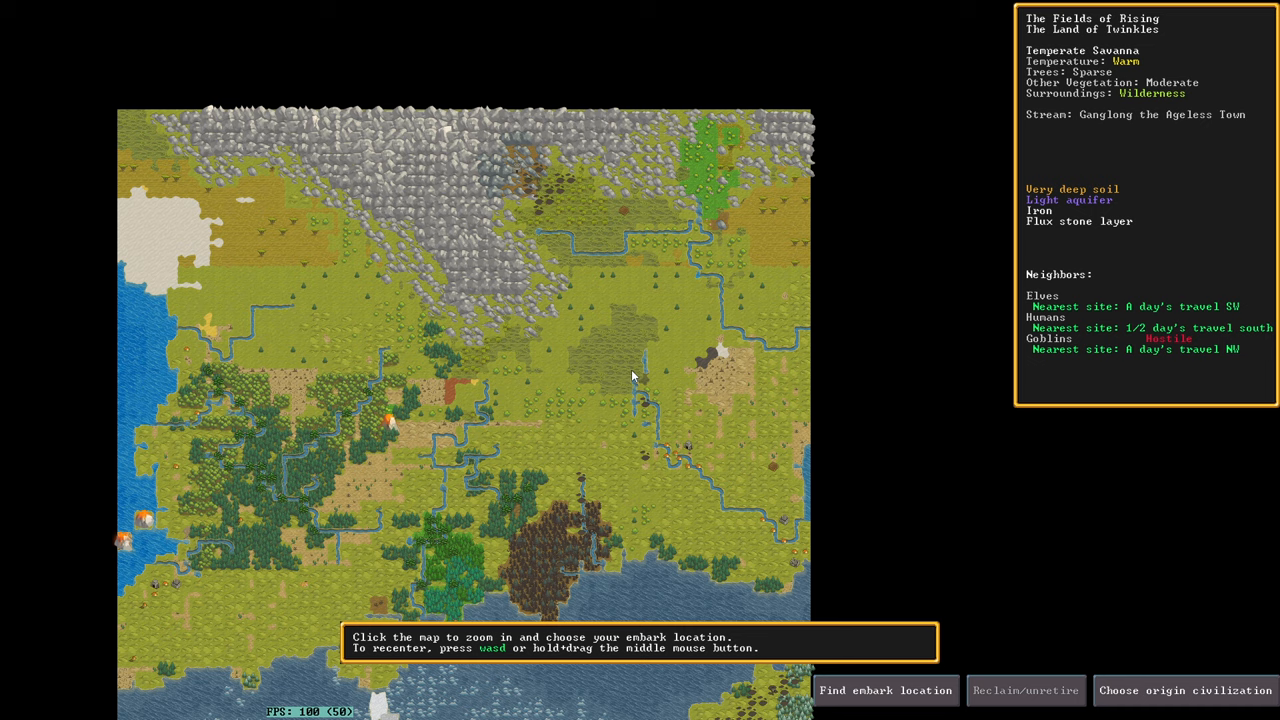
left_click(630, 376)
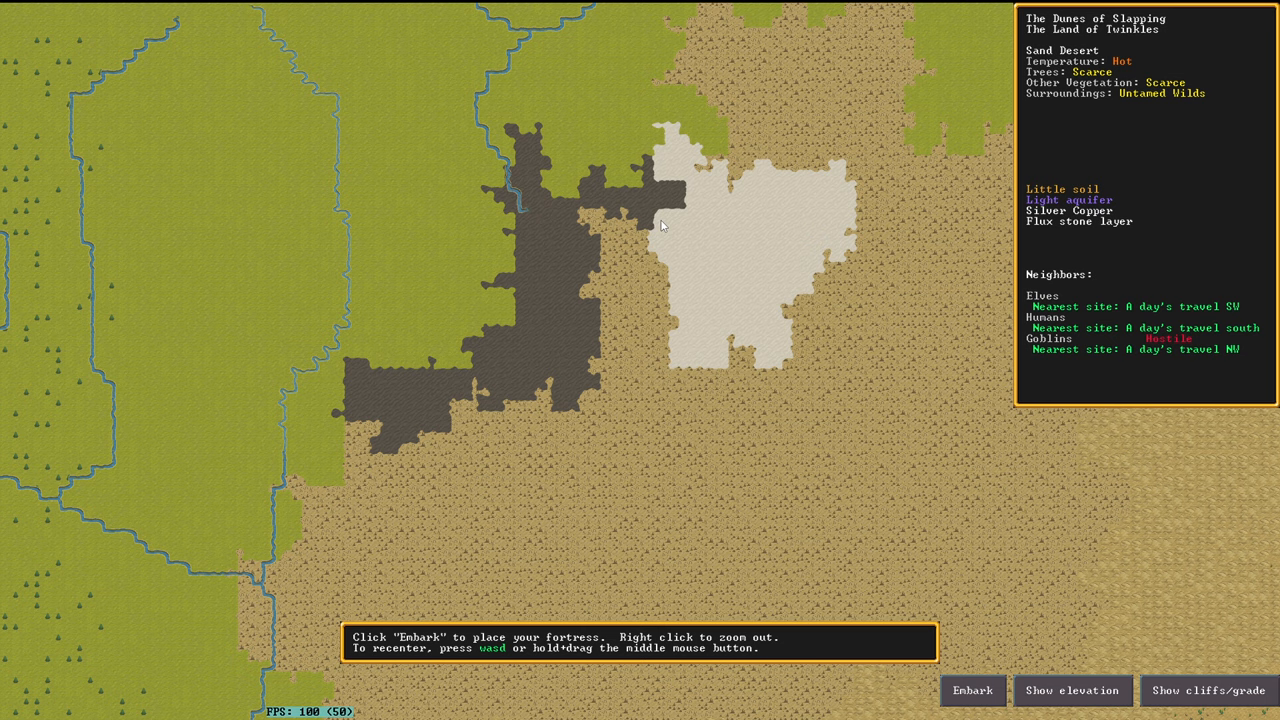
right_click(660, 224)
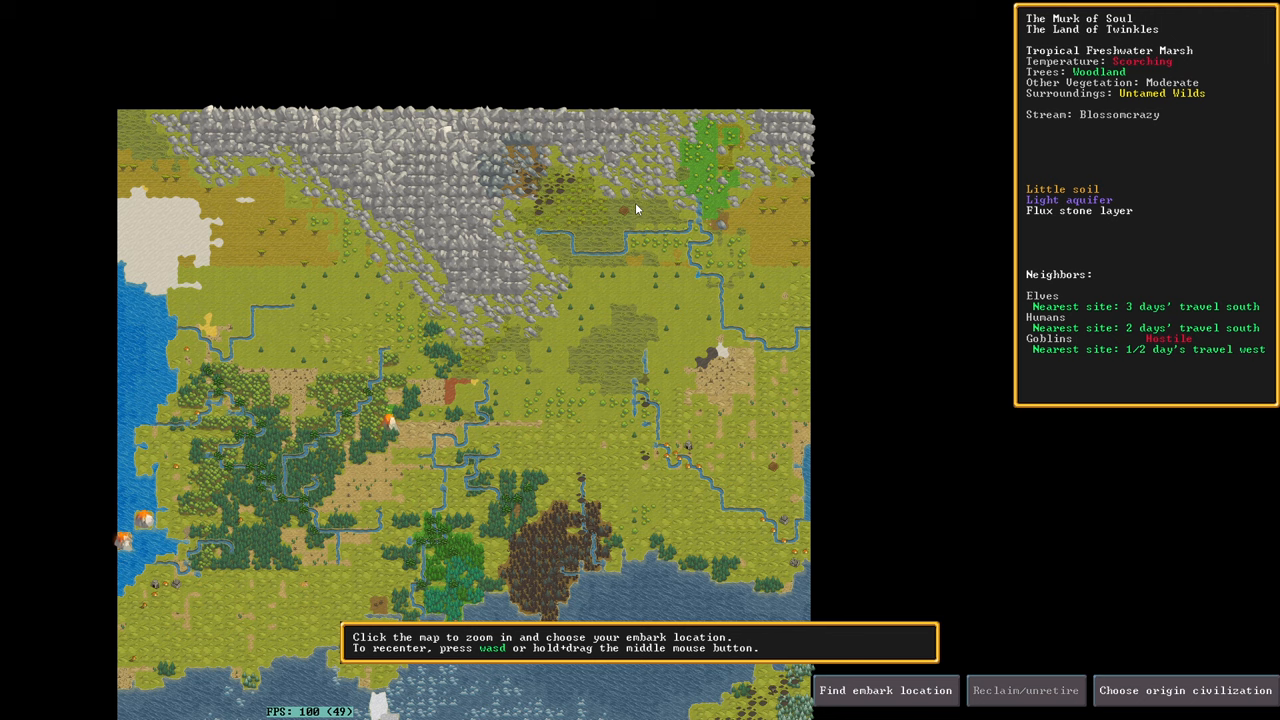
Step: Run the embark site finder with Iron required so matching areas get highlighted
left_click(884, 690)
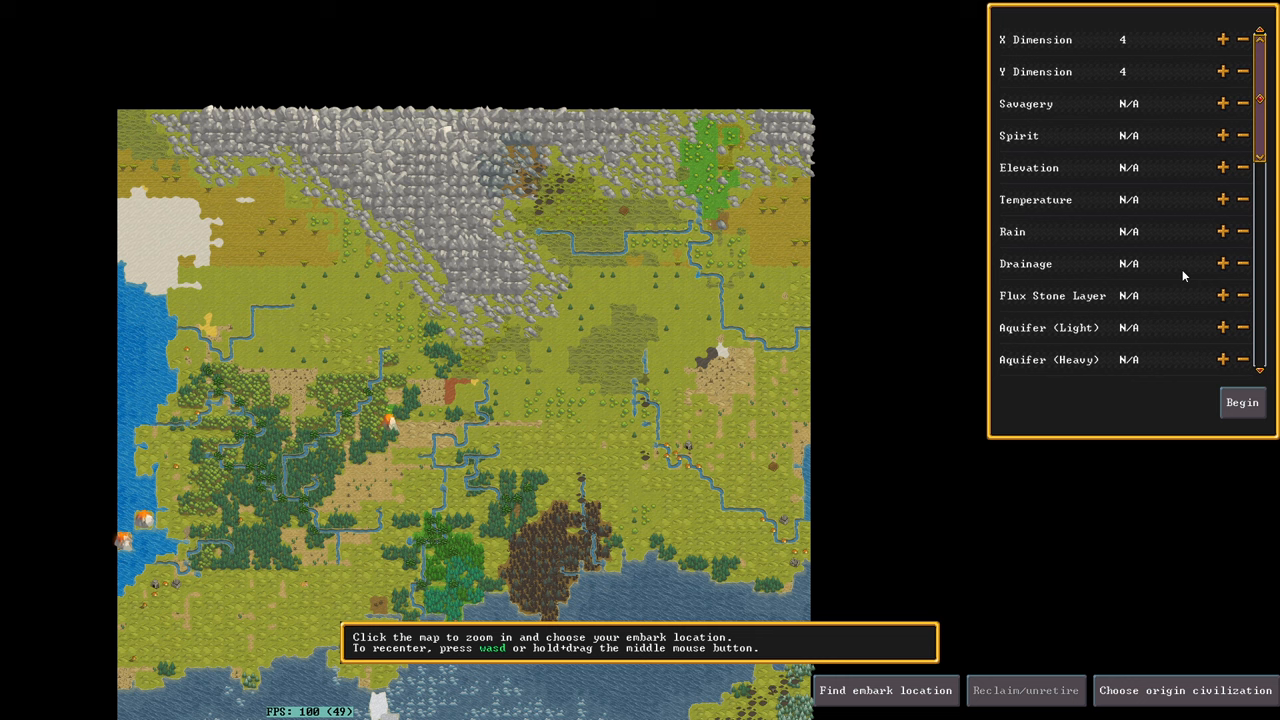
left_click(1242, 402)
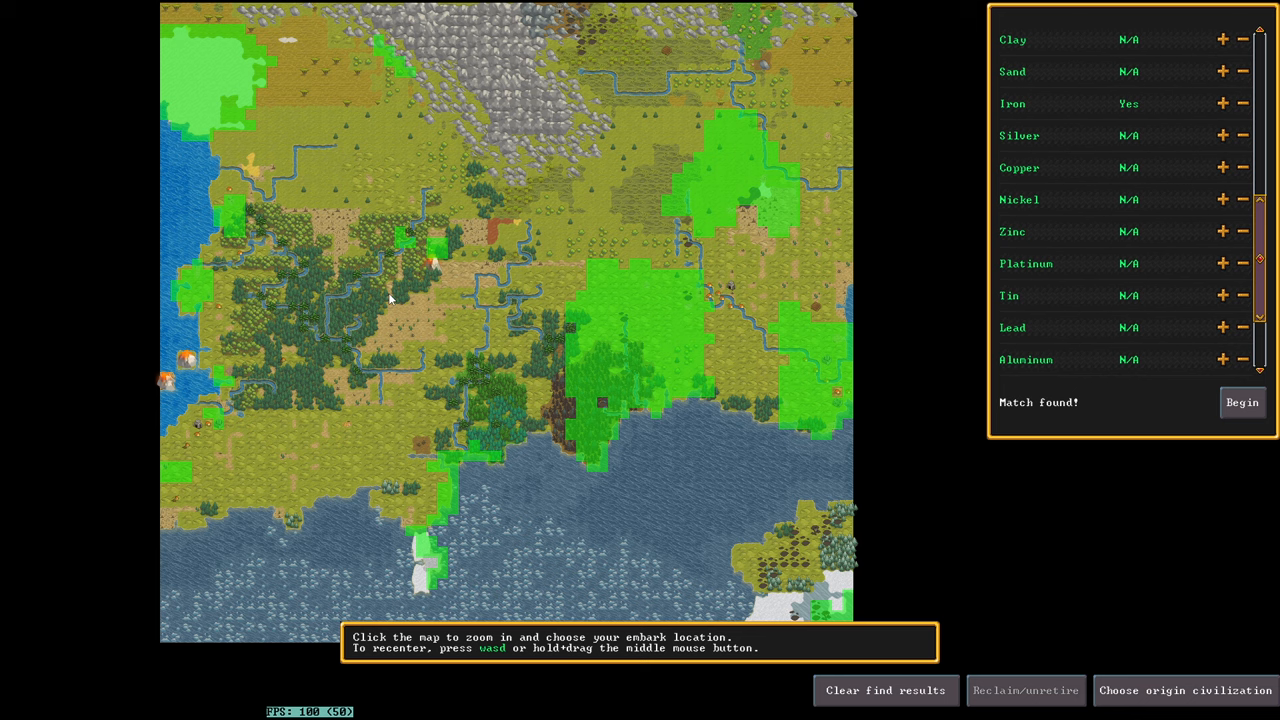
mouse_move(668, 48)
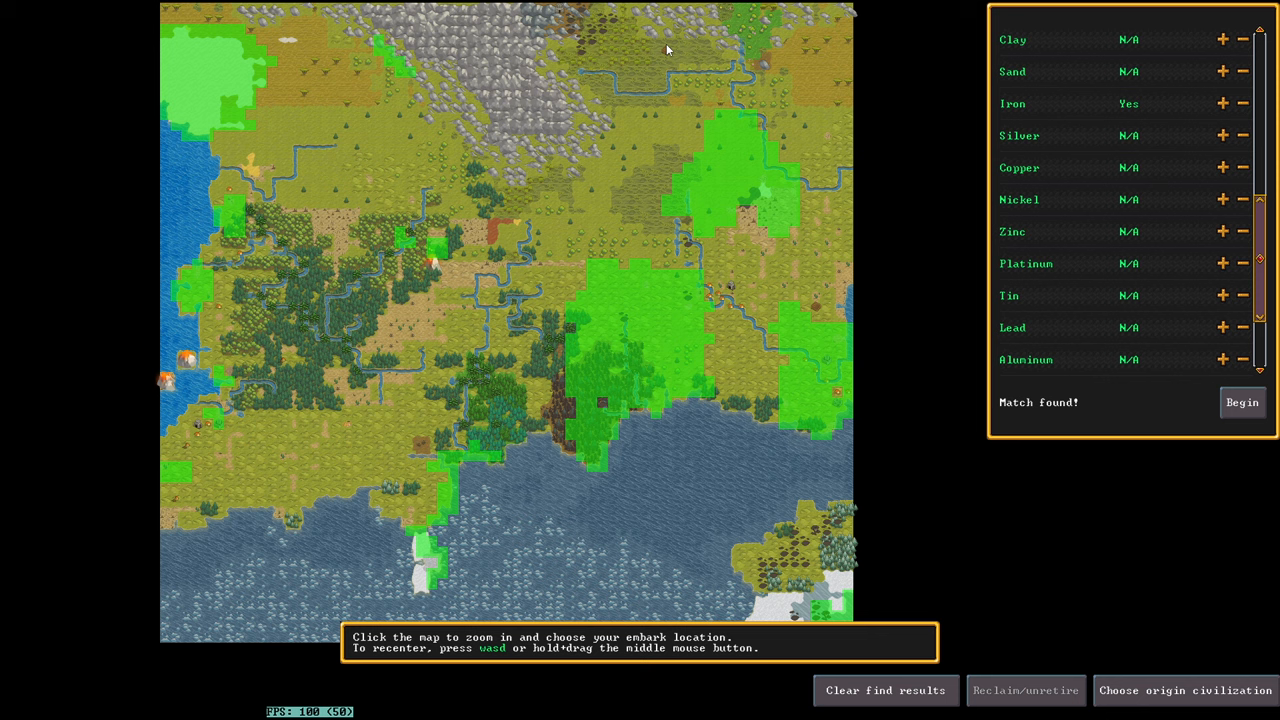
mouse_move(760, 194)
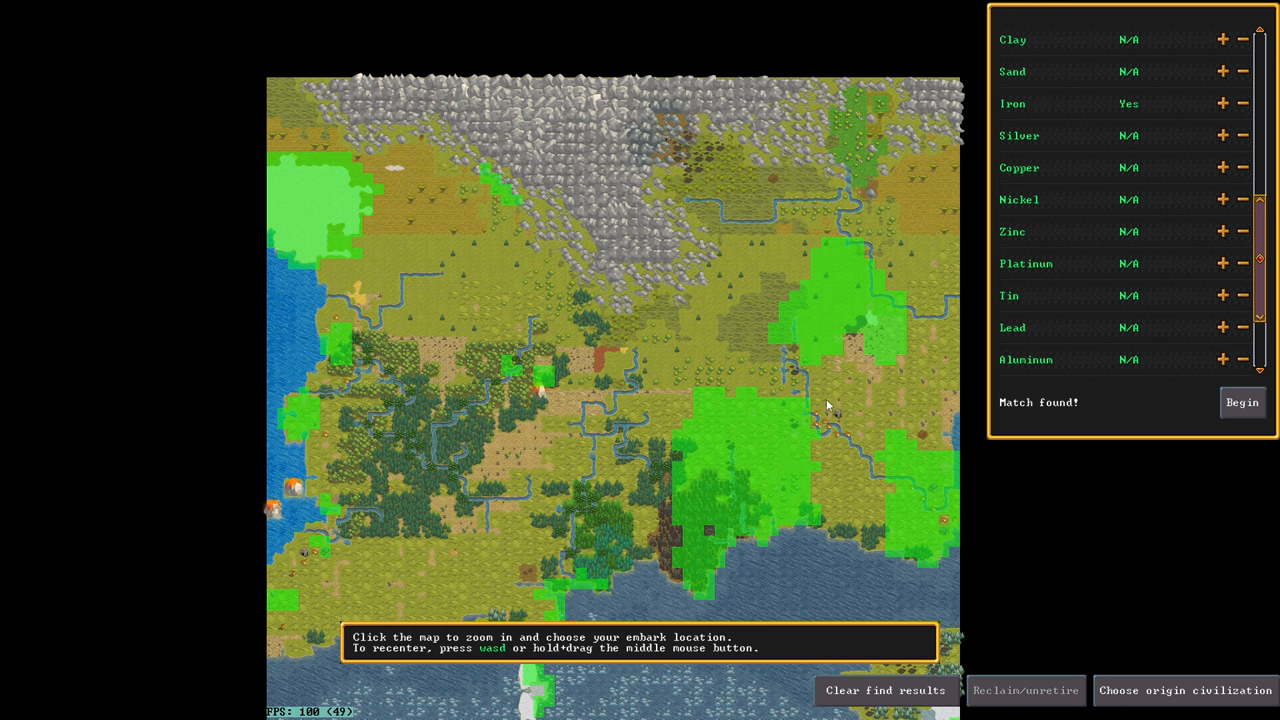
mouse_move(764, 152)
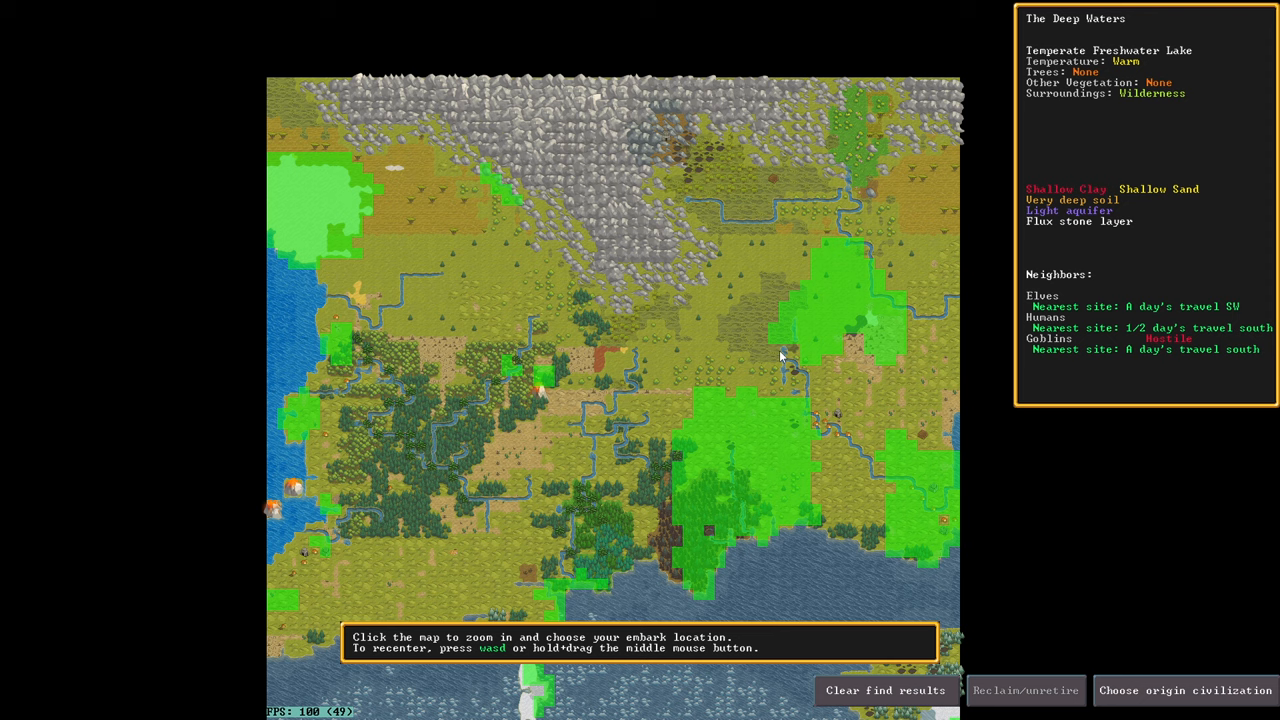
mouse_move(810, 332)
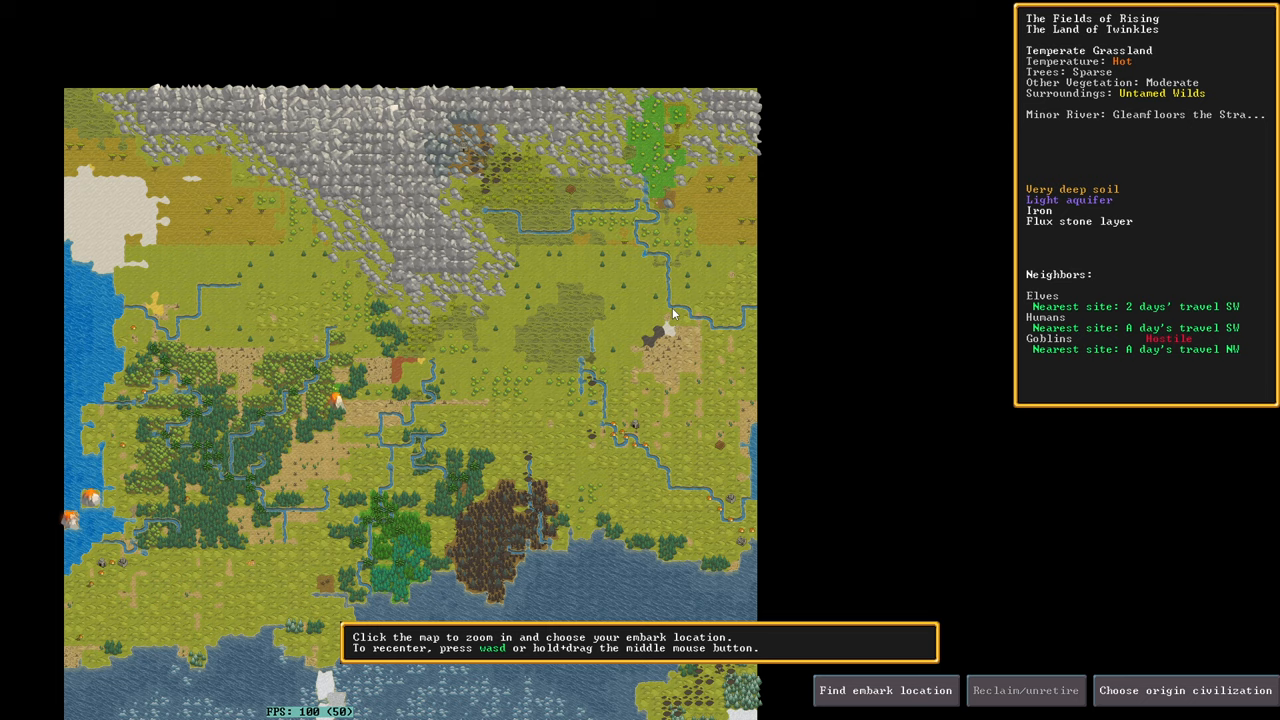
Step: Zoom into the rocky wasteland site's local terrain and choose to embark there
left_click(672, 312)
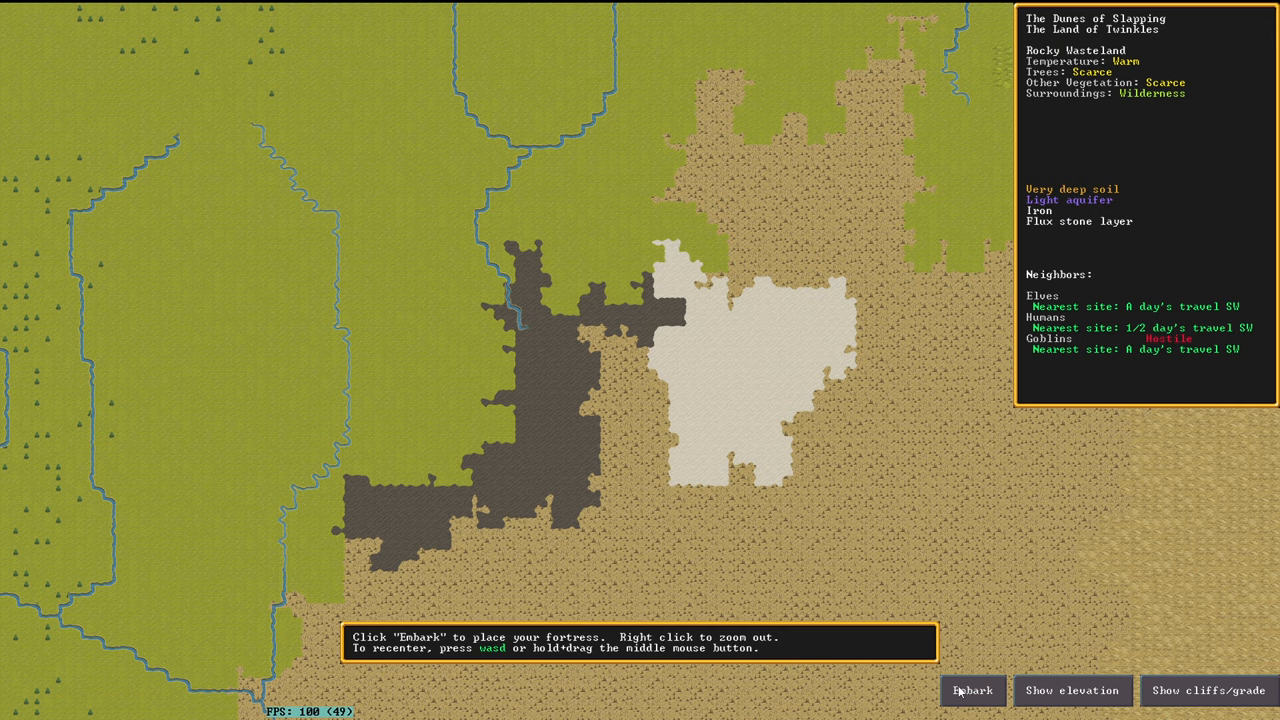
left_click(972, 690)
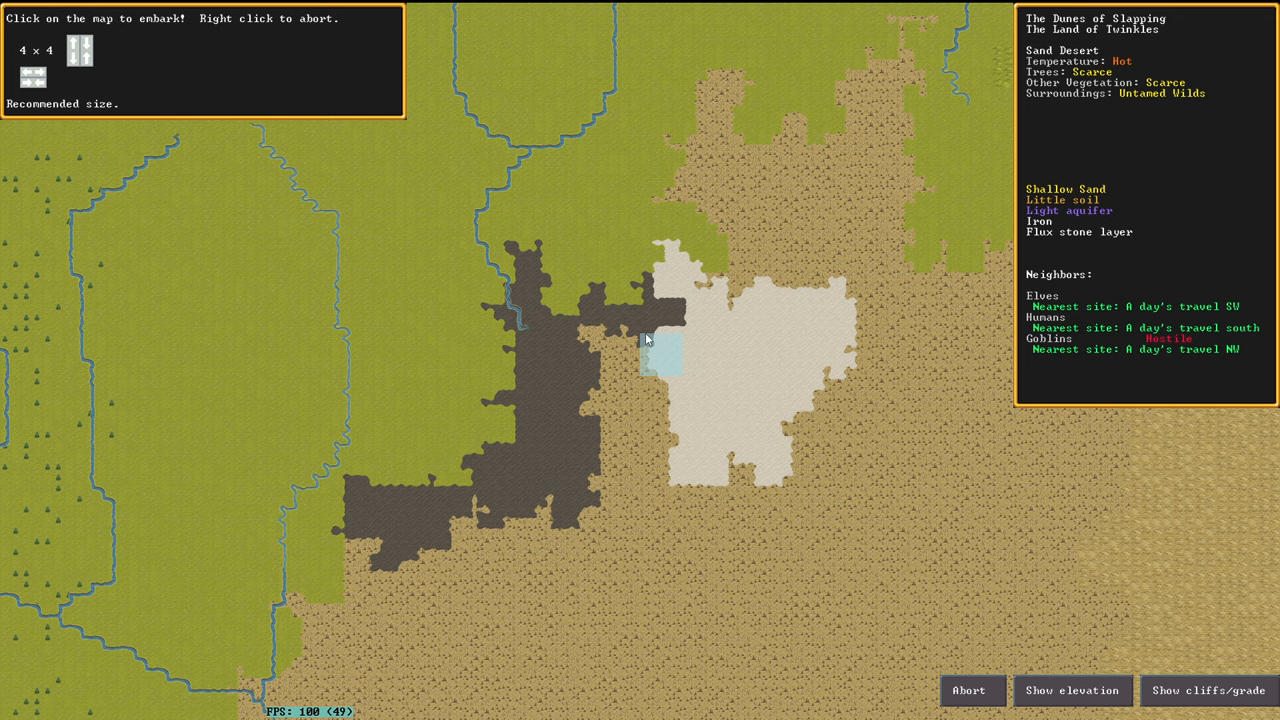
Step: Embark on the sand desert area of The Dunes of Slapping, confirming the aquifer and savage warnings
left_click(656, 344)
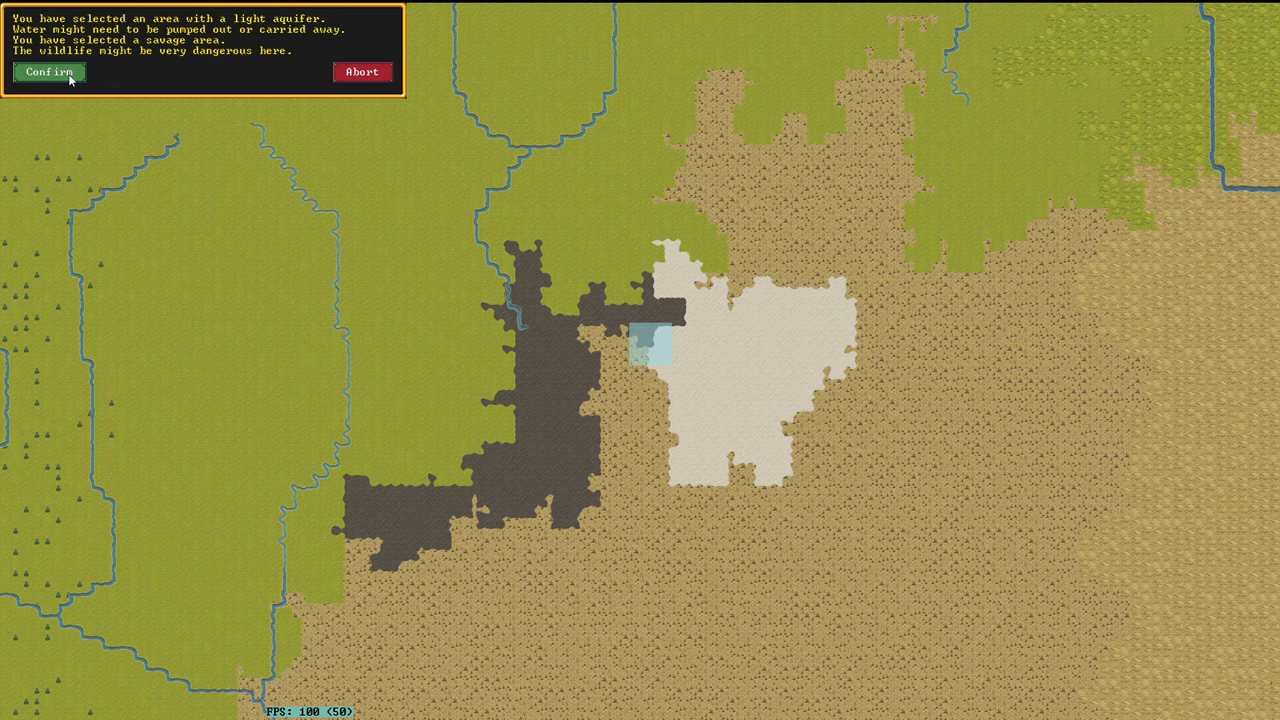
left_click(48, 72)
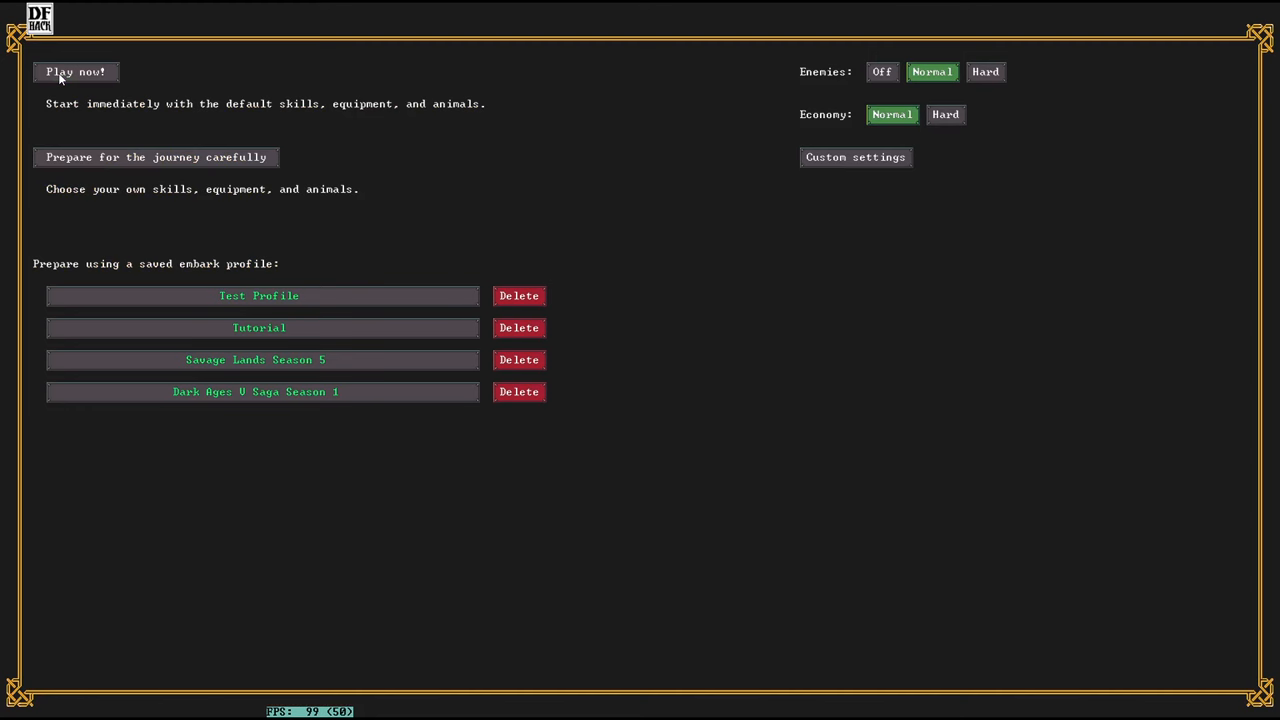
mouse_move(80, 56)
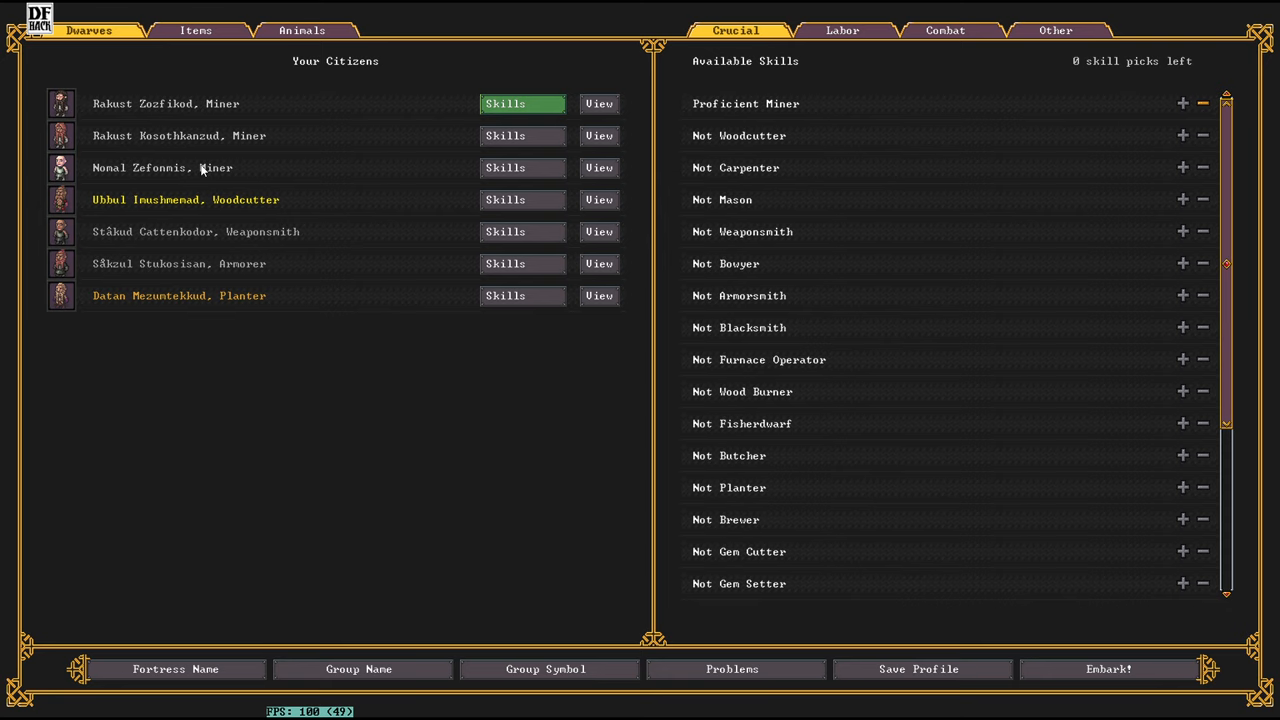
Step: Review the weaponsmith's and planter's skills, then move on to naming the fortress
left_click(504, 232)
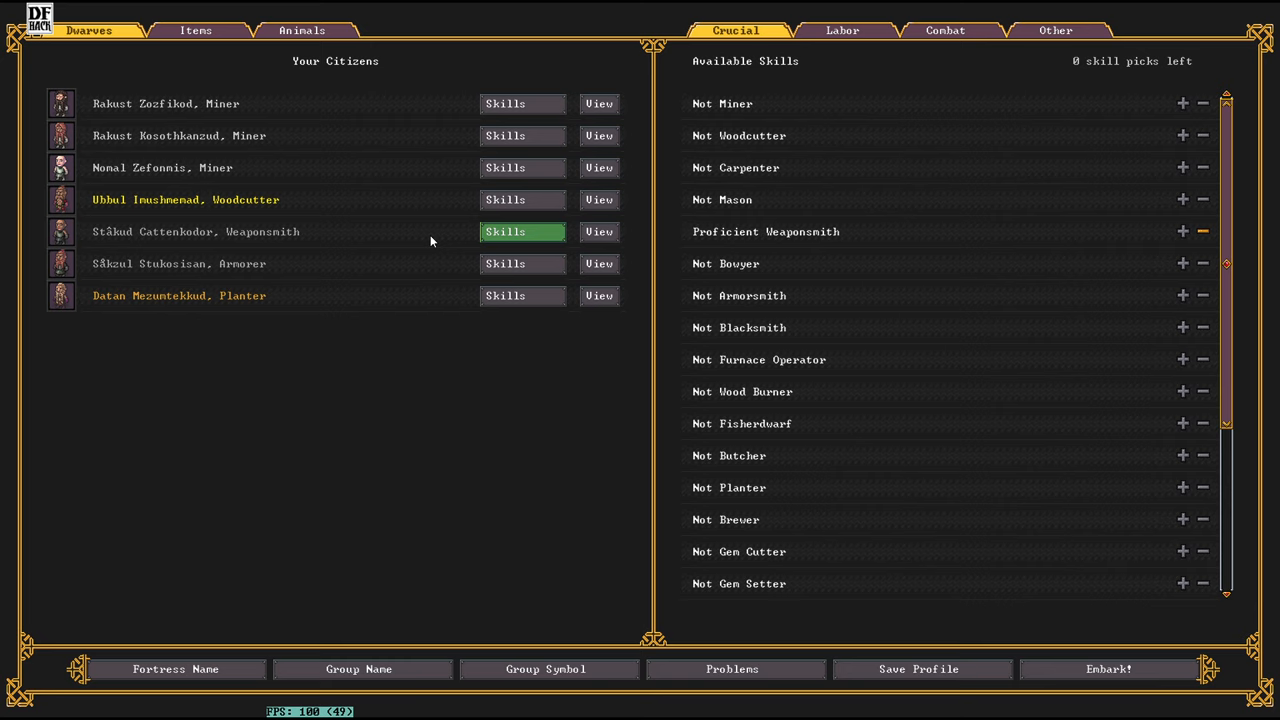
left_click(504, 296)
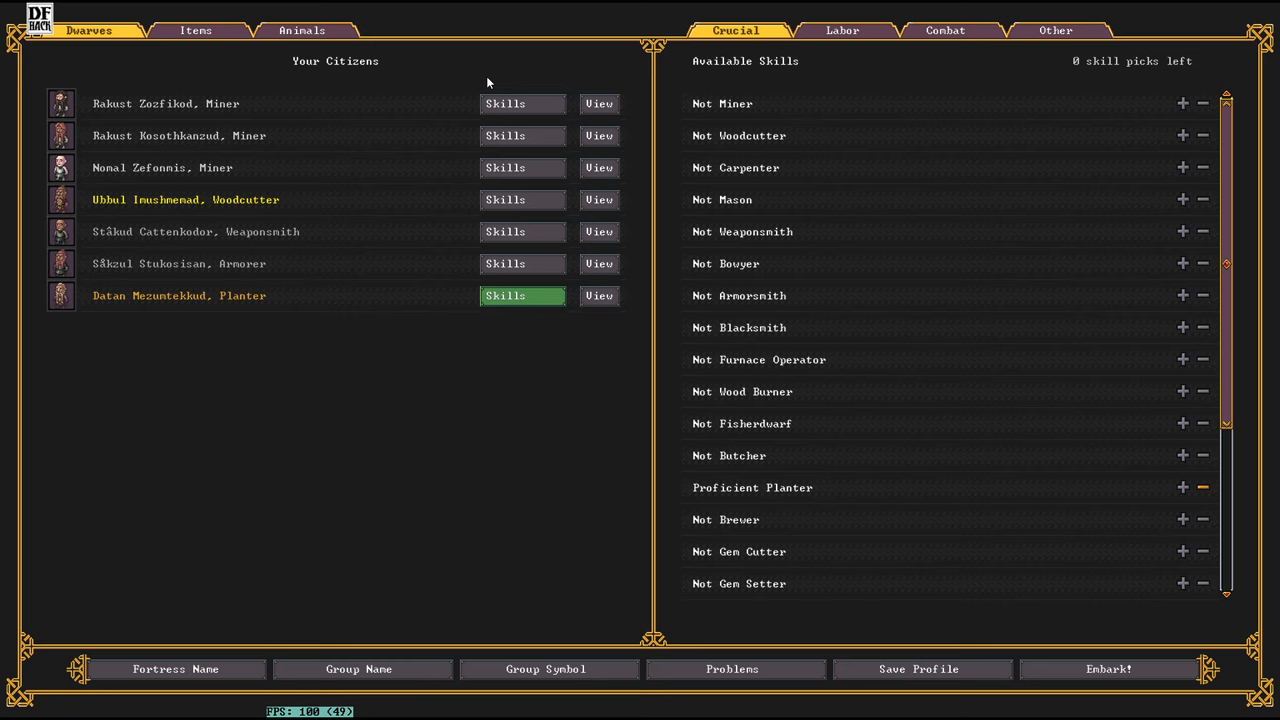
mouse_move(456, 612)
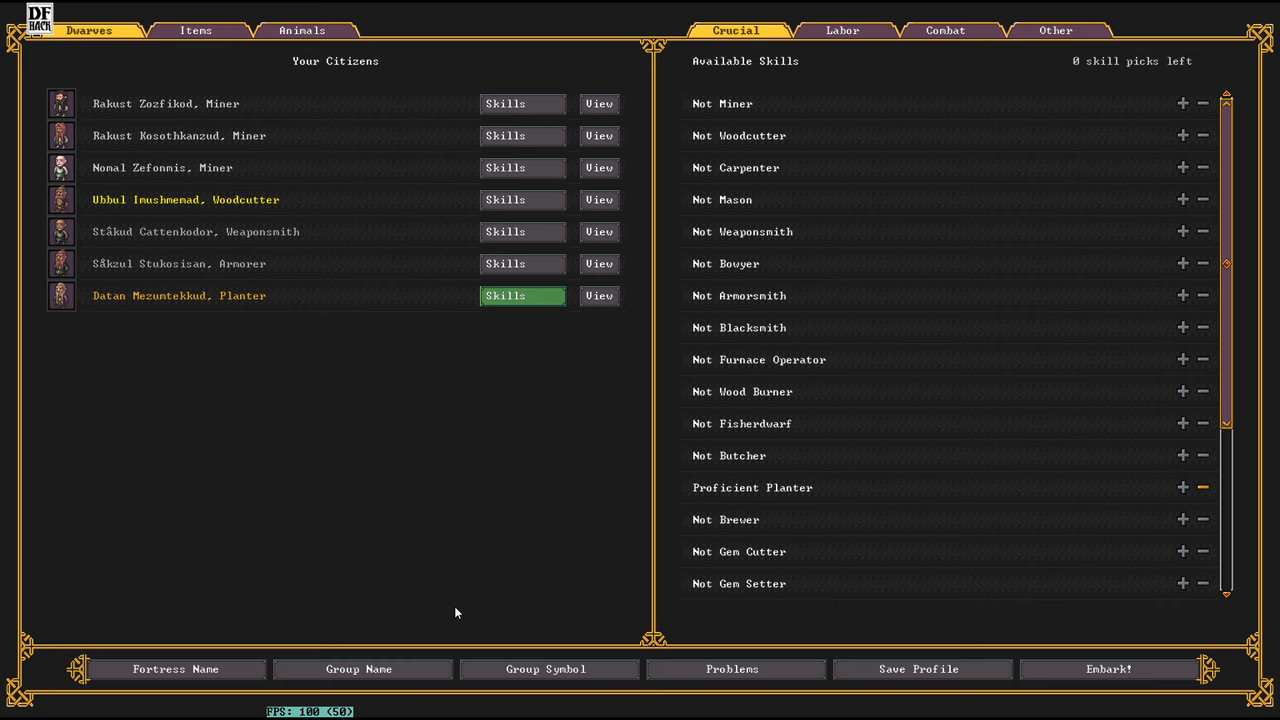
mouse_move(126, 104)
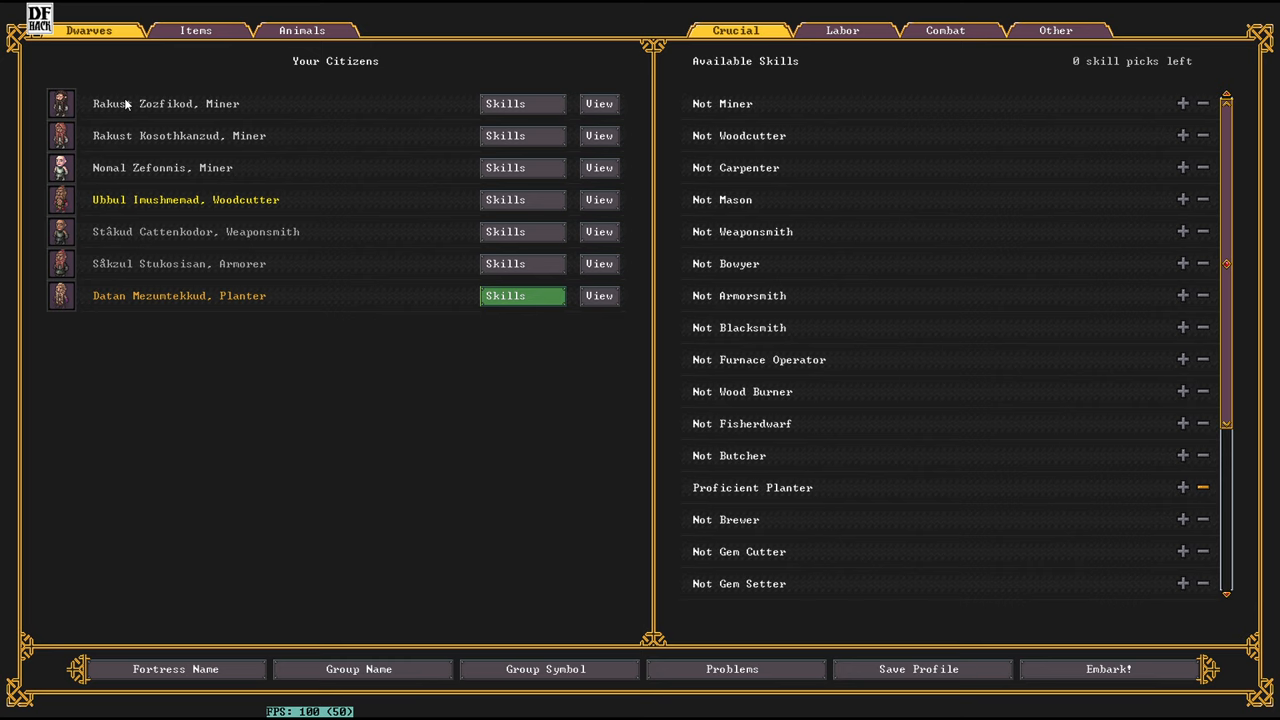
mouse_move(84, 104)
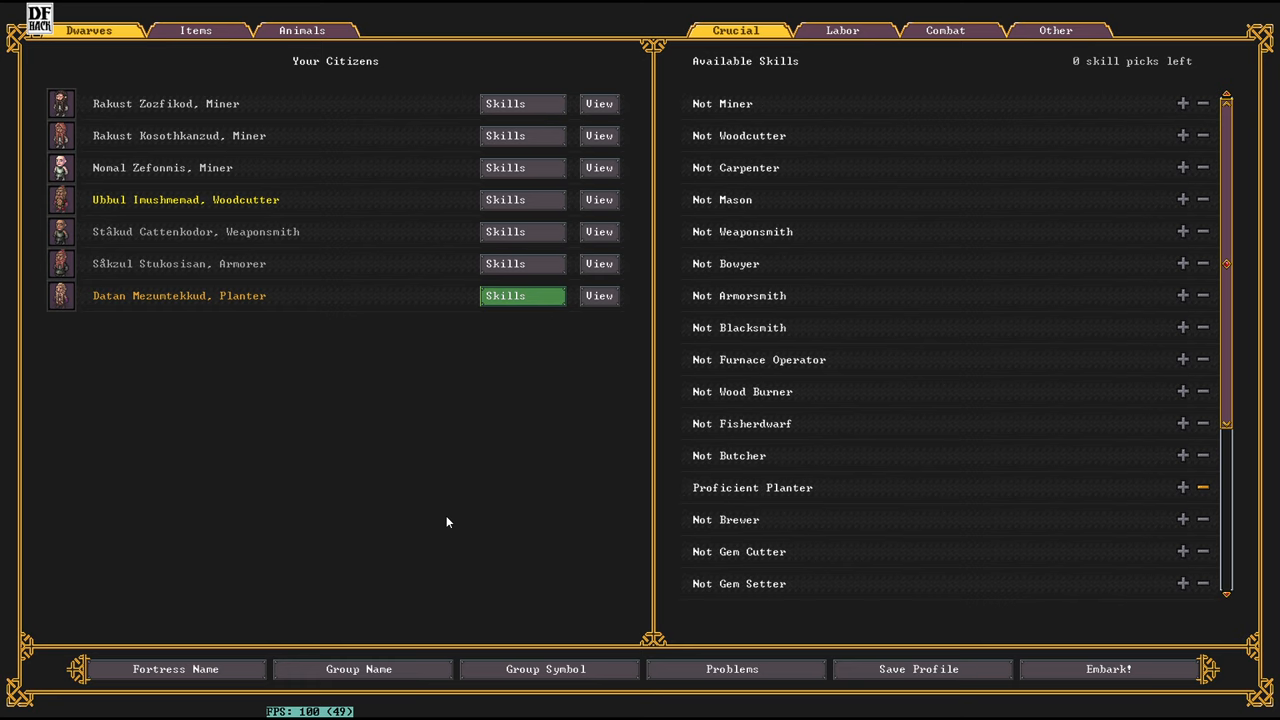
left_click(174, 668)
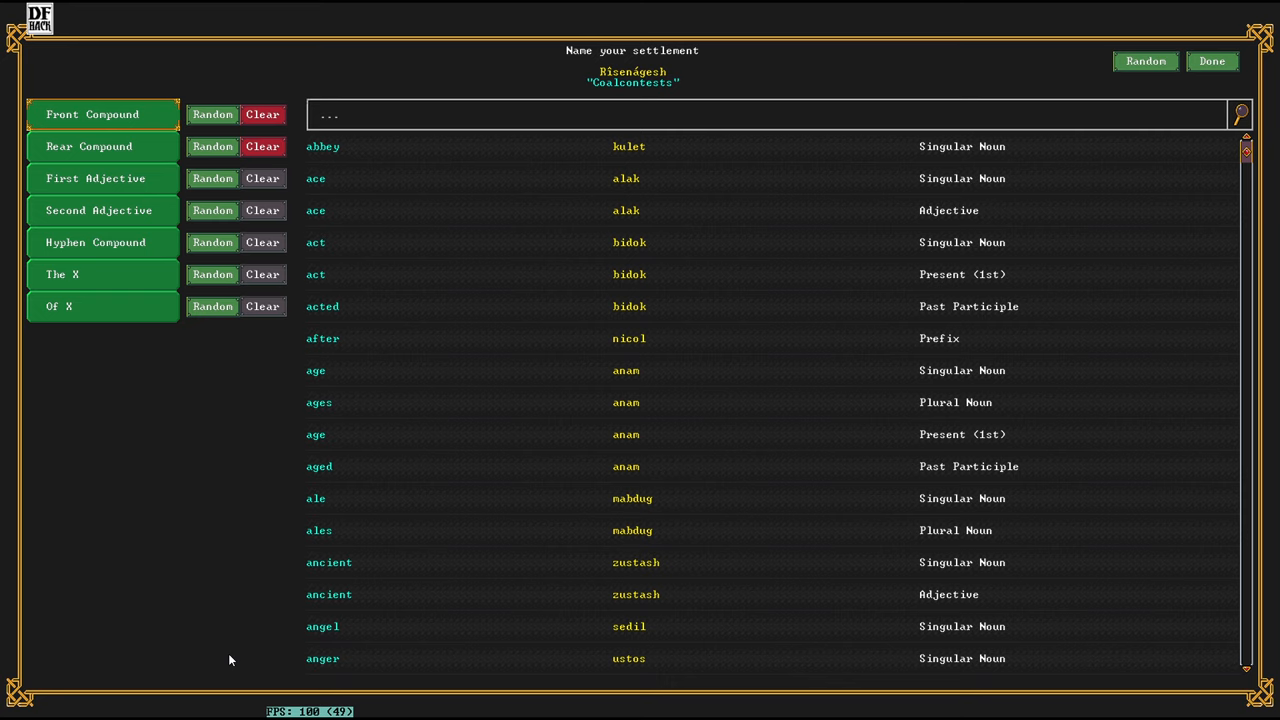
mouse_move(764, 328)
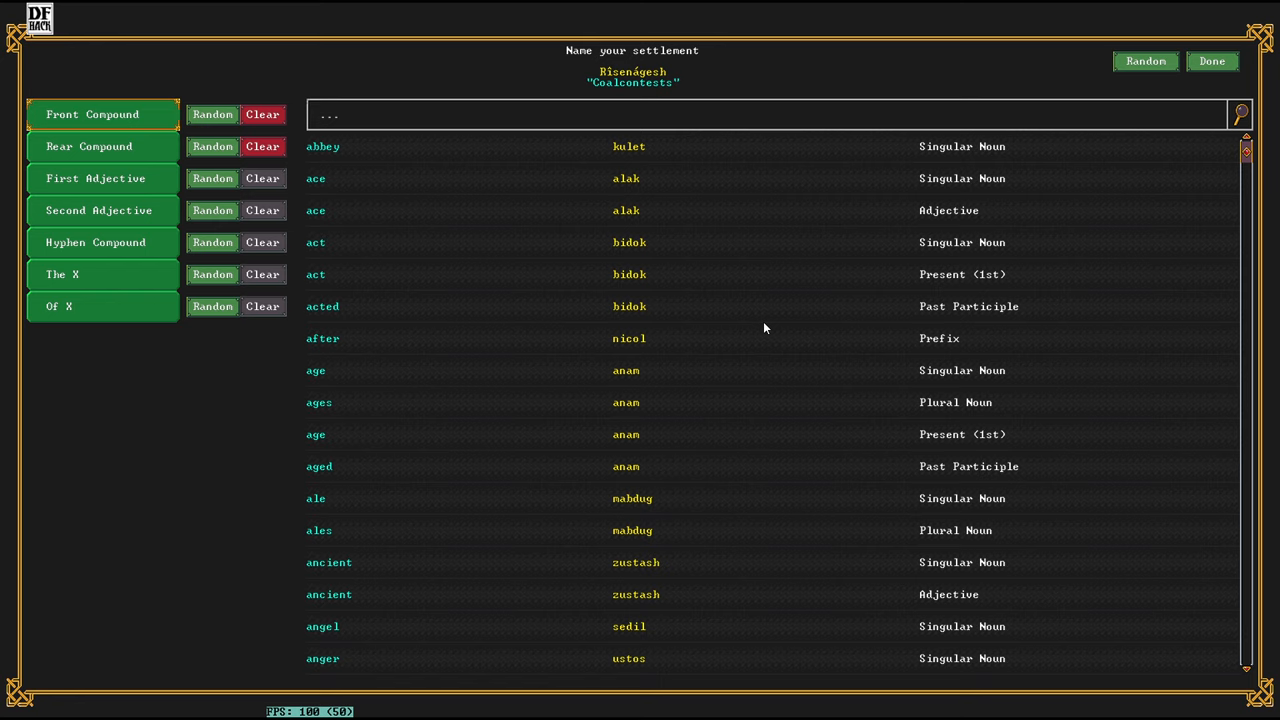
Step: Search 'WALL' for the rear compound and finish the name Sandwalls the Armored Heart
type("WALL")
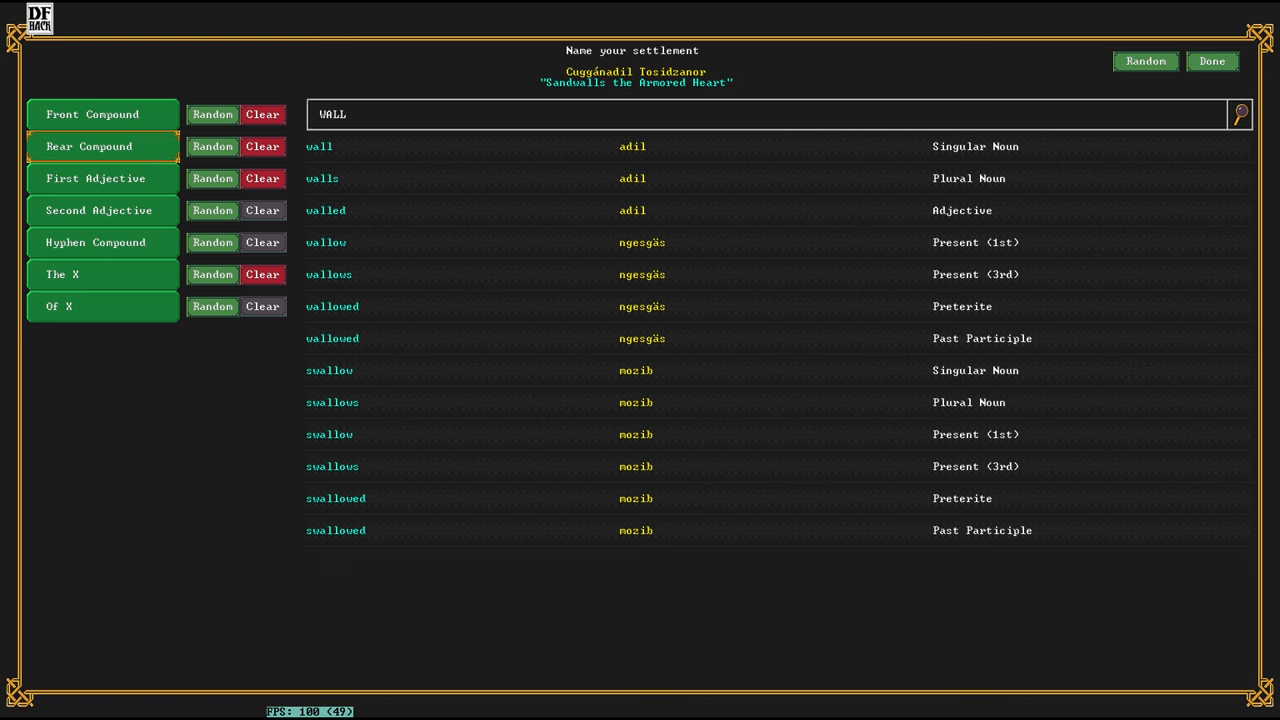
left_click(1212, 60)
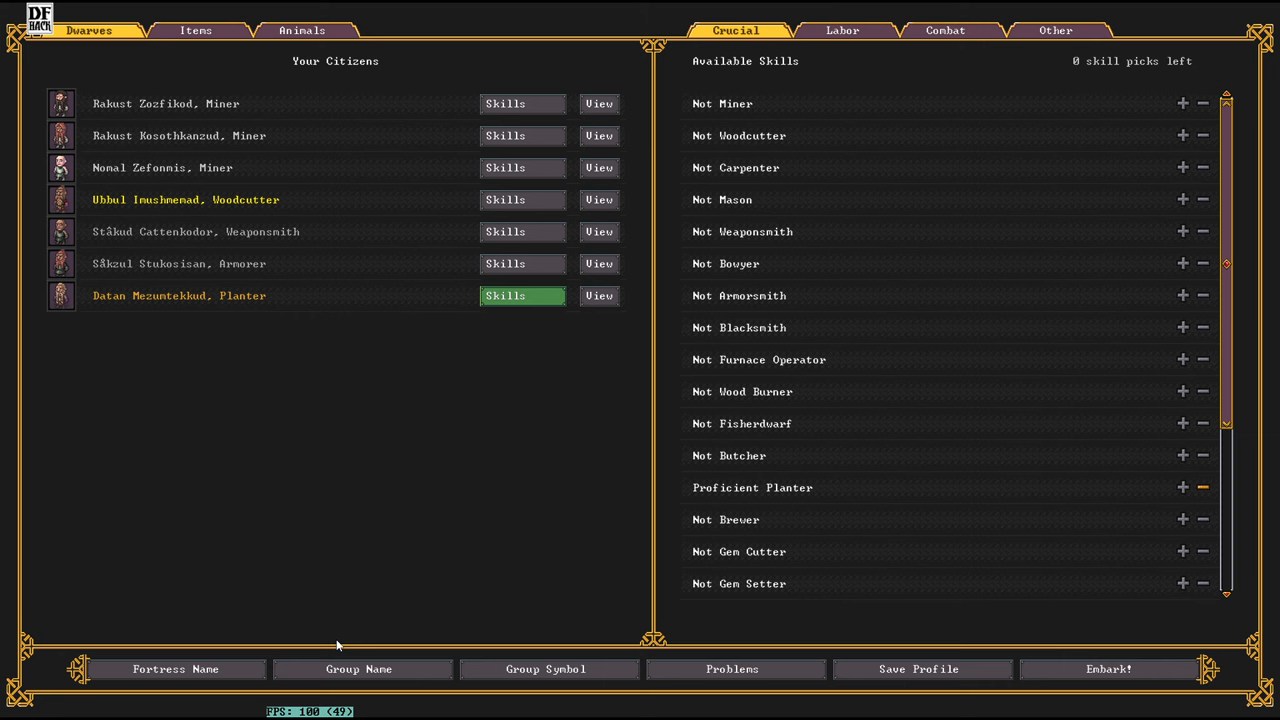
Step: Name the expedition group, accepting the generated 'The Lone Anvil'
left_click(358, 668)
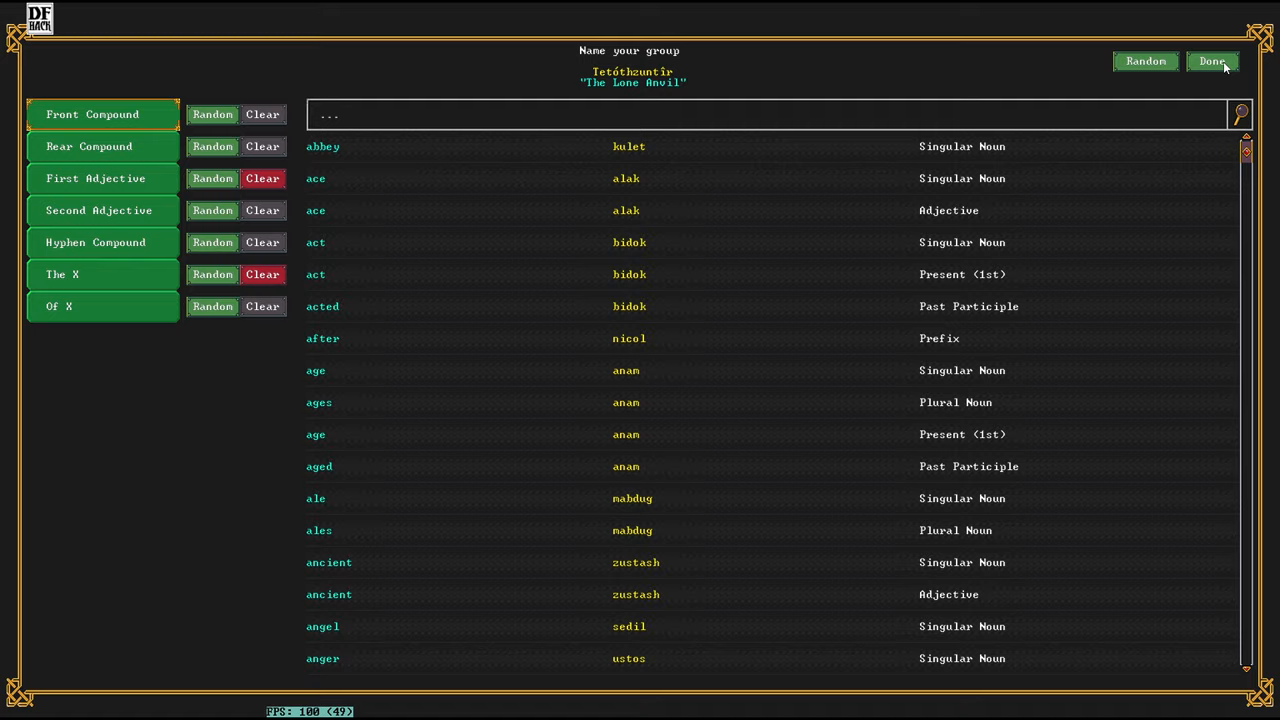
left_click(1212, 60)
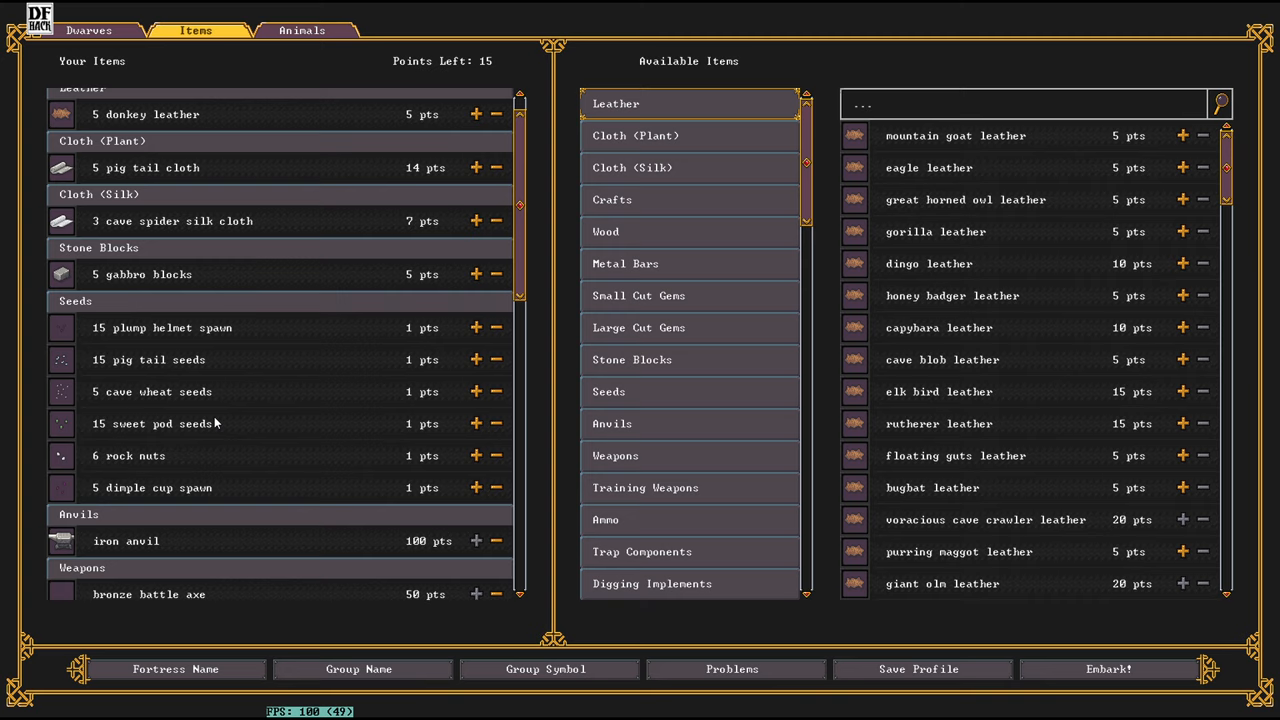
Step: Look over the starting items list and embark with 15 points left unspent
scroll("down", 3)
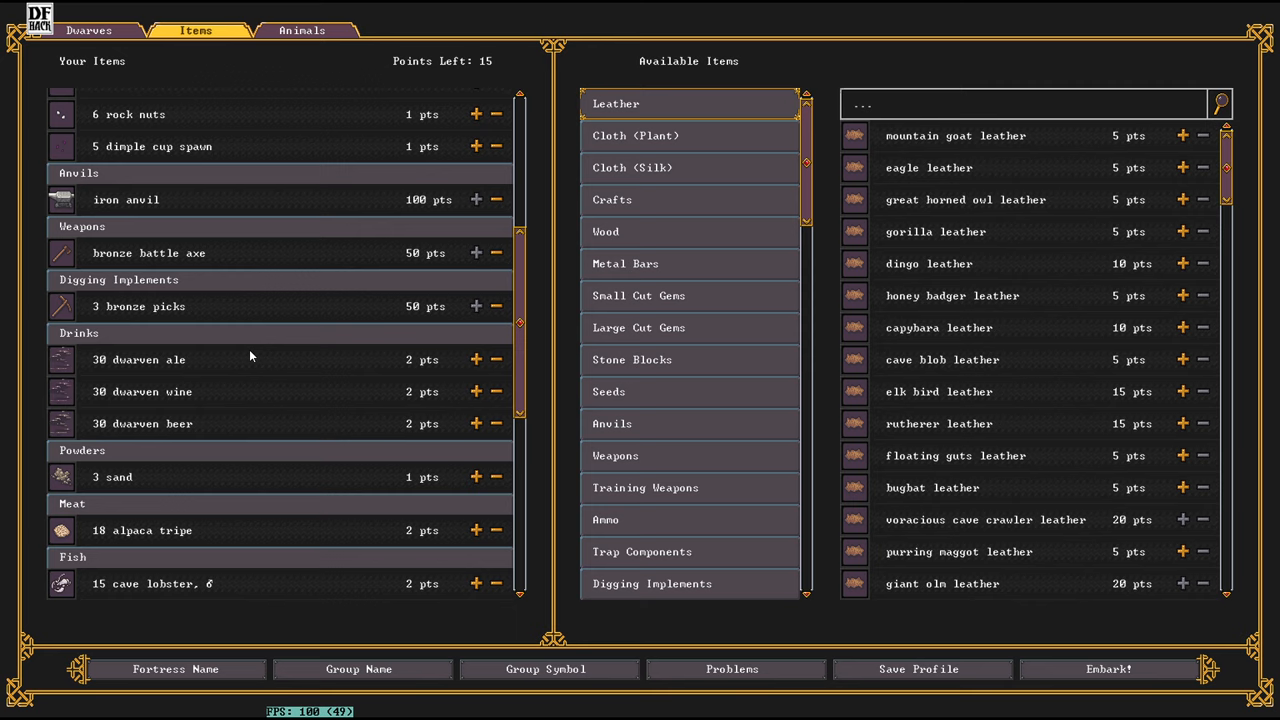
scroll("up", 3)
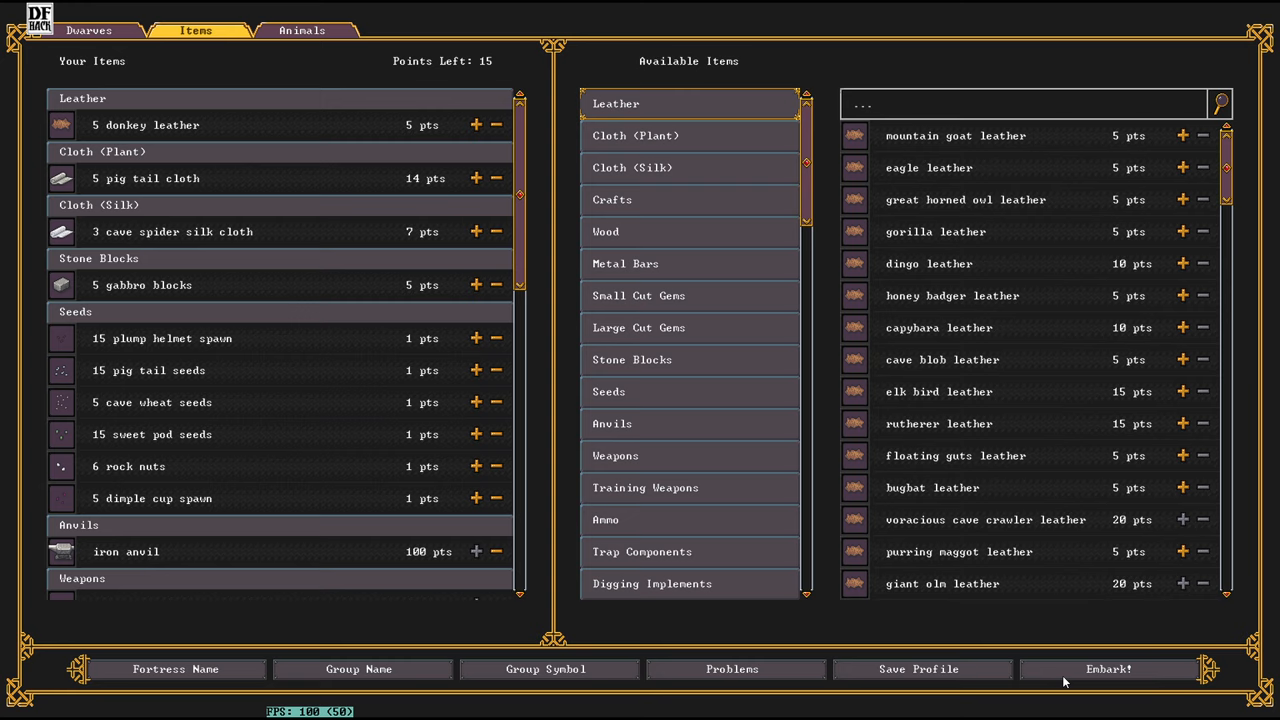
mouse_move(304, 396)
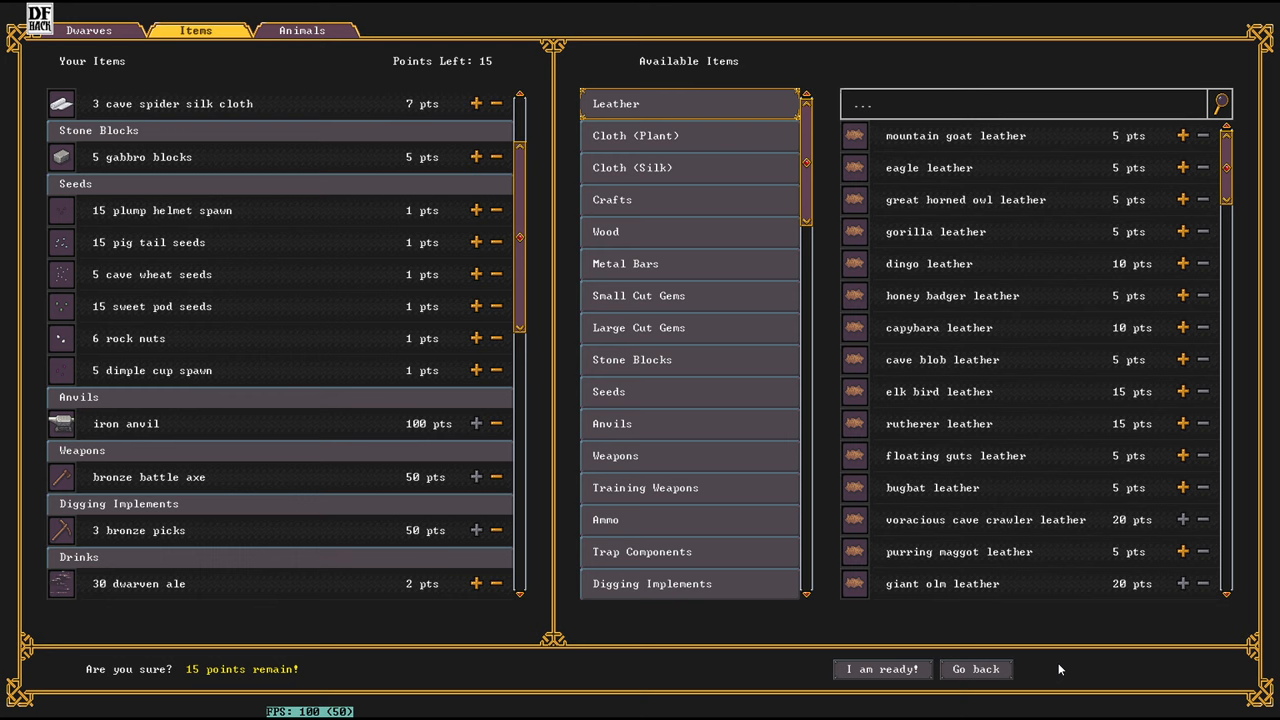
left_click(880, 668)
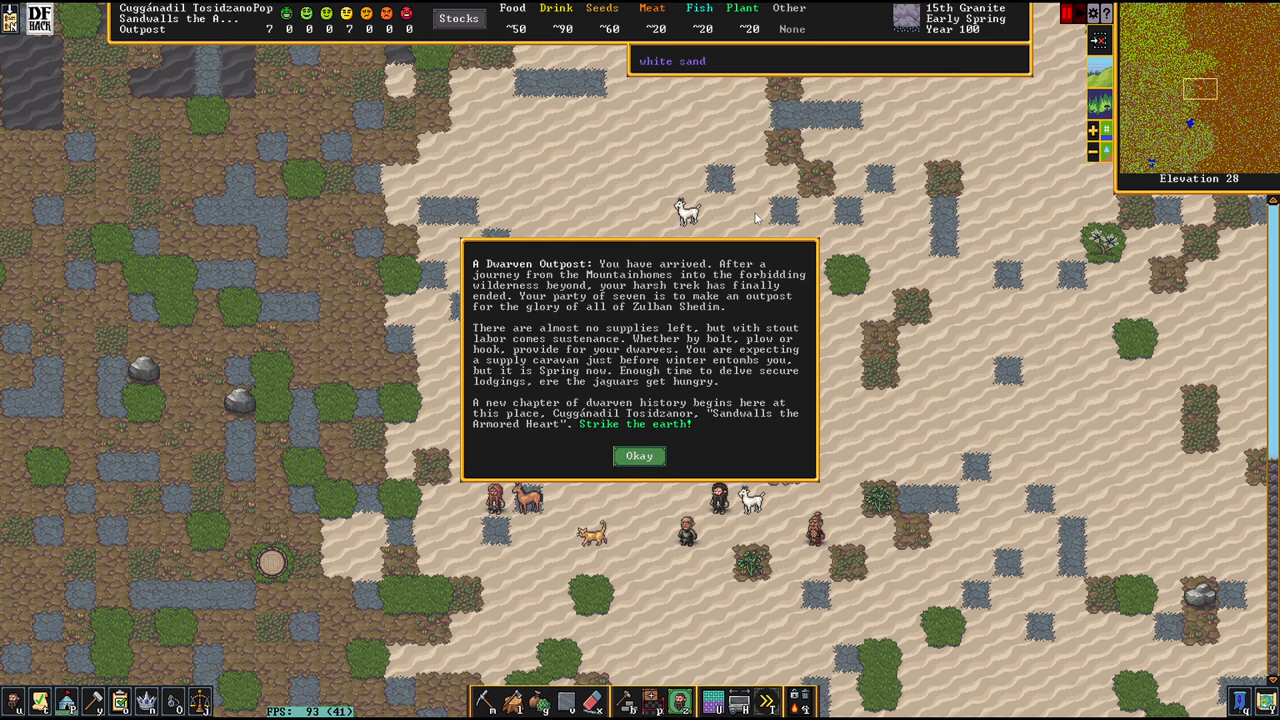
Step: Dismiss the arrival message for Sandwalls the Armored Heart
left_click(638, 456)
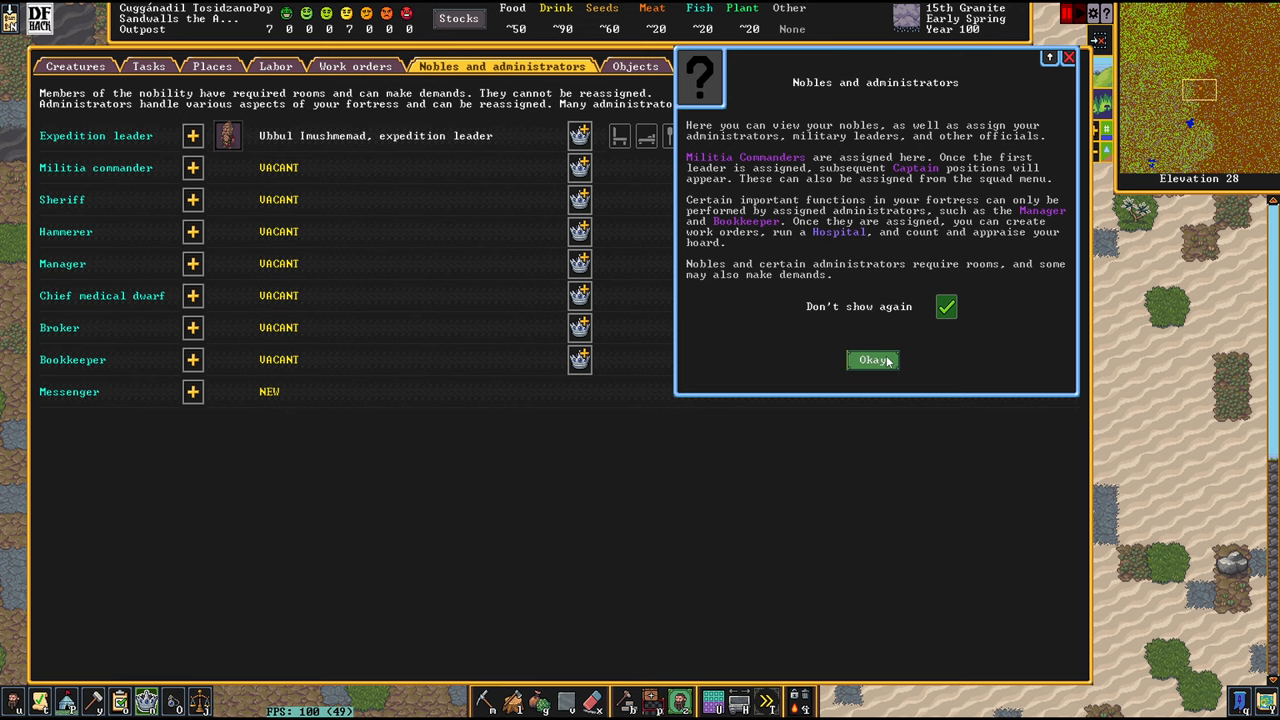
Step: Dismiss the help note about nobles and administrators
left_click(872, 360)
type("U")
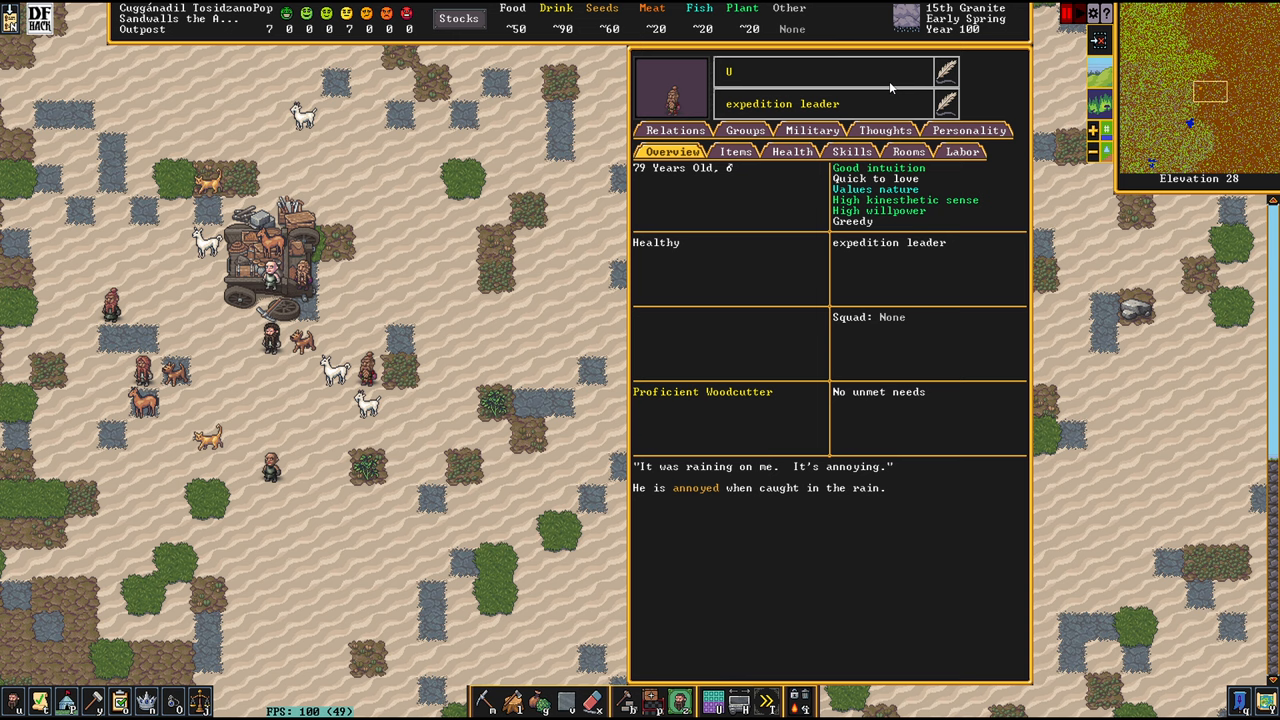
mouse_move(868, 78)
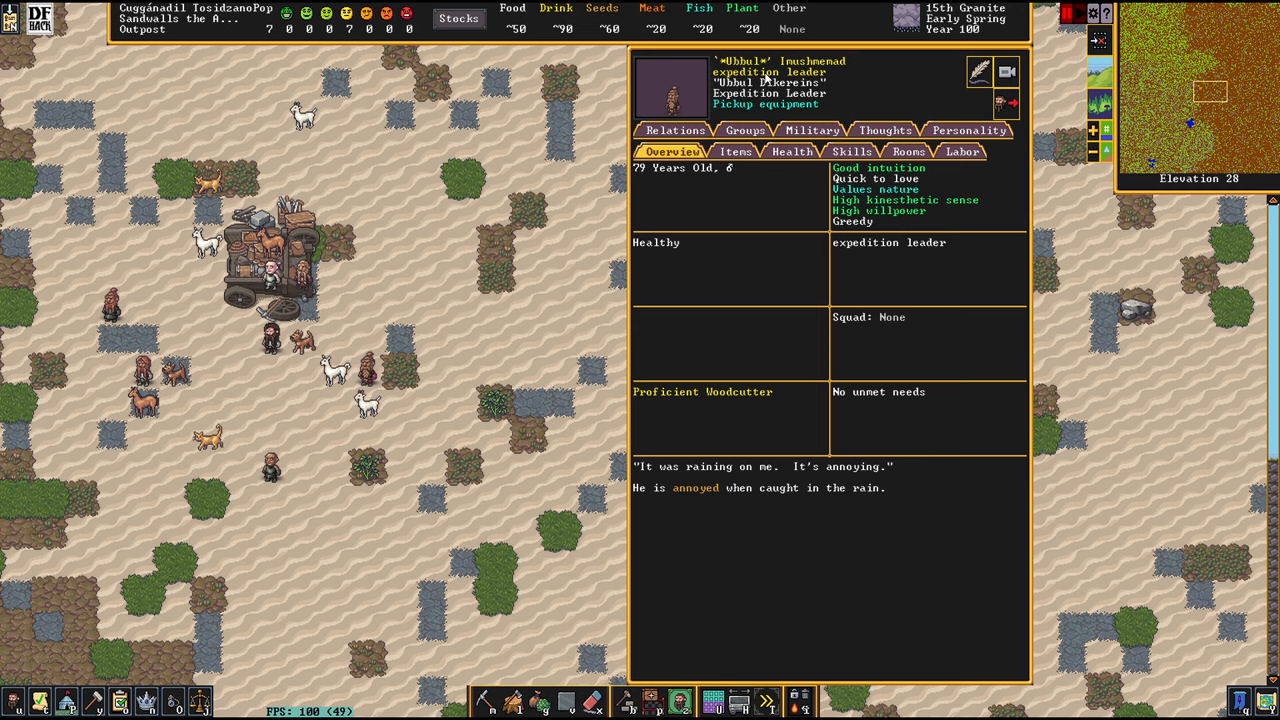
Step: View the expedition leader's personality traits: greedy, loving, humble, needing alcohol
left_click(968, 130)
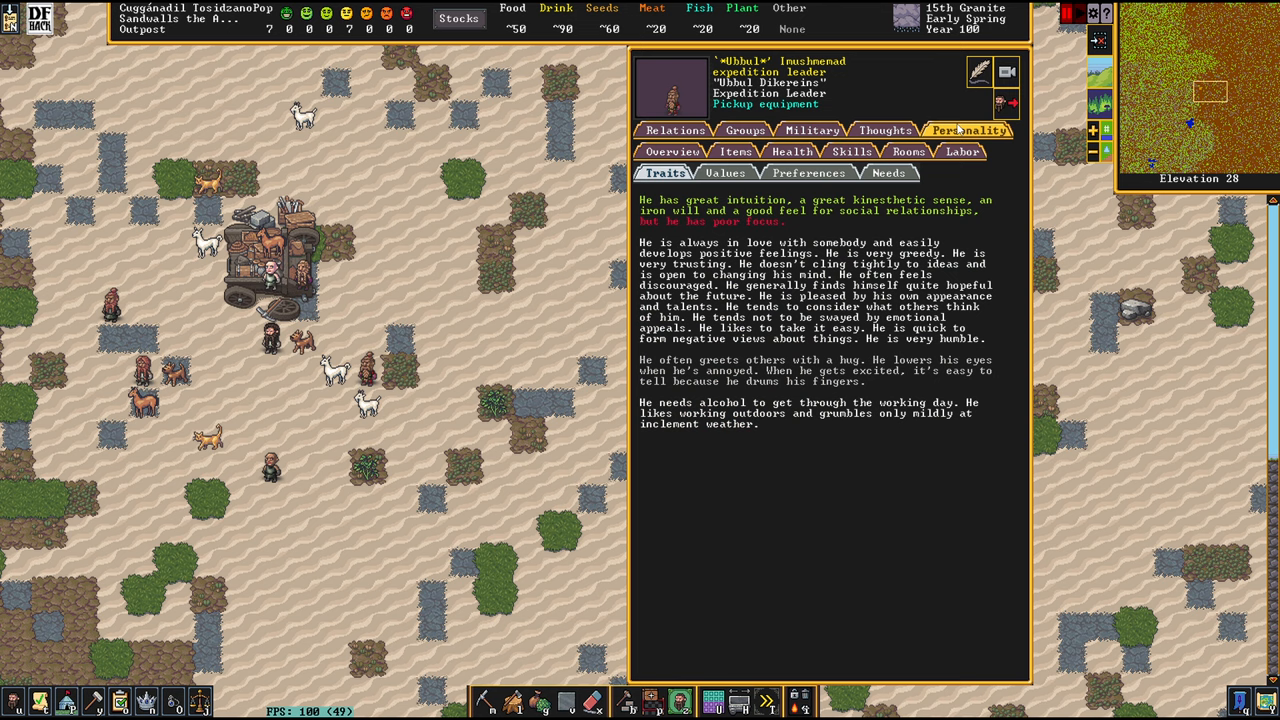
mouse_move(1036, 320)
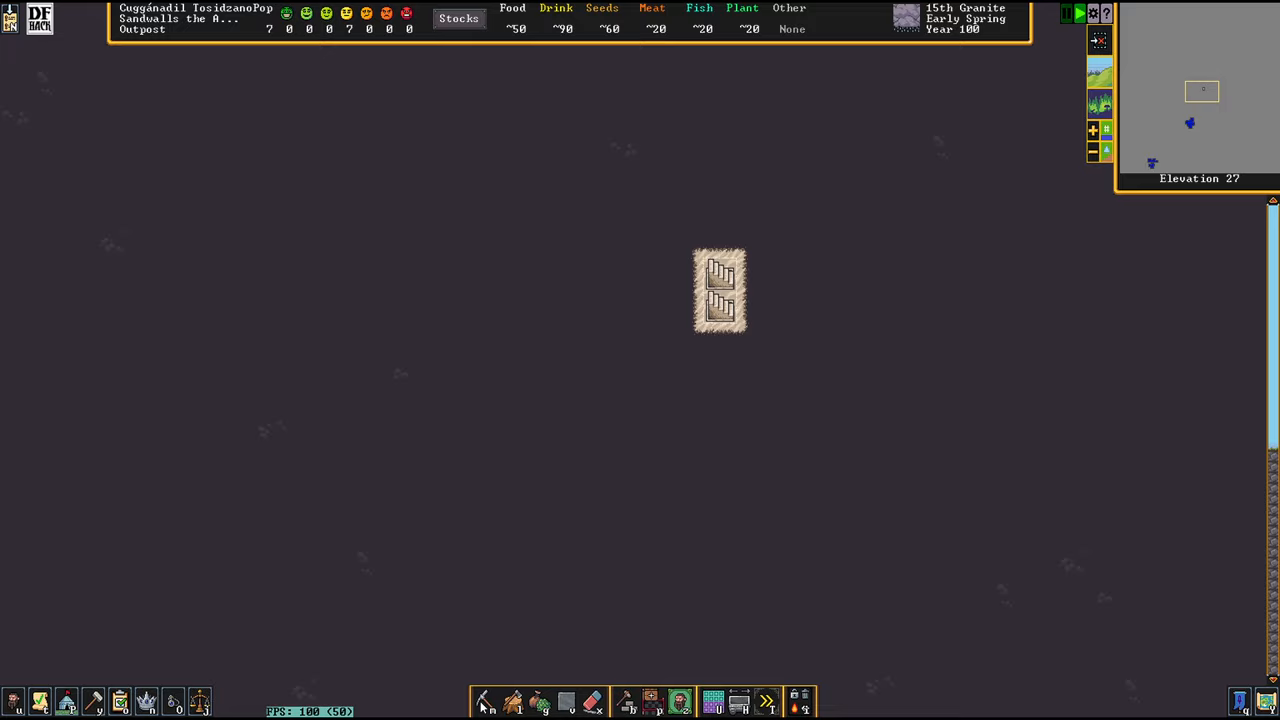
Step: Designate a room-sized rectangle west of the underground stairs for regular mining
left_click(482, 700)
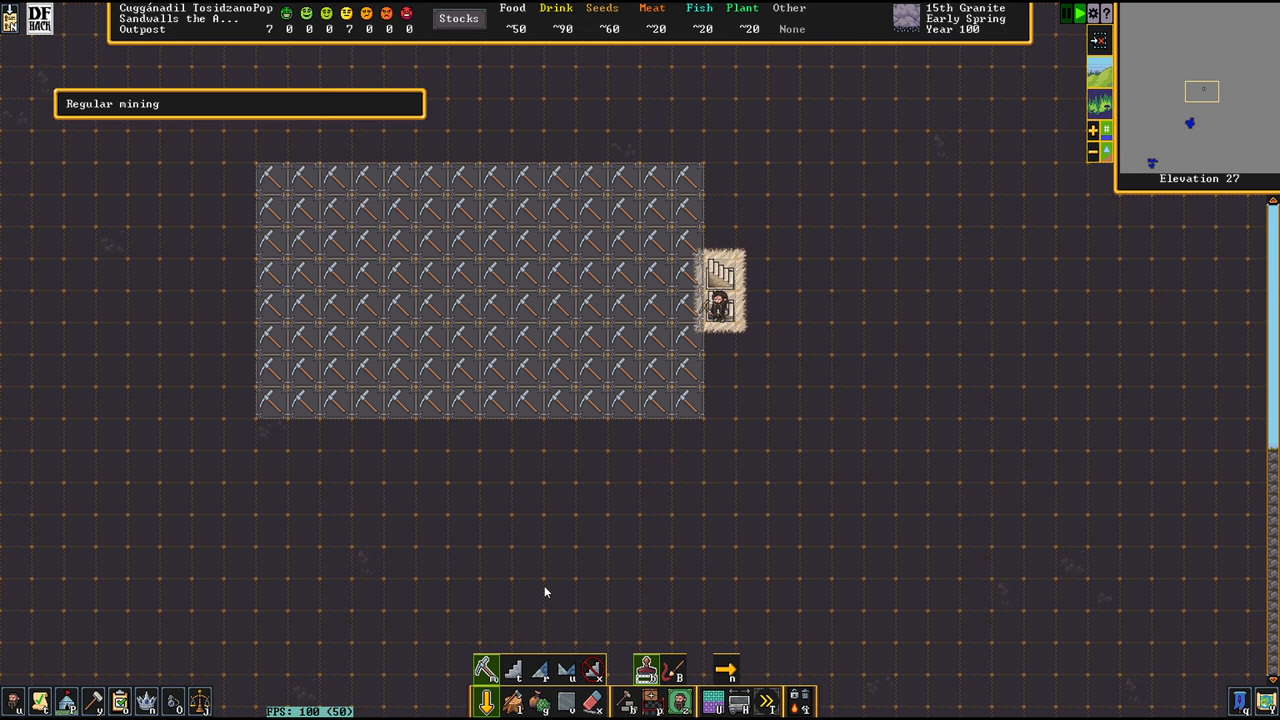
left_click(512, 668)
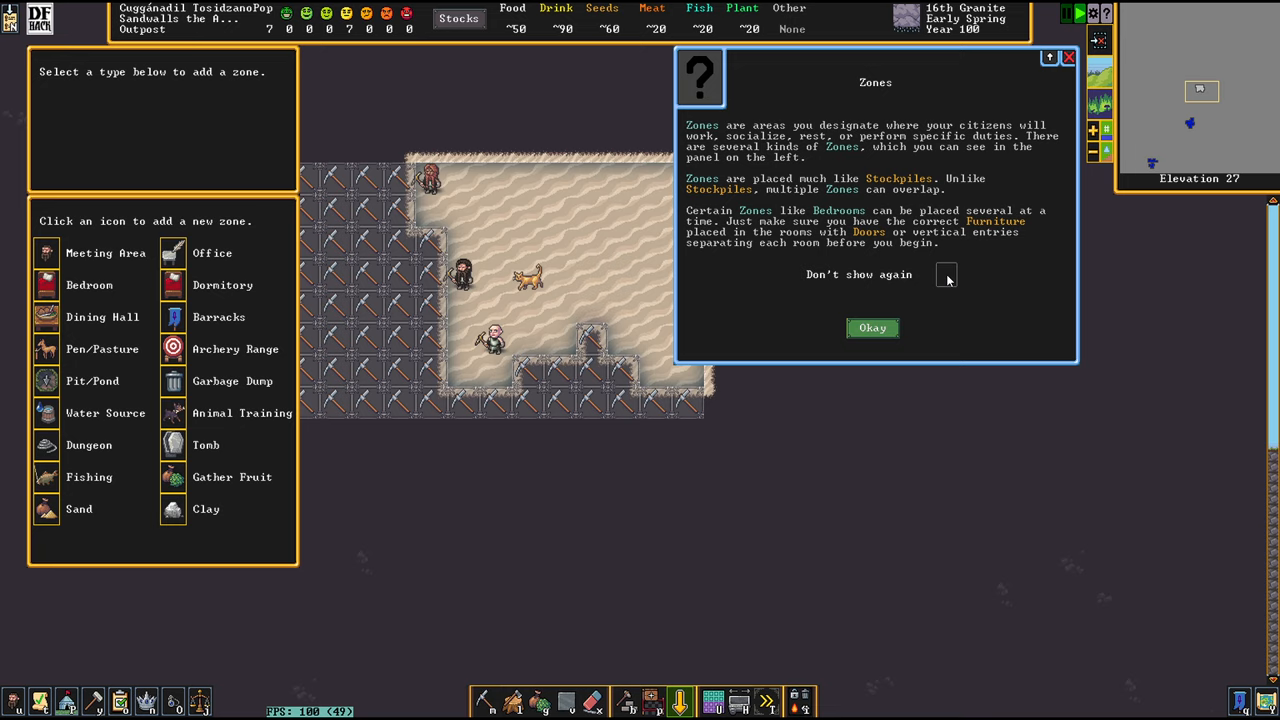
Step: Draw a meeting area zone over the wagon site and start assigning it a location type
left_click(872, 328)
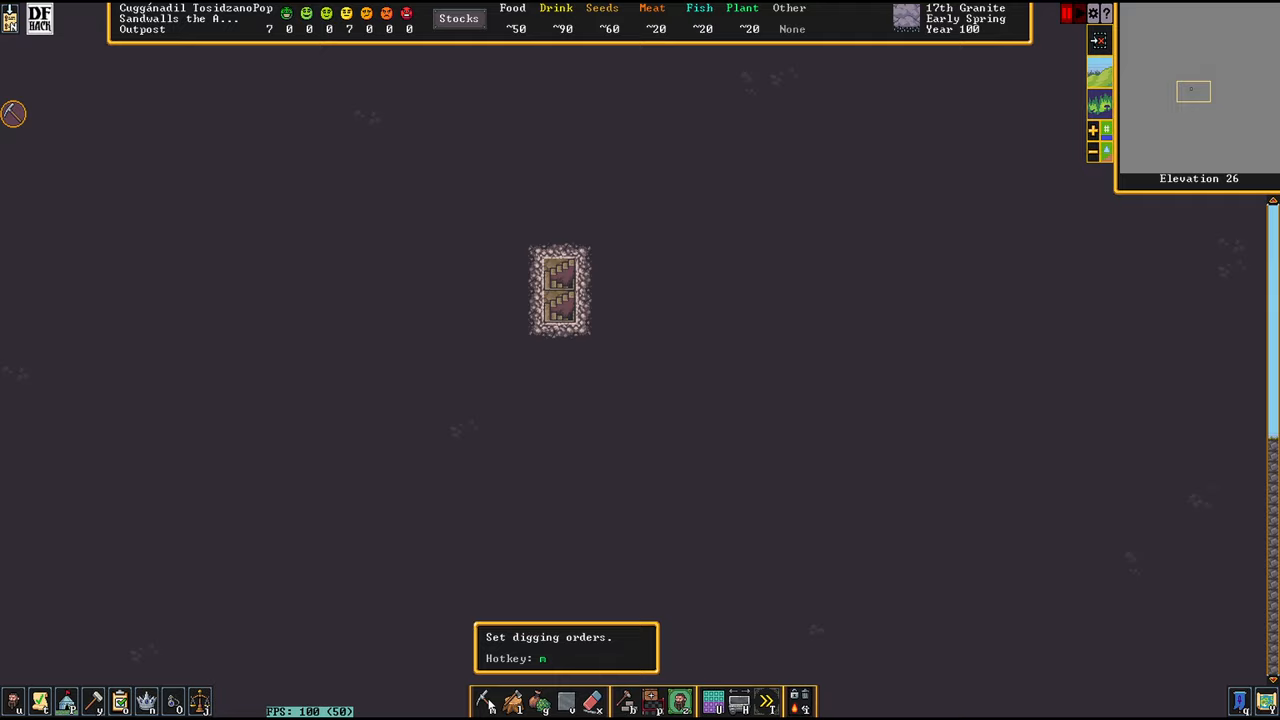
left_click(484, 700)
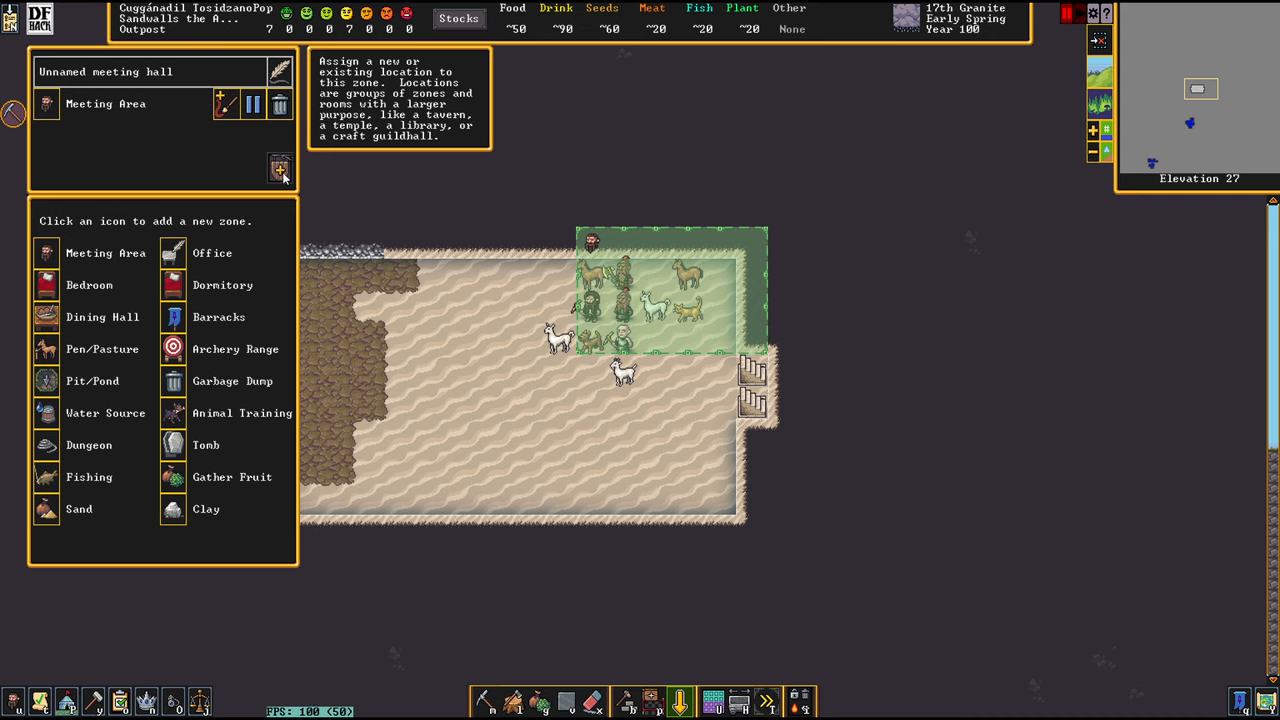
left_click(280, 168)
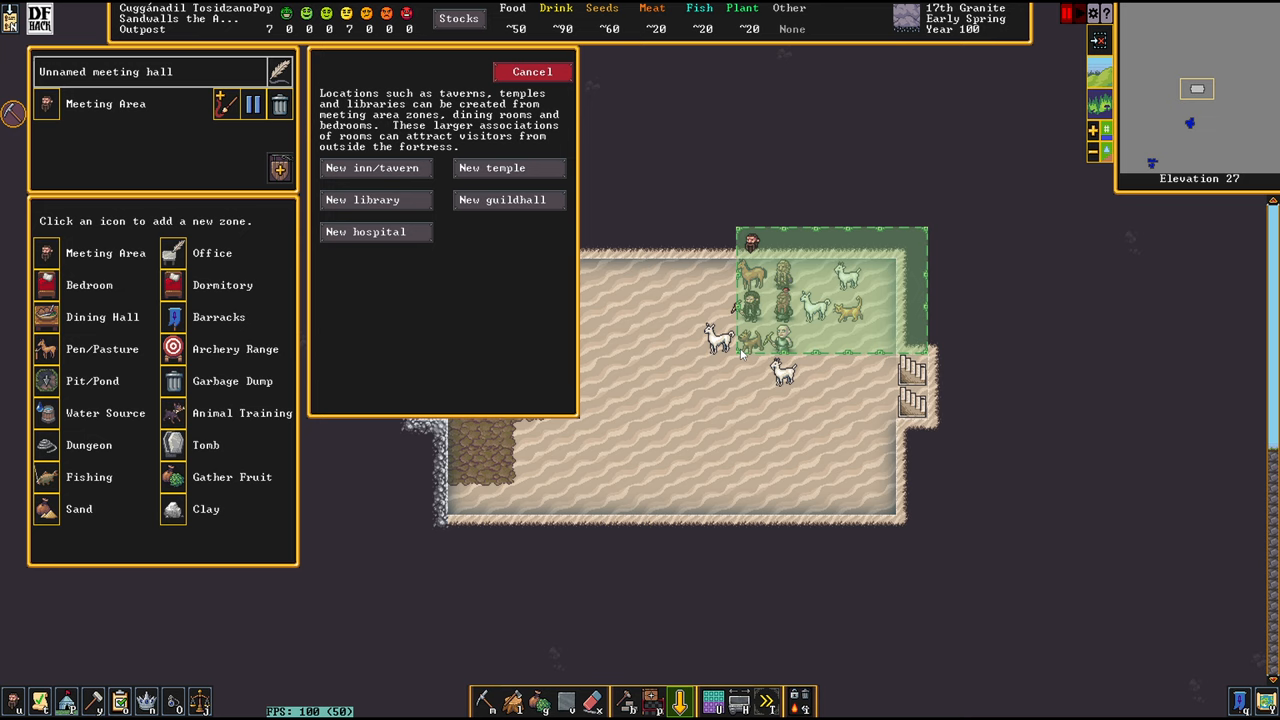
mouse_move(496, 174)
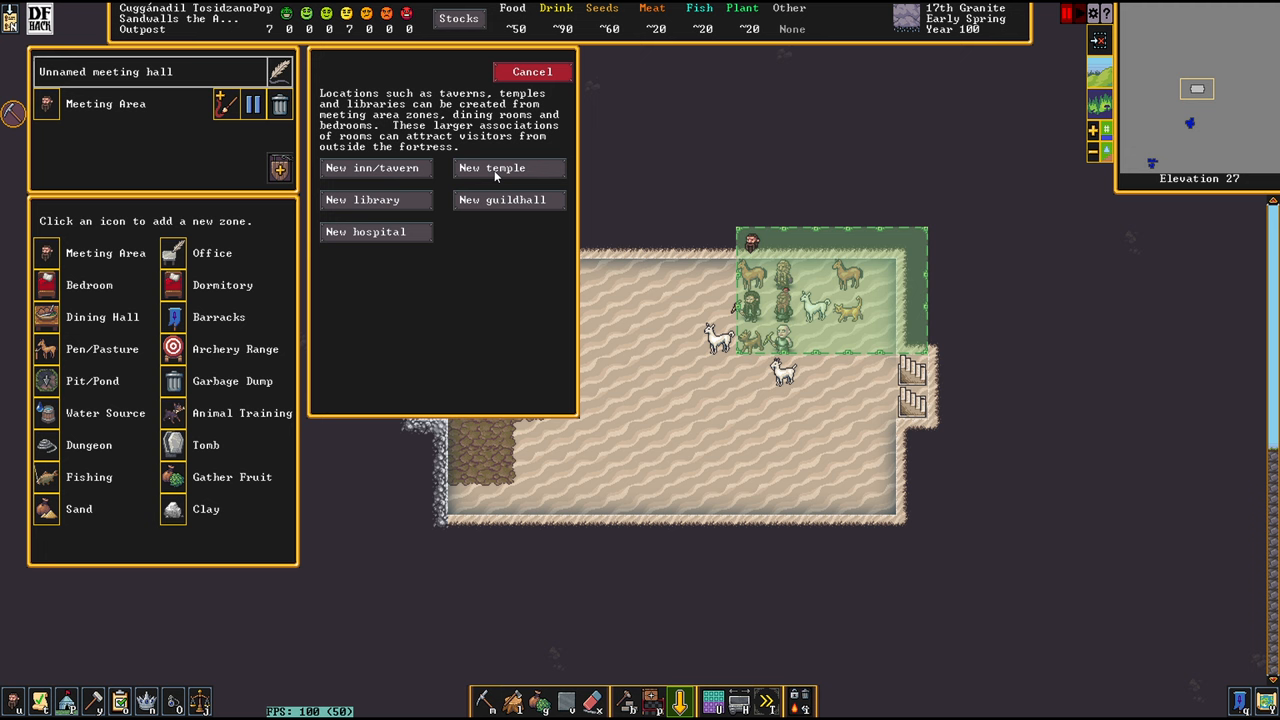
Step: Choose New temple to see deities like Lich Gnarledgeal and Ogger Westtunnel for dedication
left_click(508, 168)
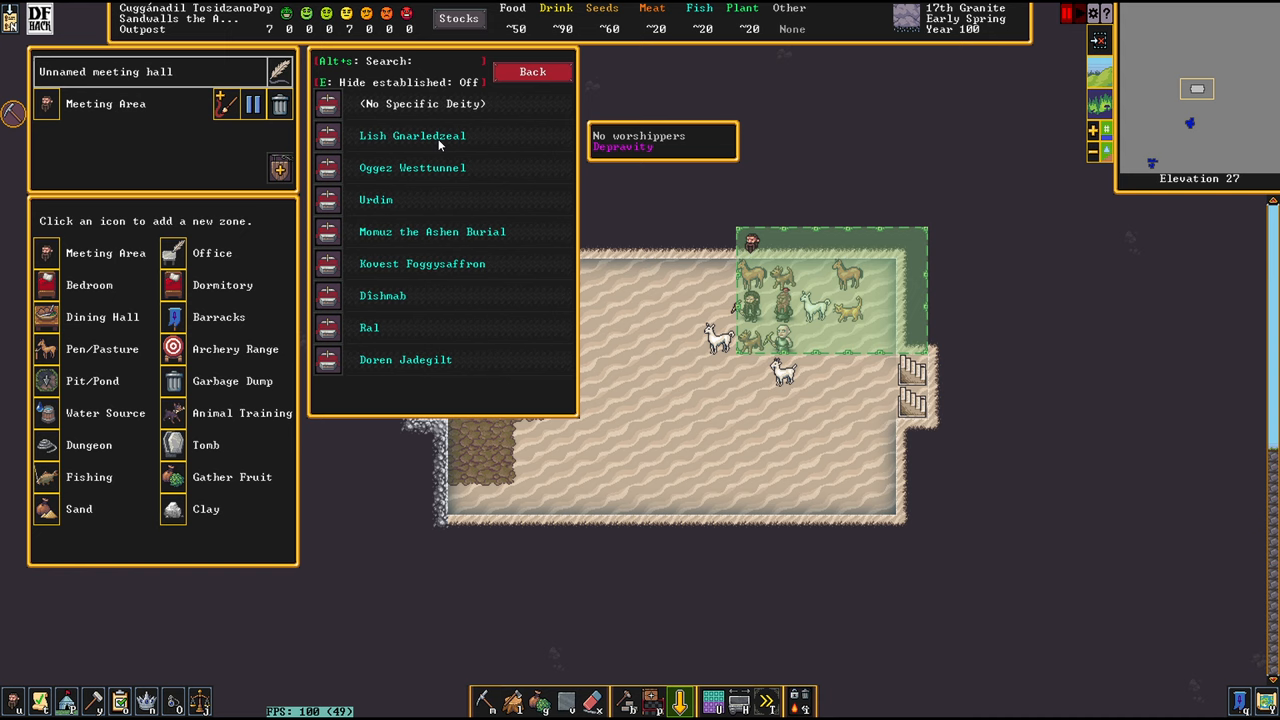
mouse_move(392, 188)
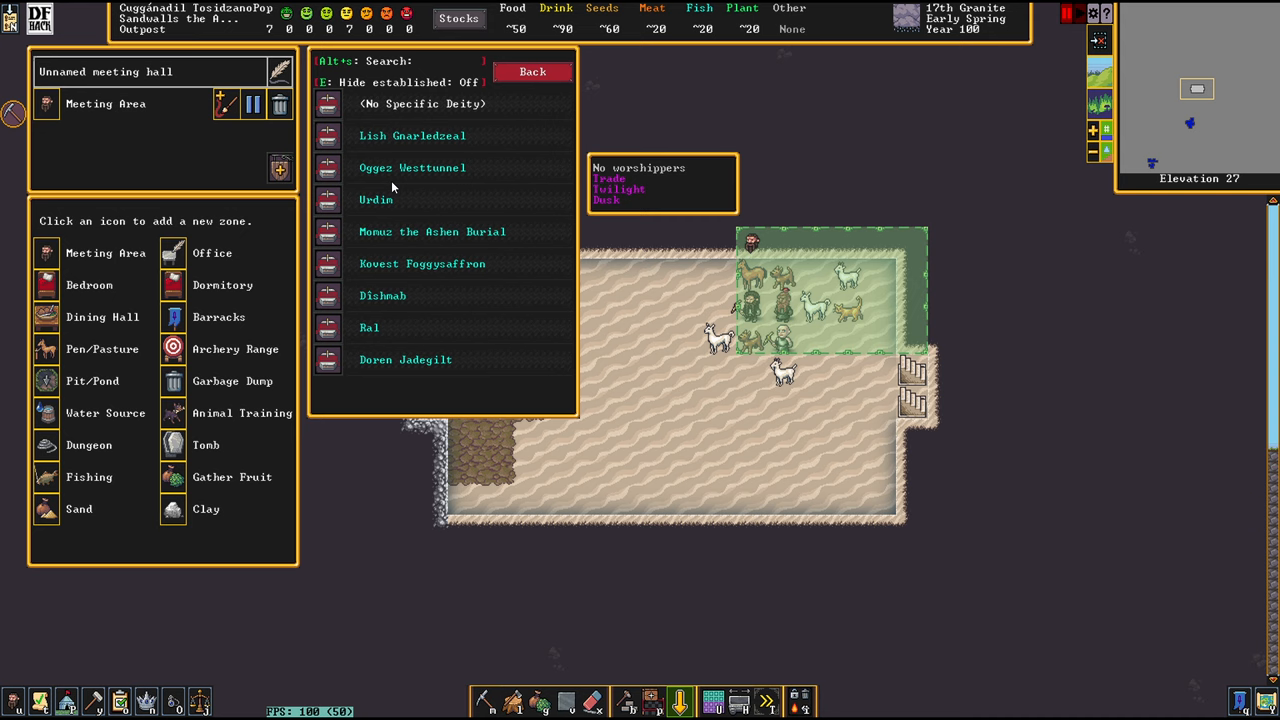
mouse_move(368, 170)
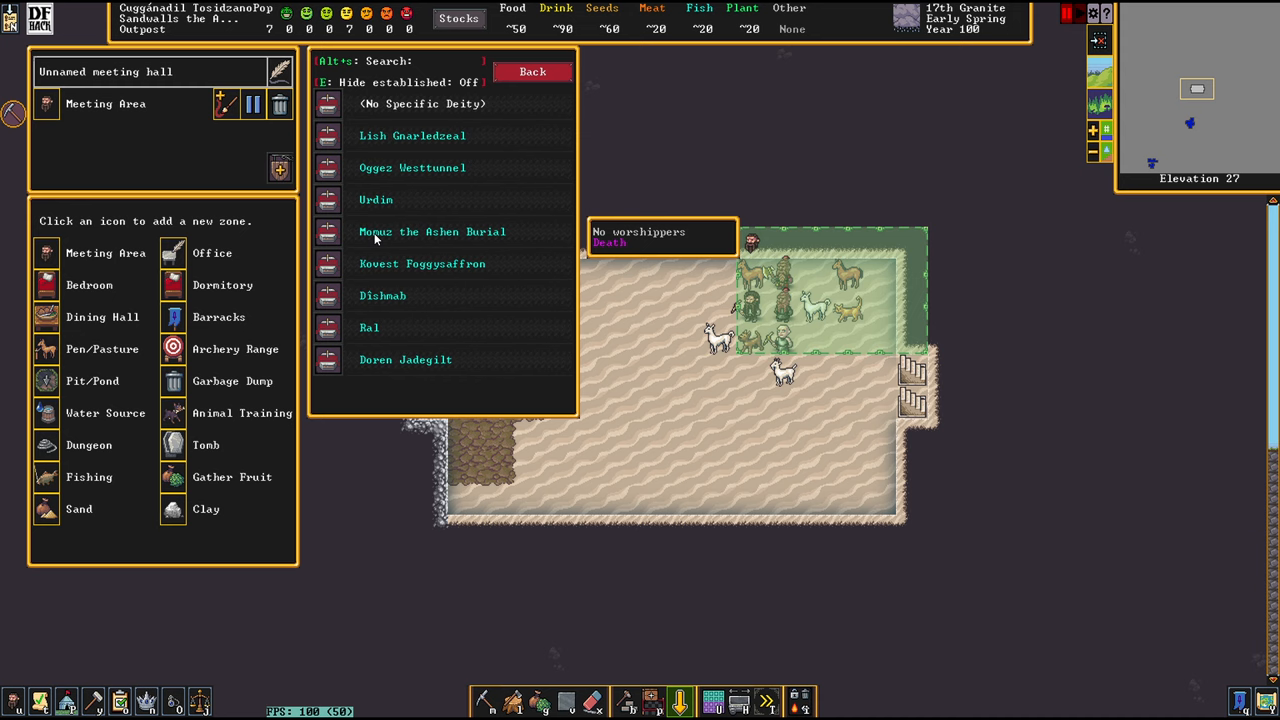
mouse_move(350, 238)
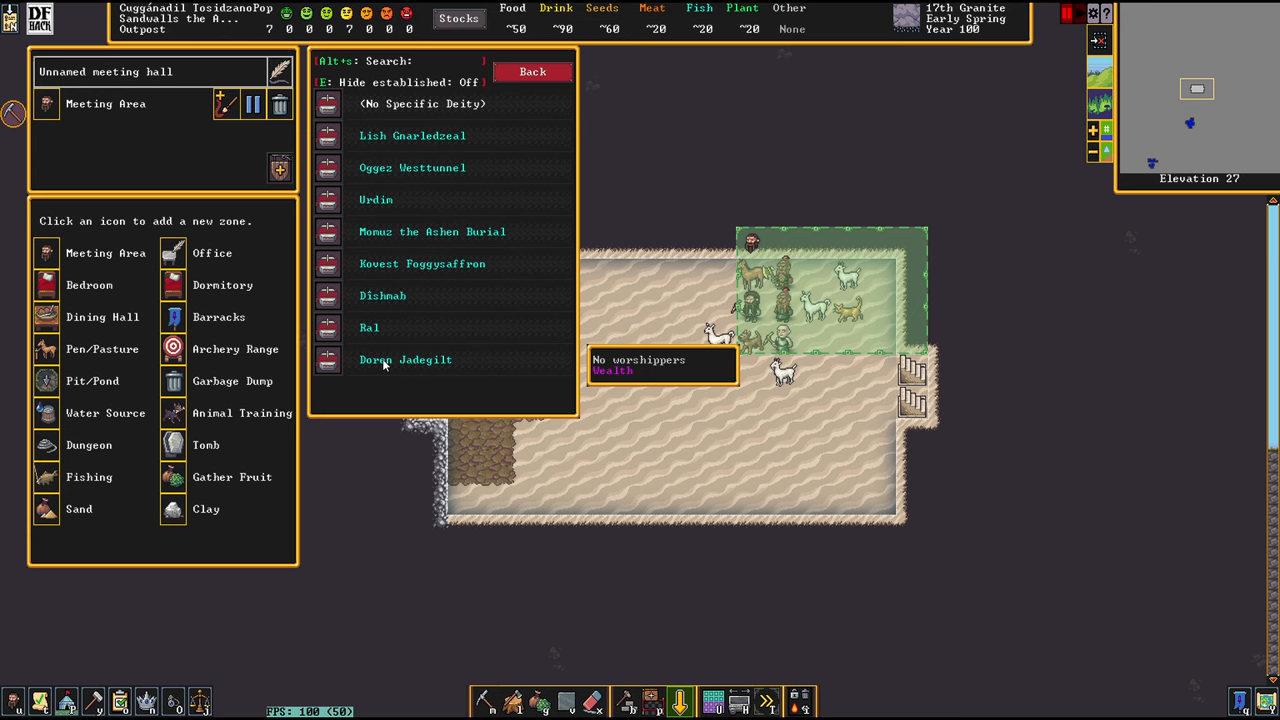
mouse_move(360, 232)
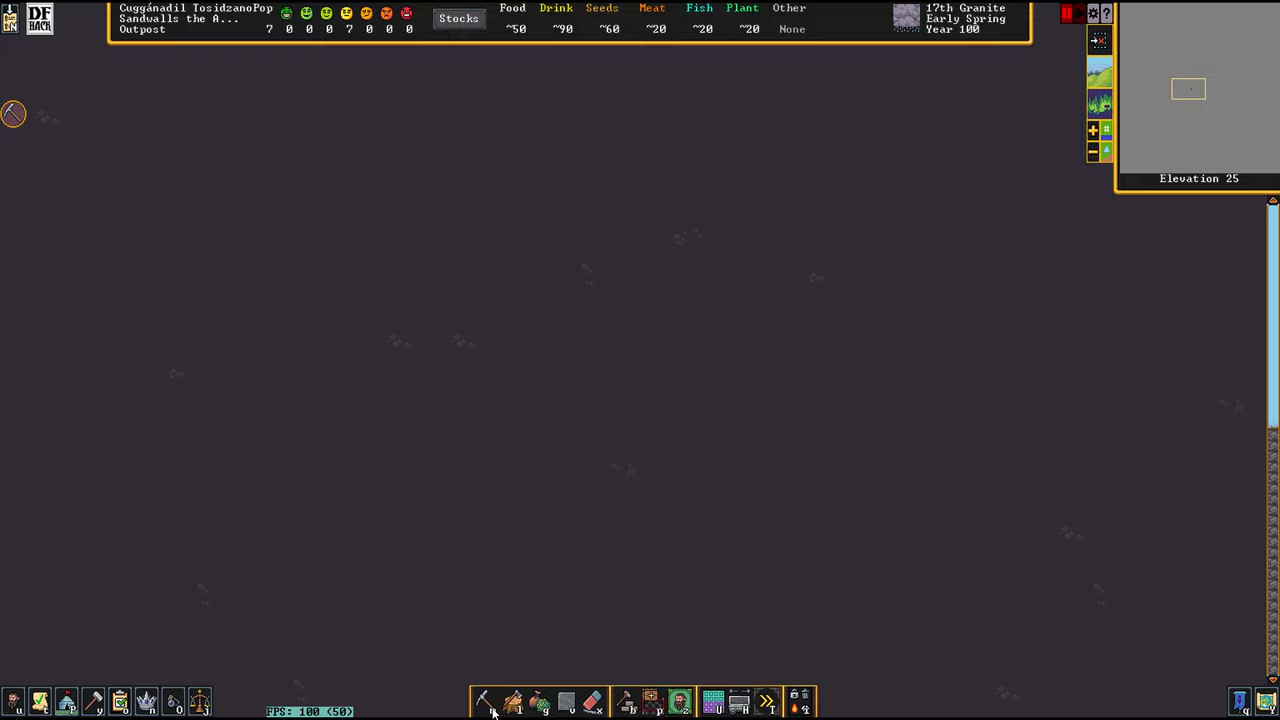
Step: Browse the Automated workshops, Sieges and forbidding, and Other standing orders, then return to the map
left_click(484, 700)
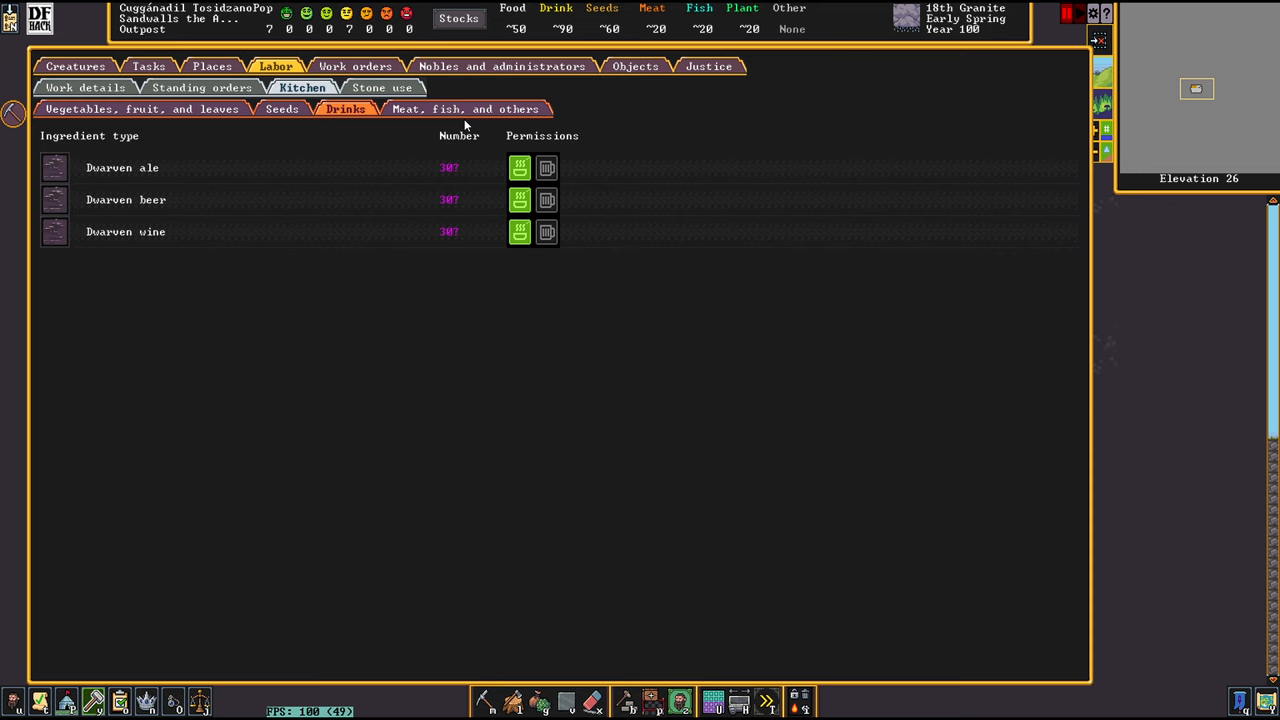
left_click(200, 88)
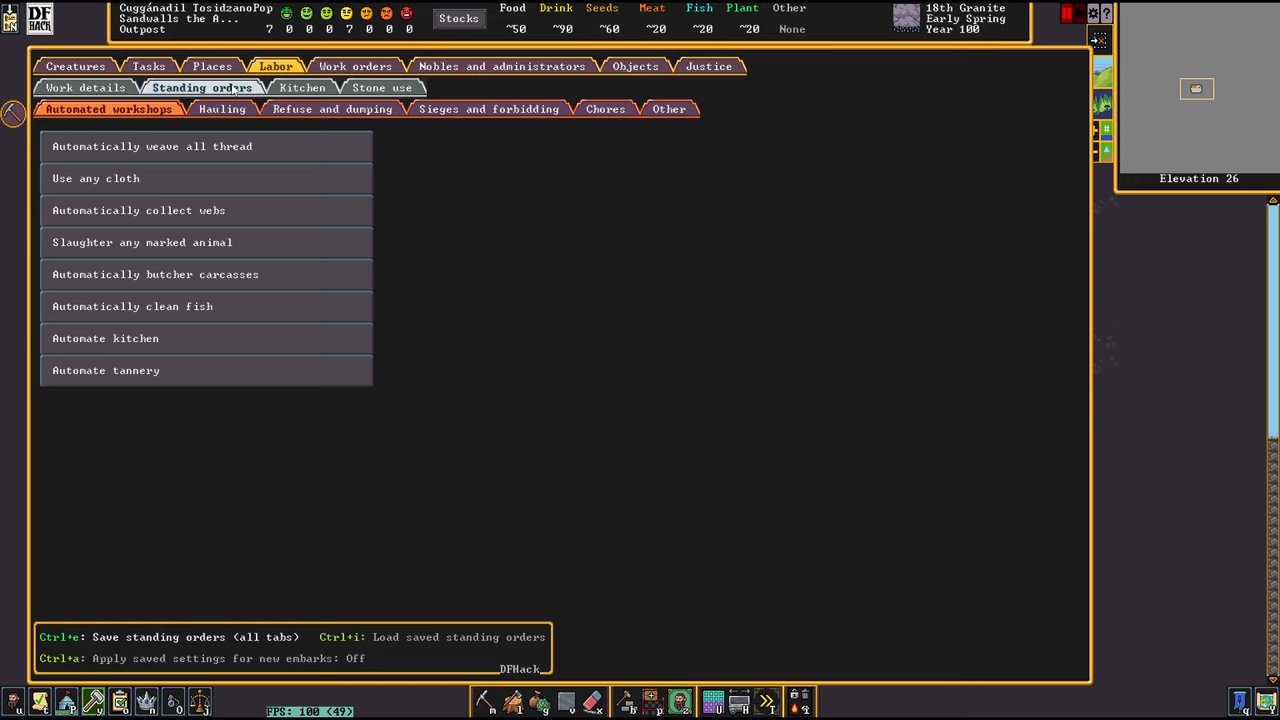
left_click(488, 108)
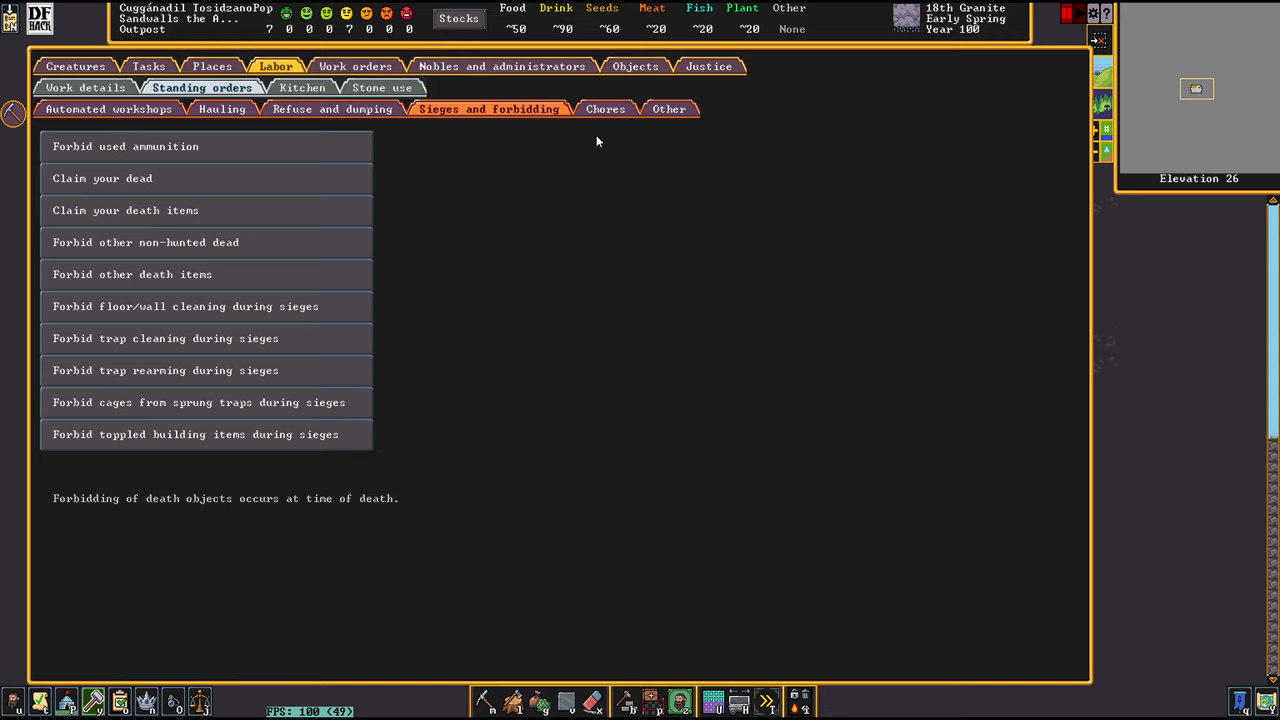
left_click(668, 108)
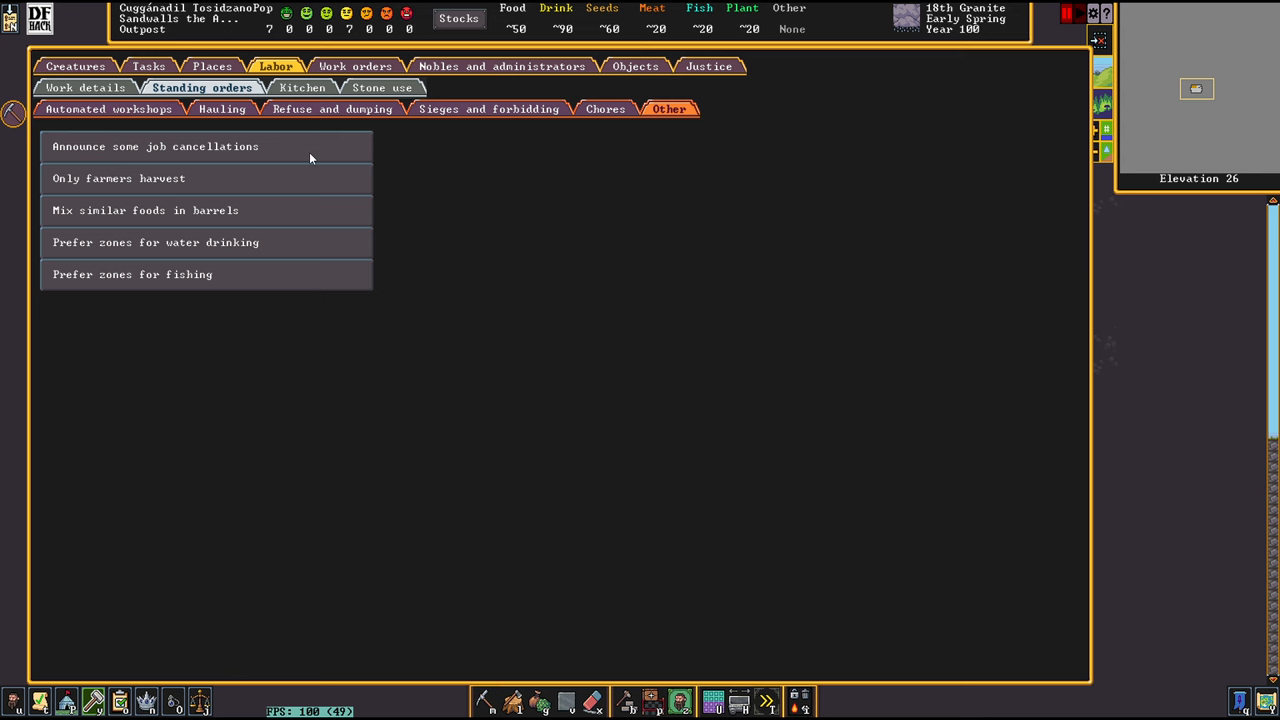
left_click(86, 88)
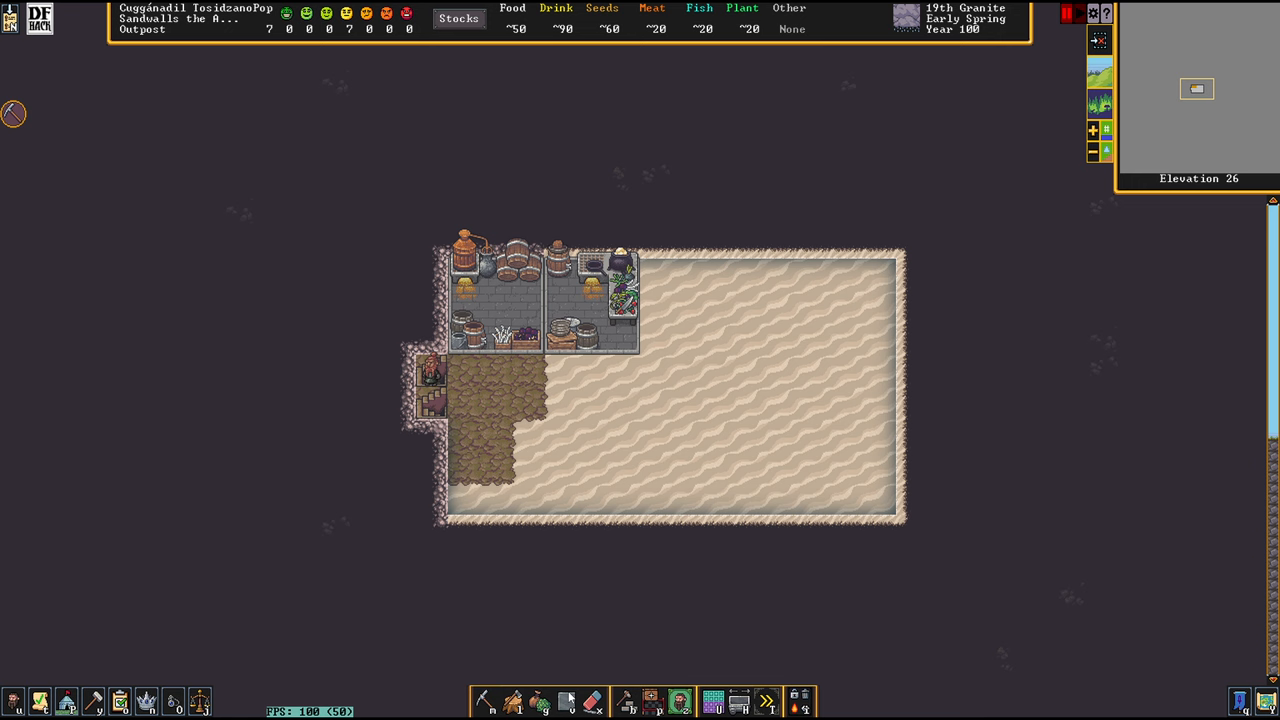
Step: Build more workshops in the rooms along the top of the hall
left_click(624, 700)
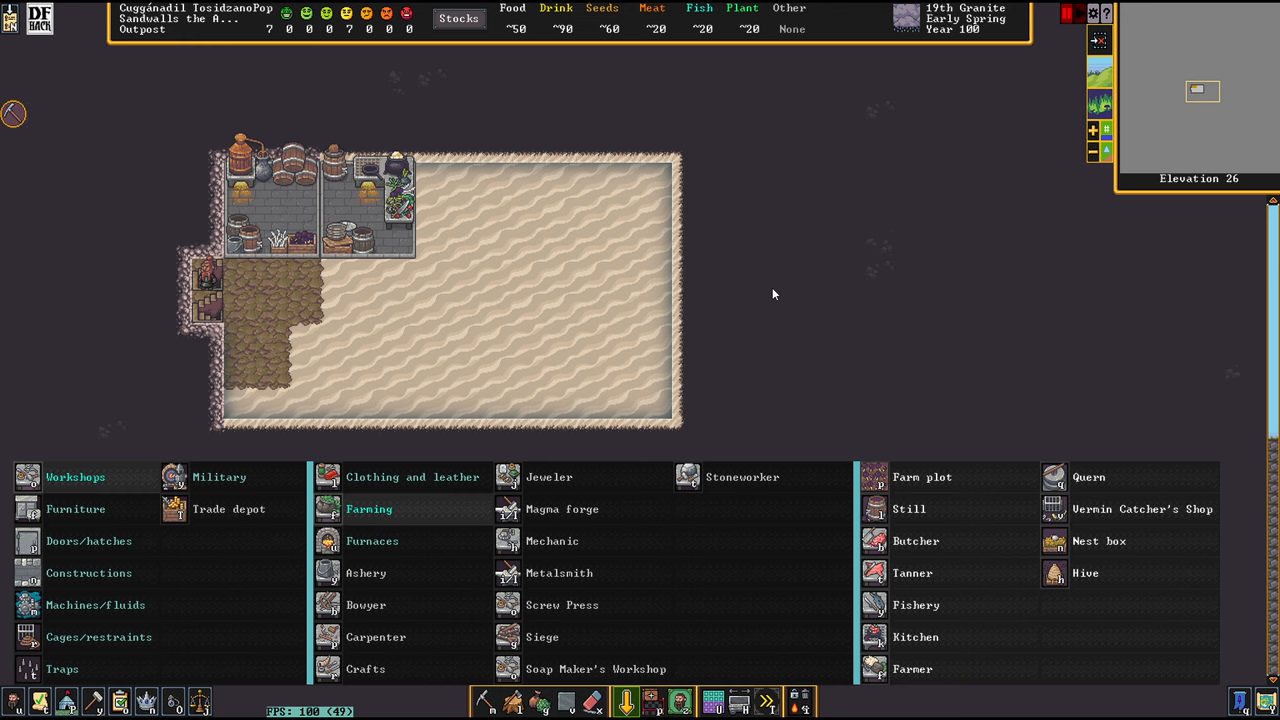
mouse_move(548, 604)
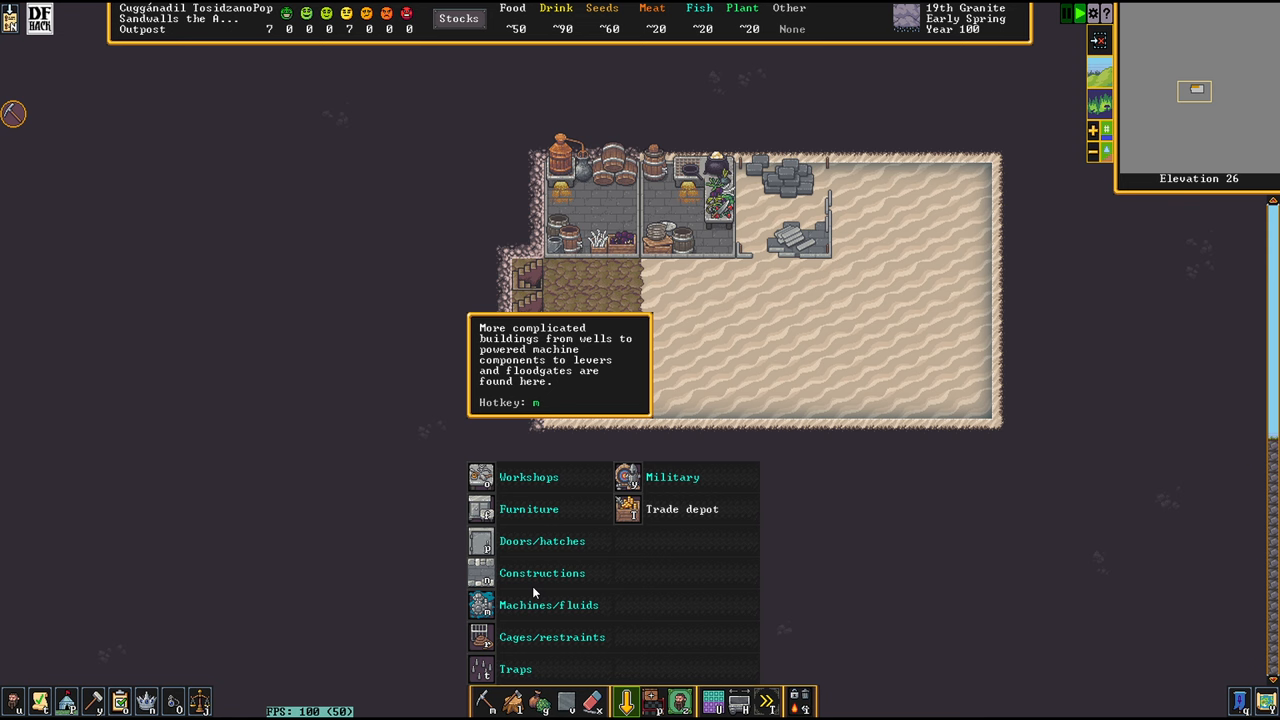
left_click(528, 476)
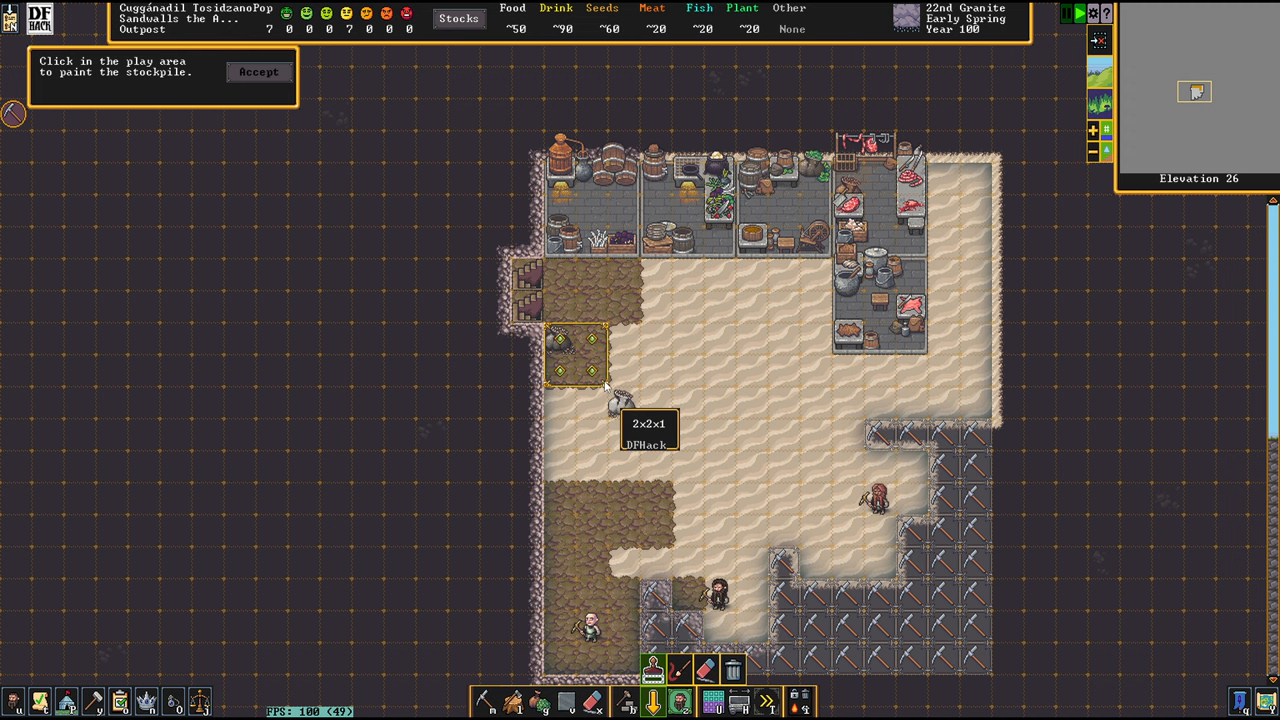
Step: Place a large food stockpile across the hall and toggle its accepted item categories
left_click(258, 72)
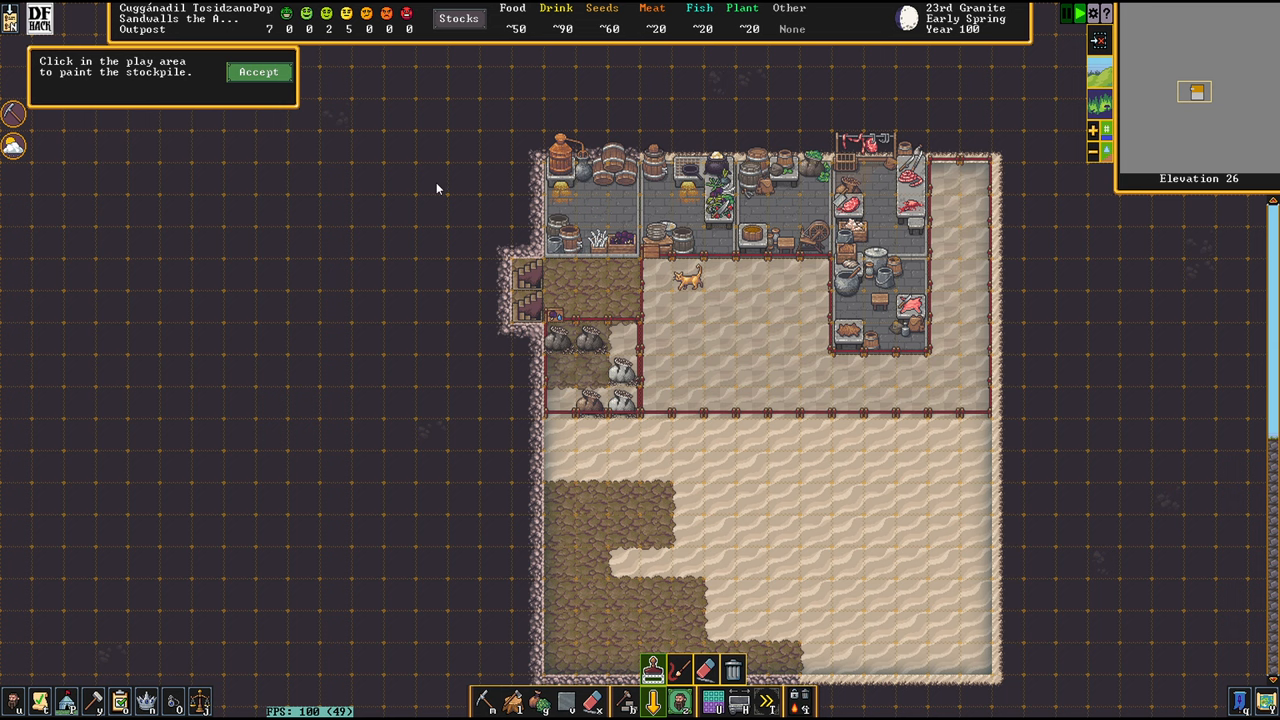
left_click(258, 72)
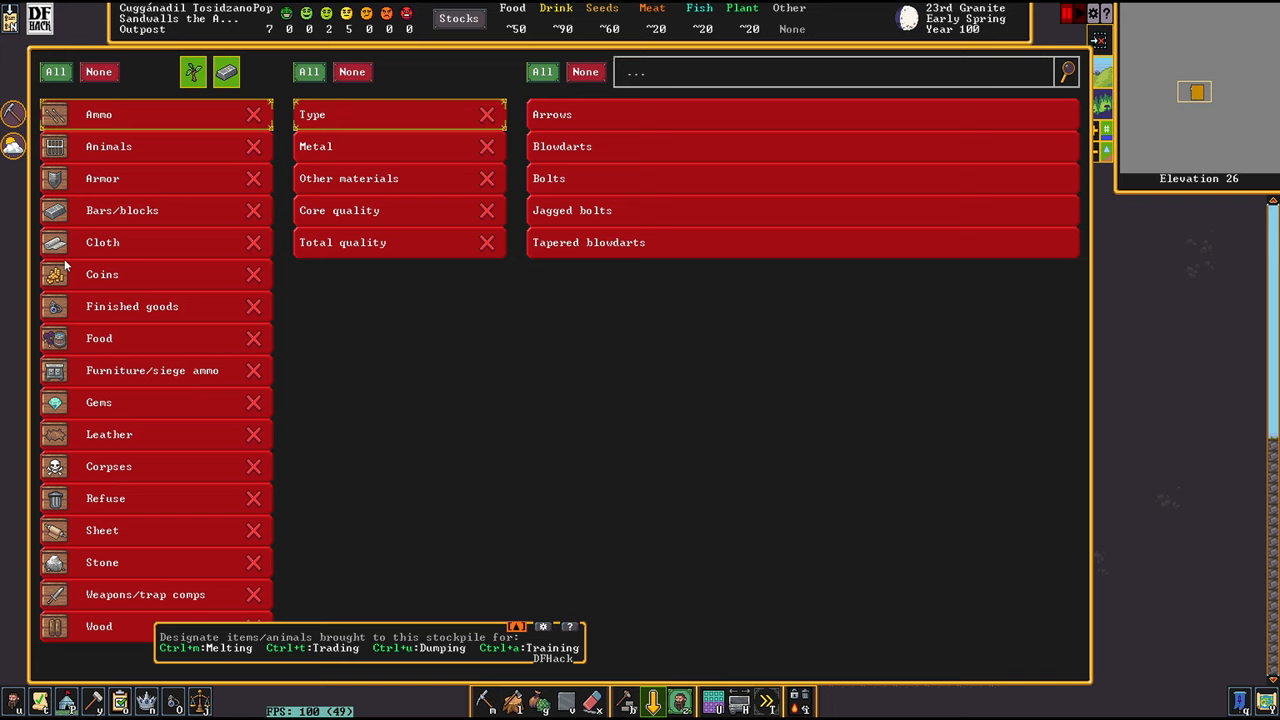
left_click(100, 338)
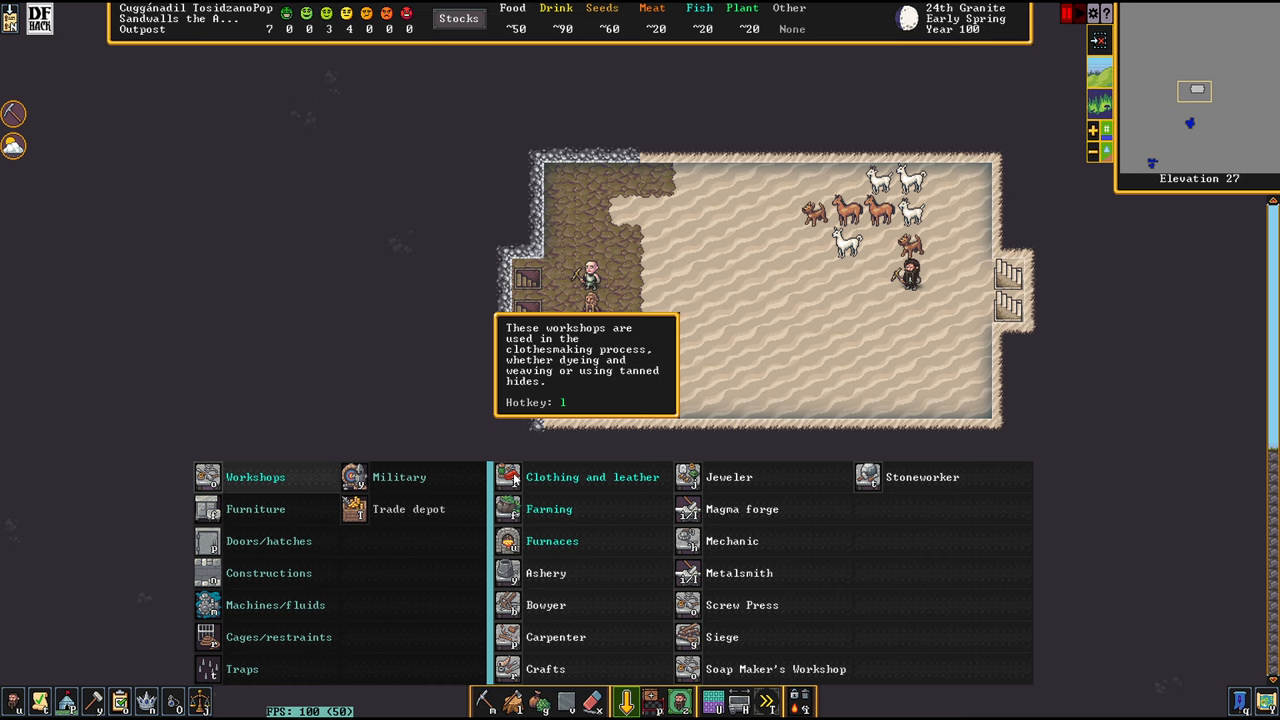
Step: Paint two large farm plots in the upstairs hall and set a spring crop
left_click(548, 510)
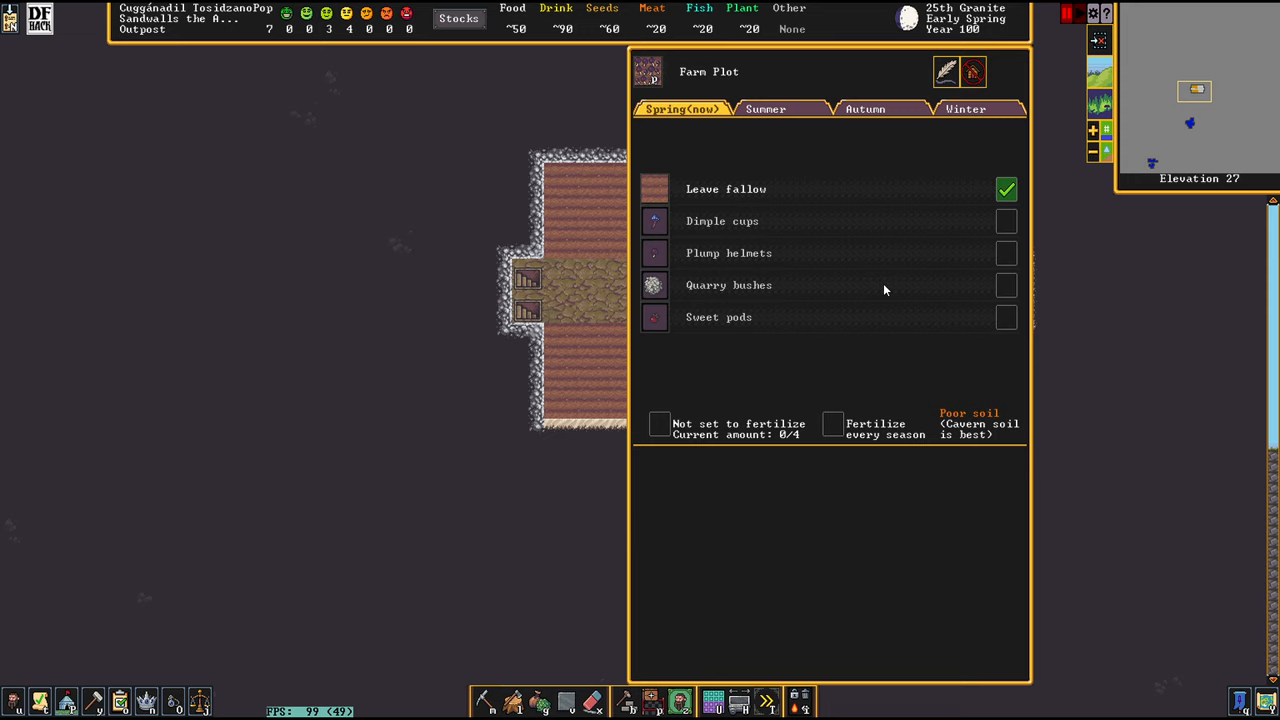
left_click(764, 108)
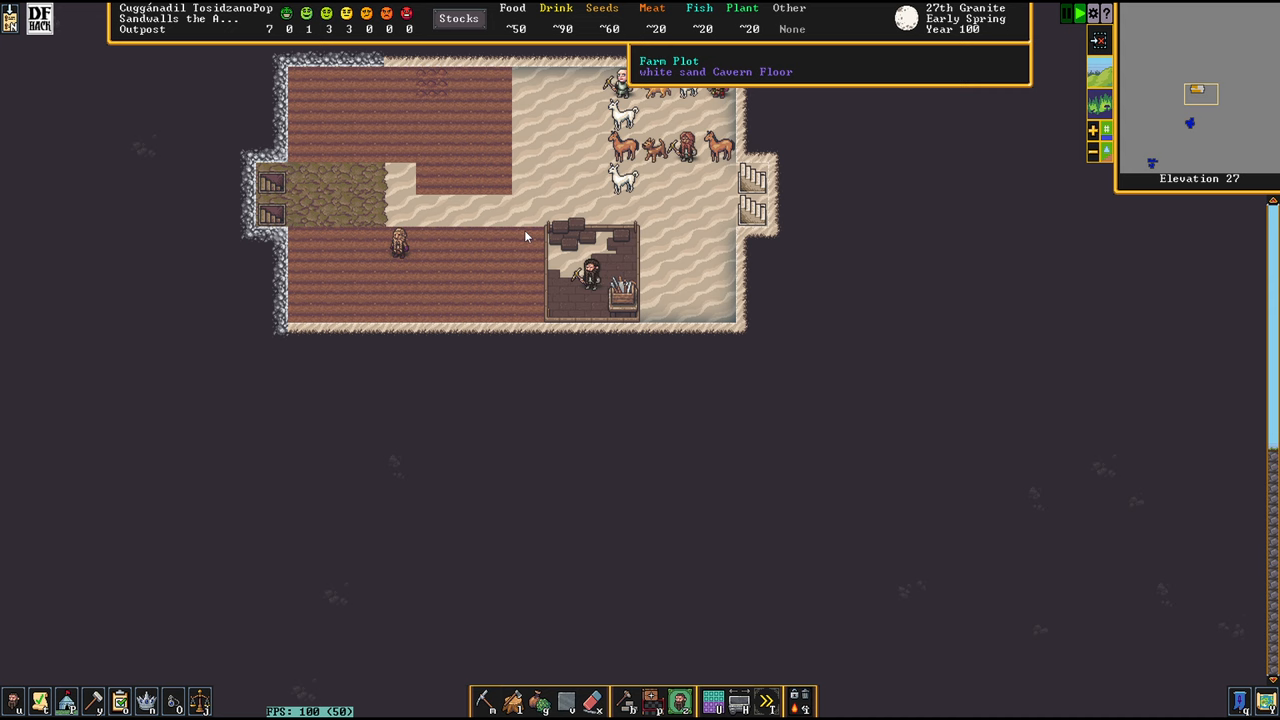
Step: Review the carpenter's workshop tasks, then choose stair mining for the surface
left_click(590, 270)
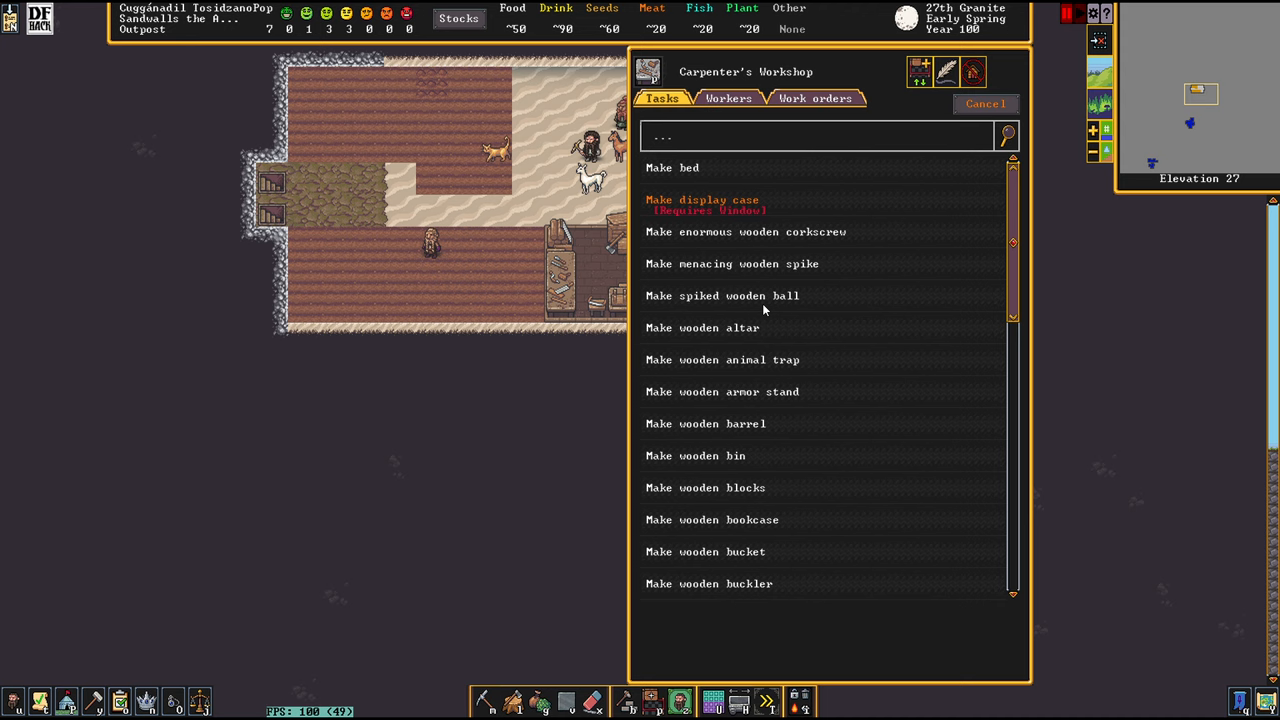
left_click(704, 488)
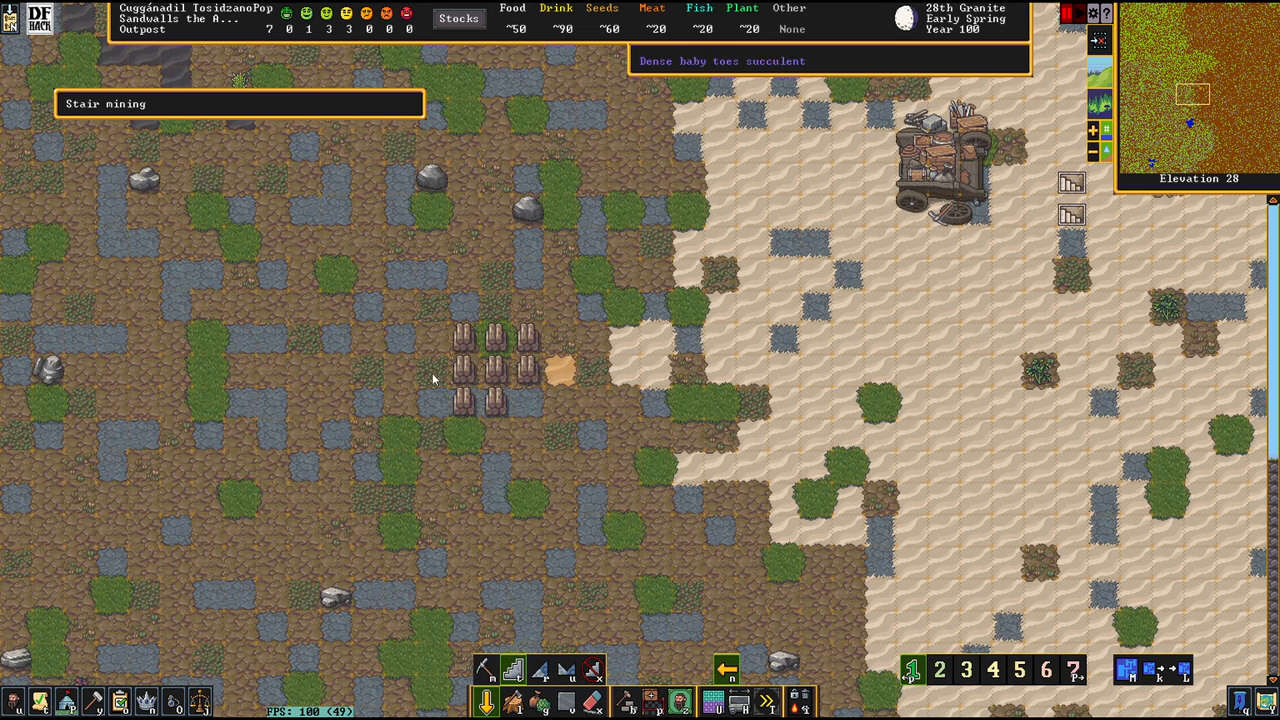
Step: Designate stairs on each level down into the aquifer, opening a small cross-shaped chamber
scroll("down", 3)
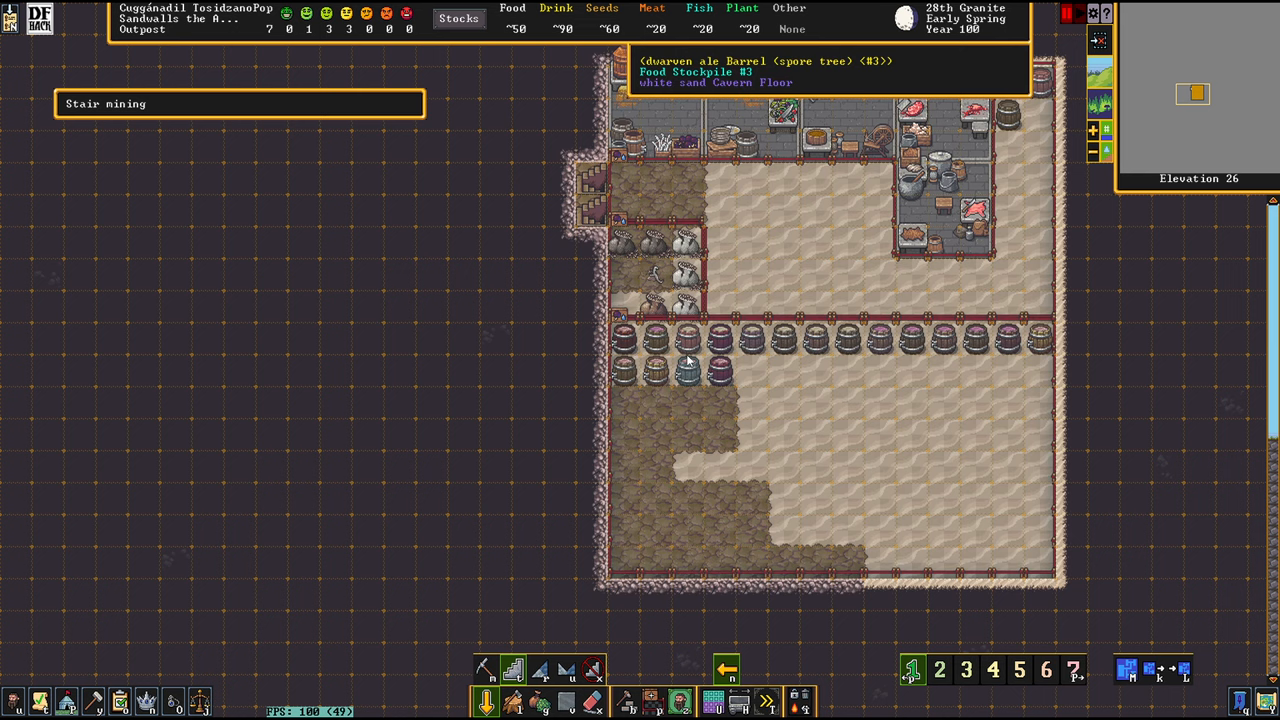
scroll("down", 3)
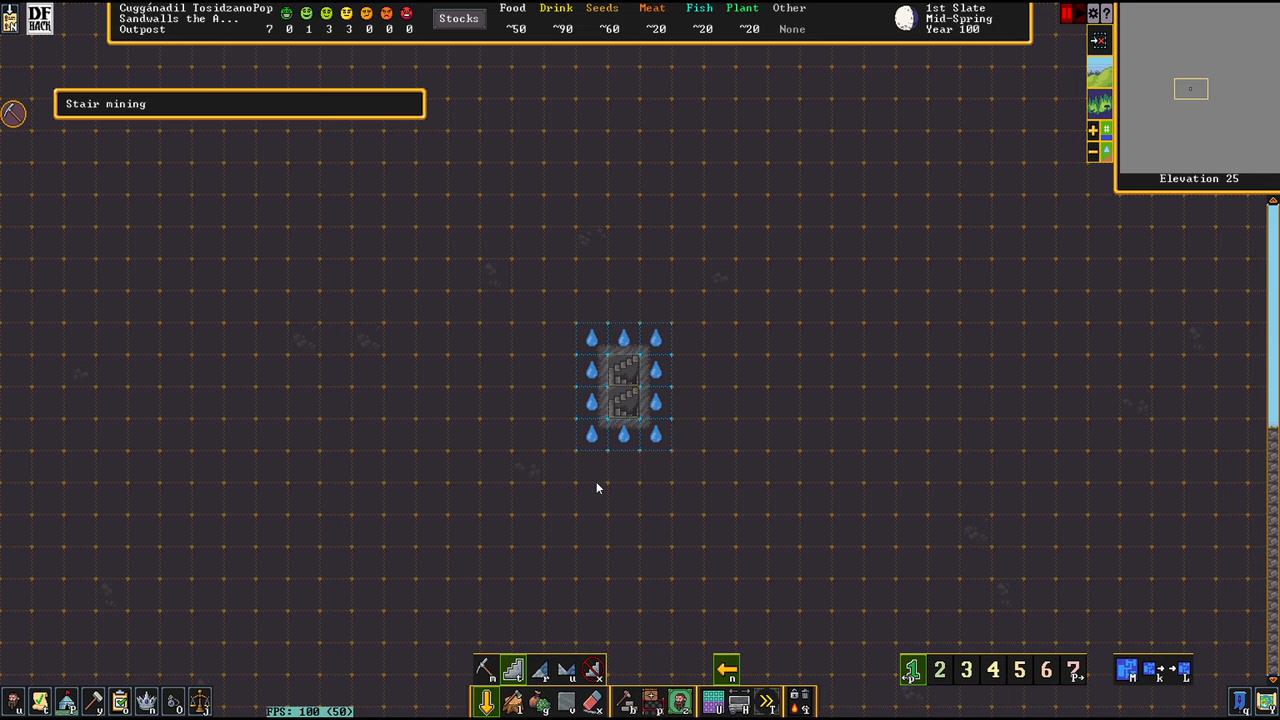
left_click(484, 670)
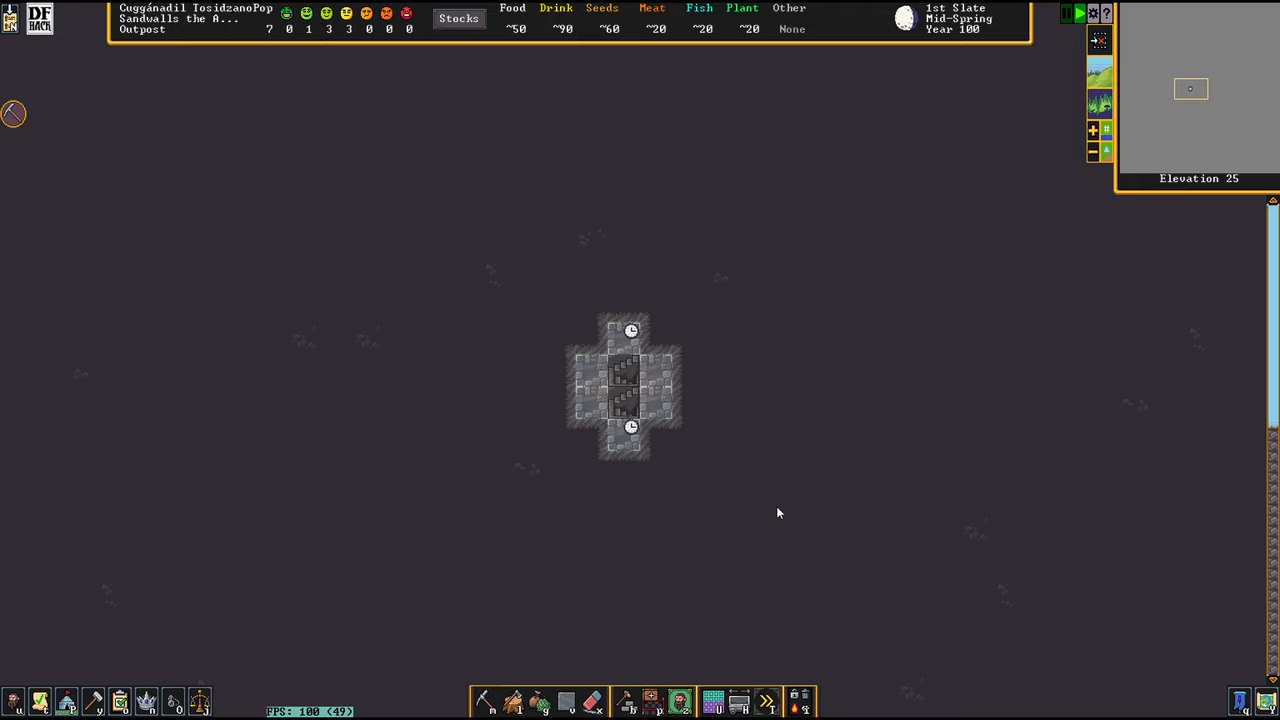
Step: Designate stairs down the shaft through the aquifer and move the view down to elevation 22
left_click(624, 388)
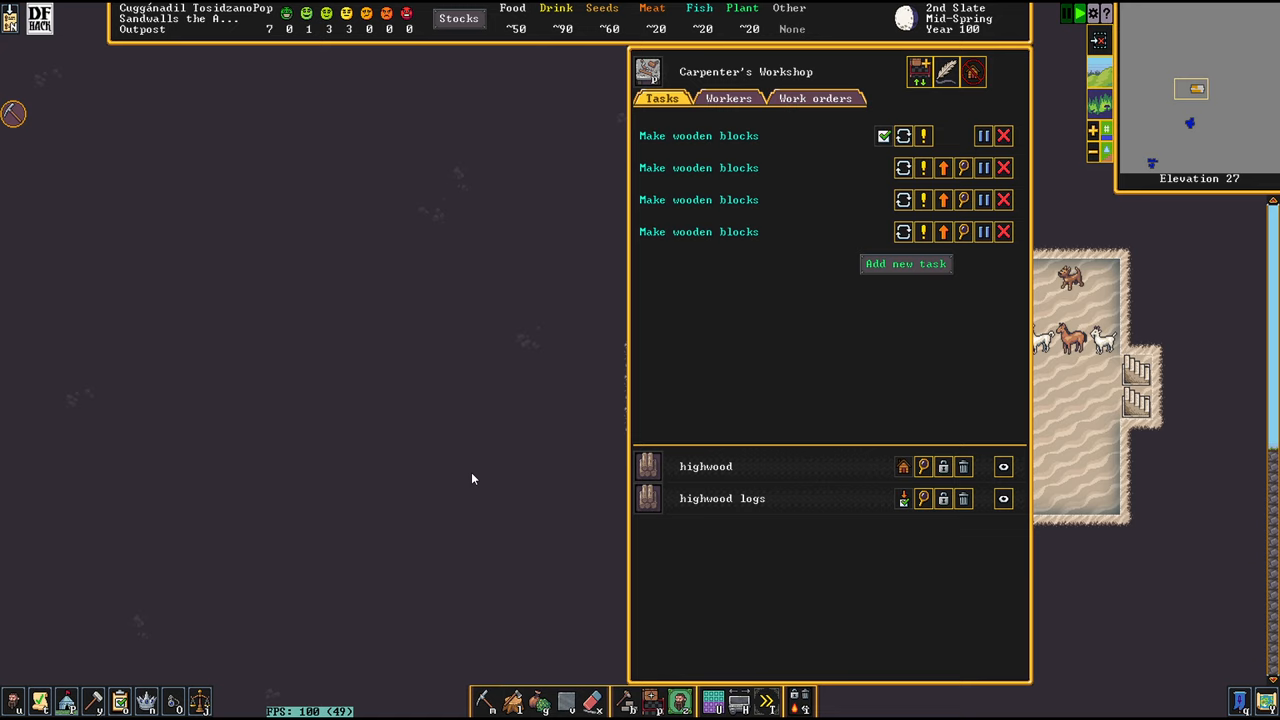
key("Escape")
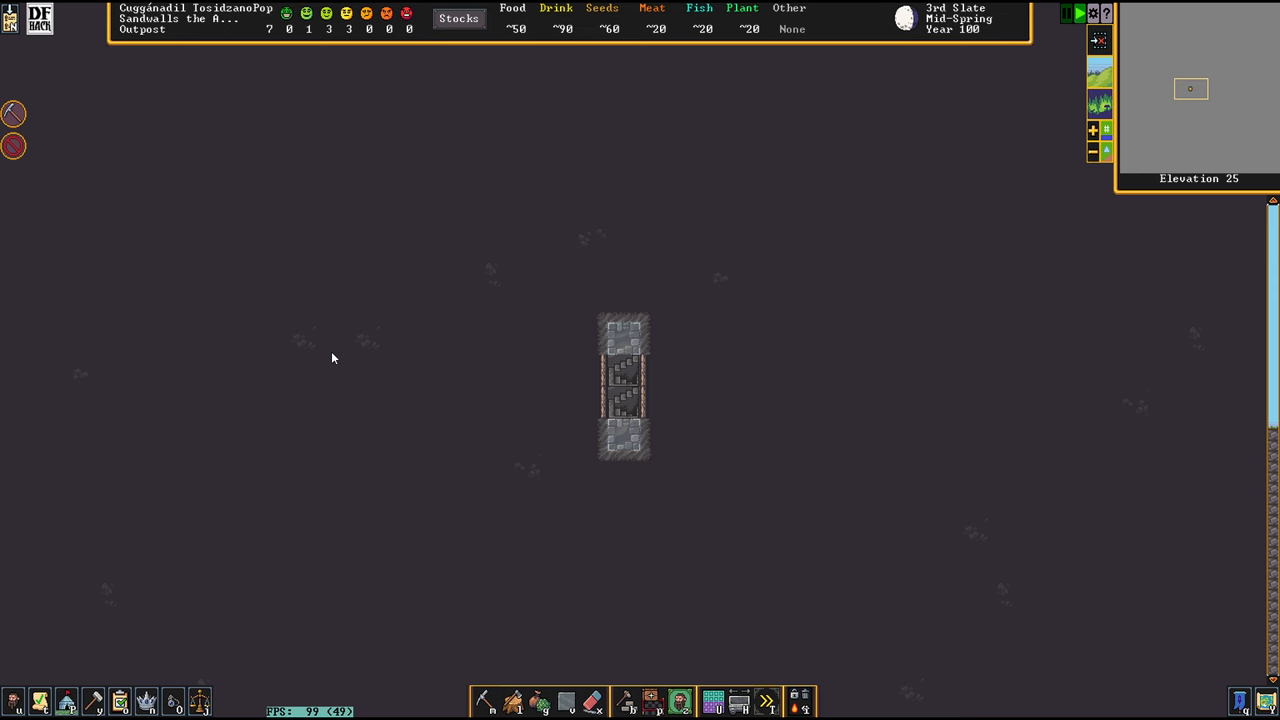
left_click(624, 388)
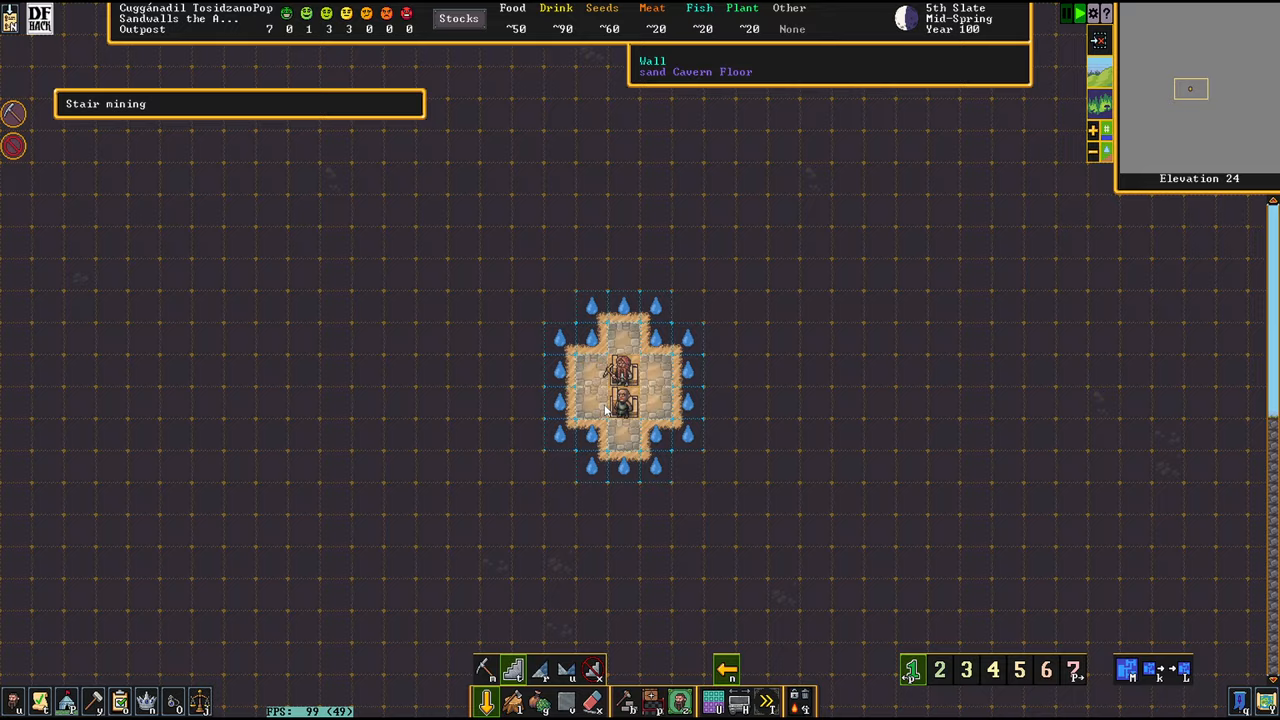
scroll("down", 3)
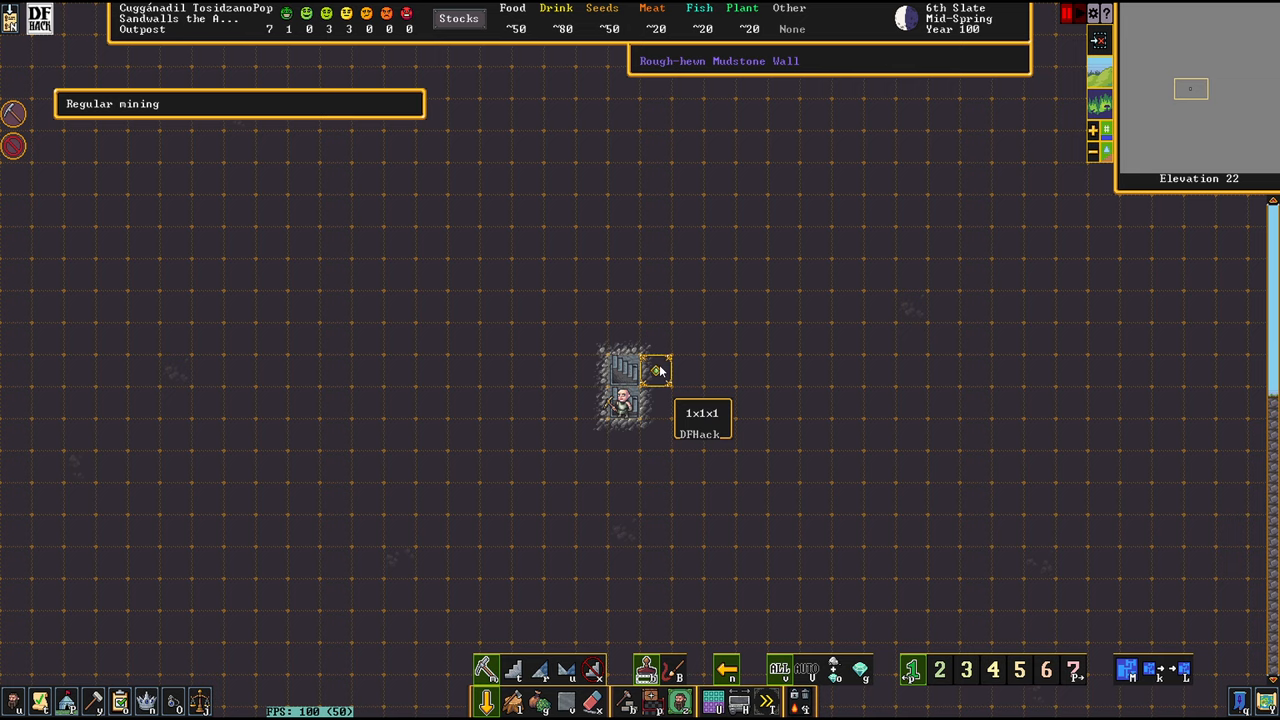
Step: Designate a large rectangle beside the staircase for digging and clear the dig announcements
left_click_drag(656, 370, 1064, 244)
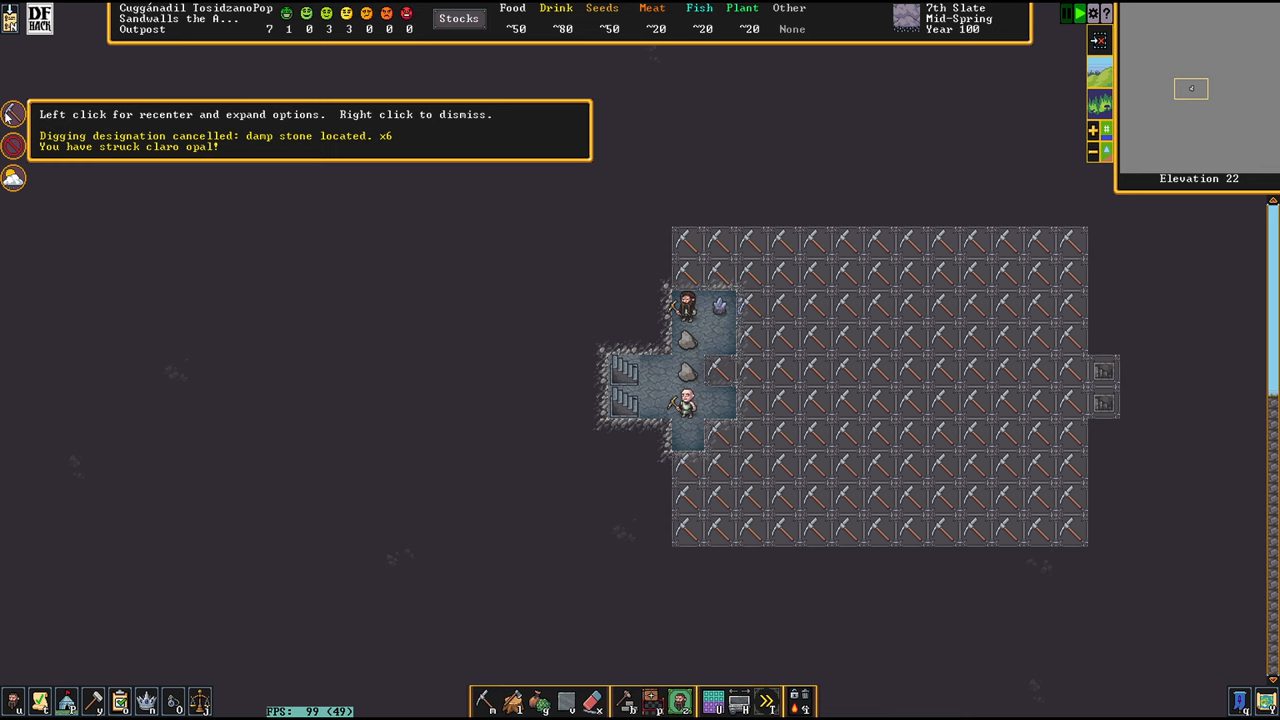
left_click(718, 306)
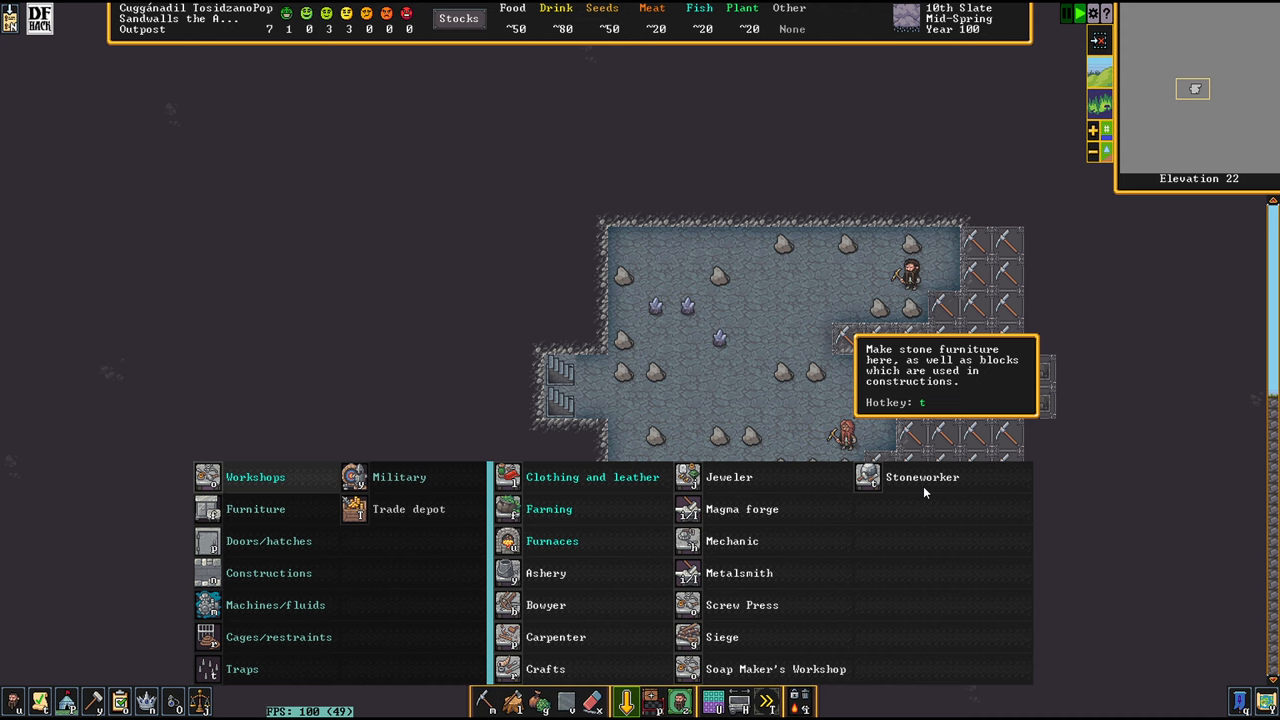
Step: Place a stoneworker's workshop and other workshops along the walls of the new chamber
left_click(922, 476)
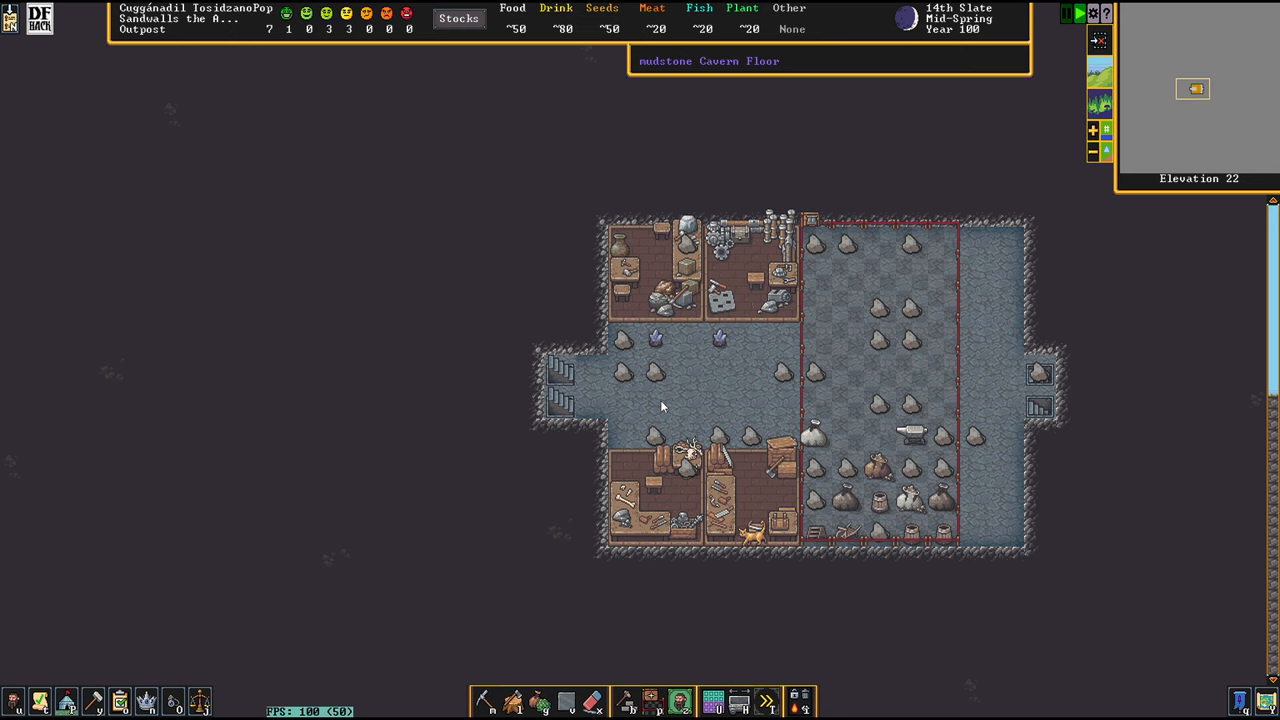
left_click(680, 700)
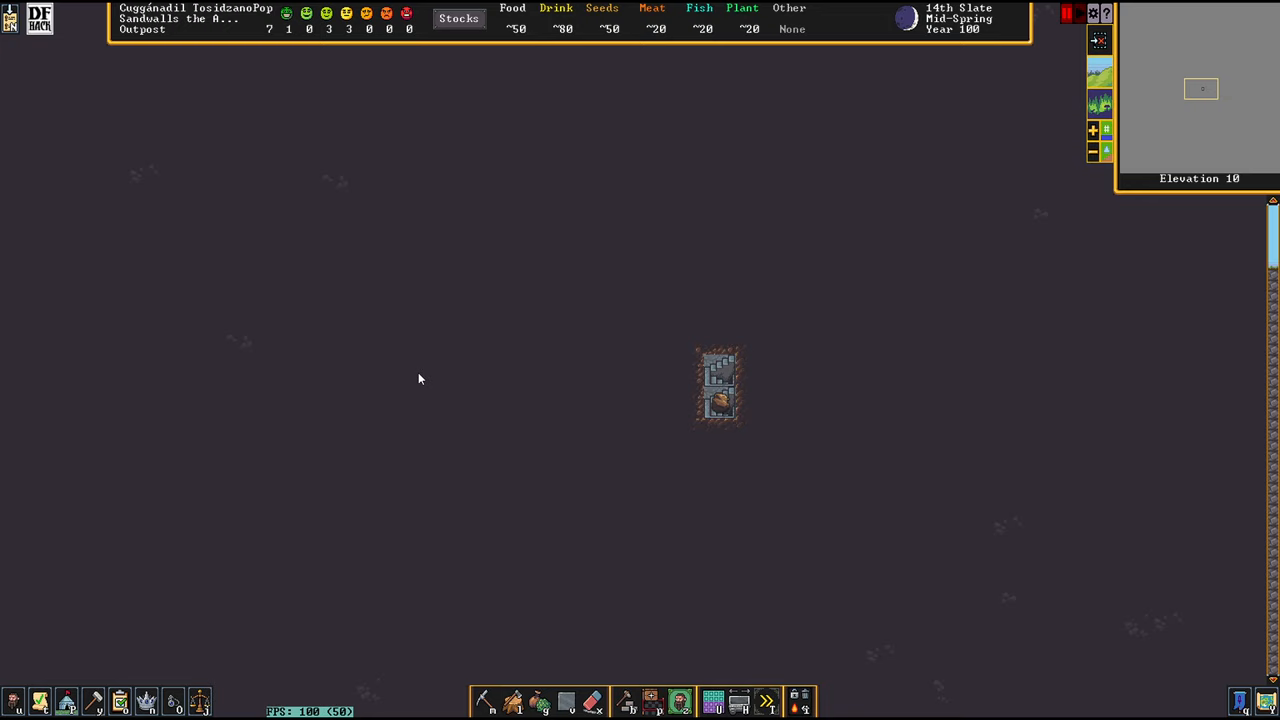
Step: Scroll down z-levels following the stair shaft until it reaches the magma sea at elevation -19
scroll("down", 3)
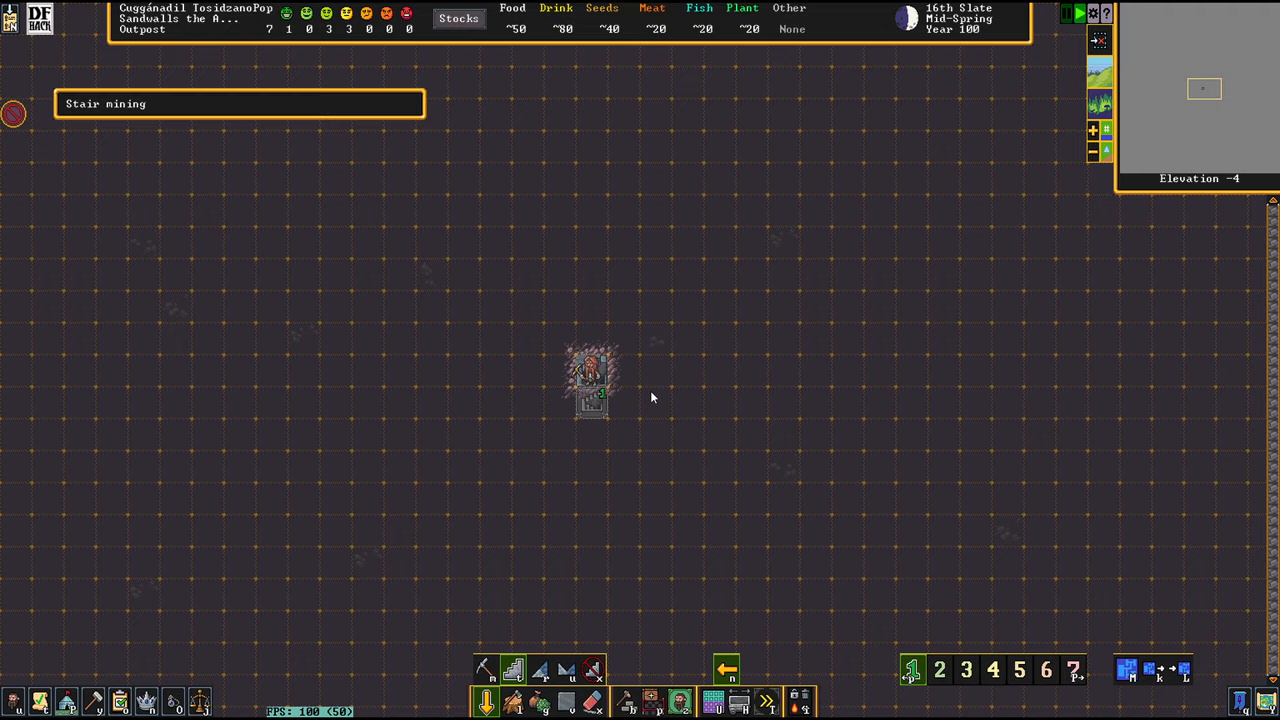
scroll("down", 3)
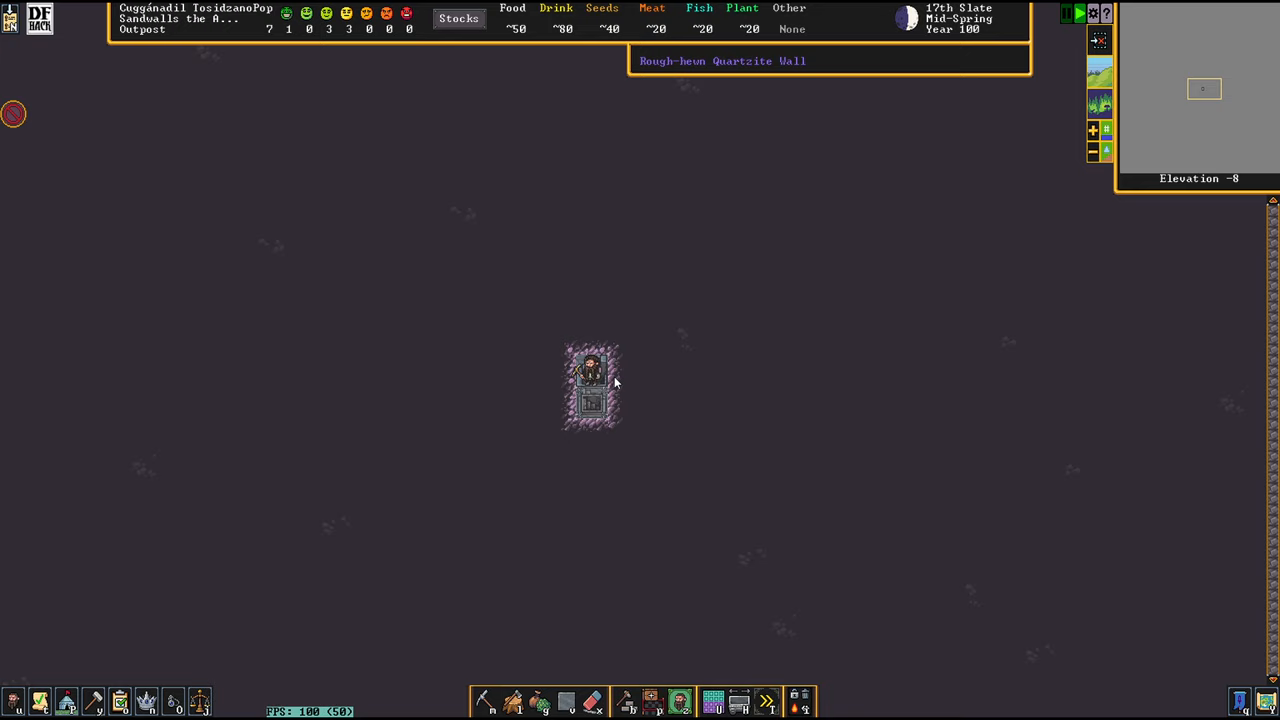
scroll("down", 3)
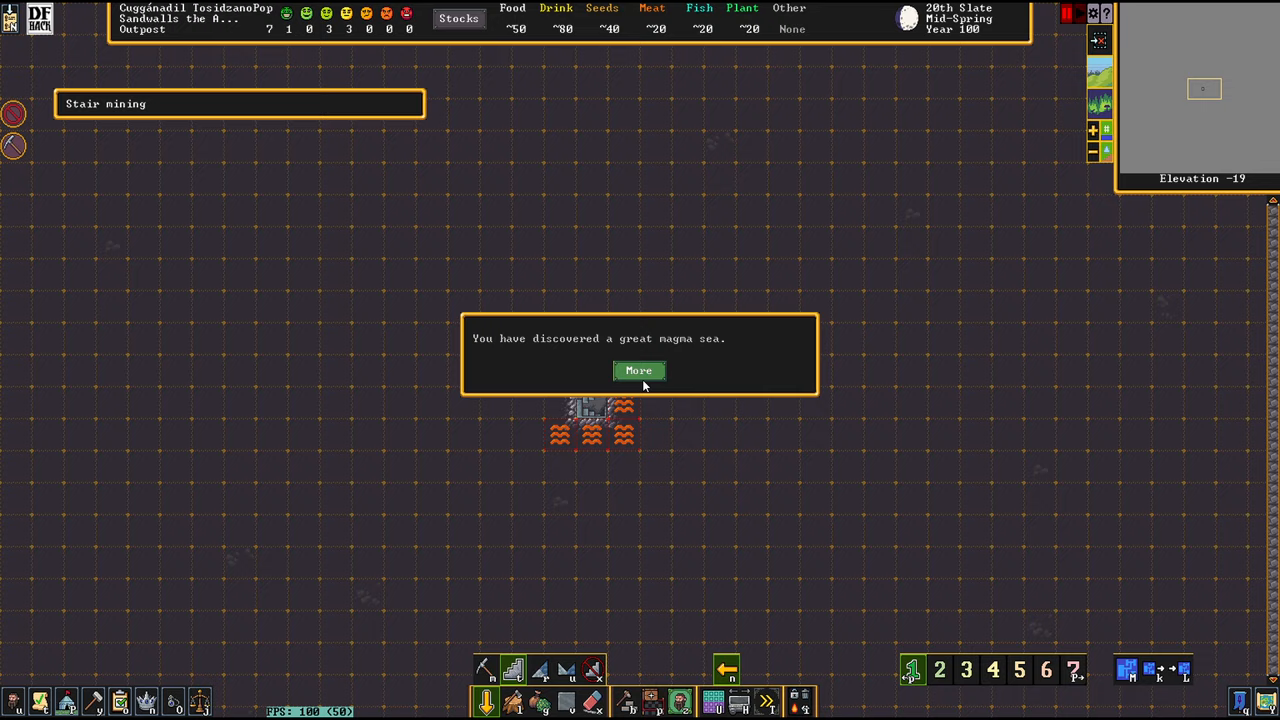
Step: Dismiss the magma sea notice and leave the audio settings with Done
left_click(638, 370)
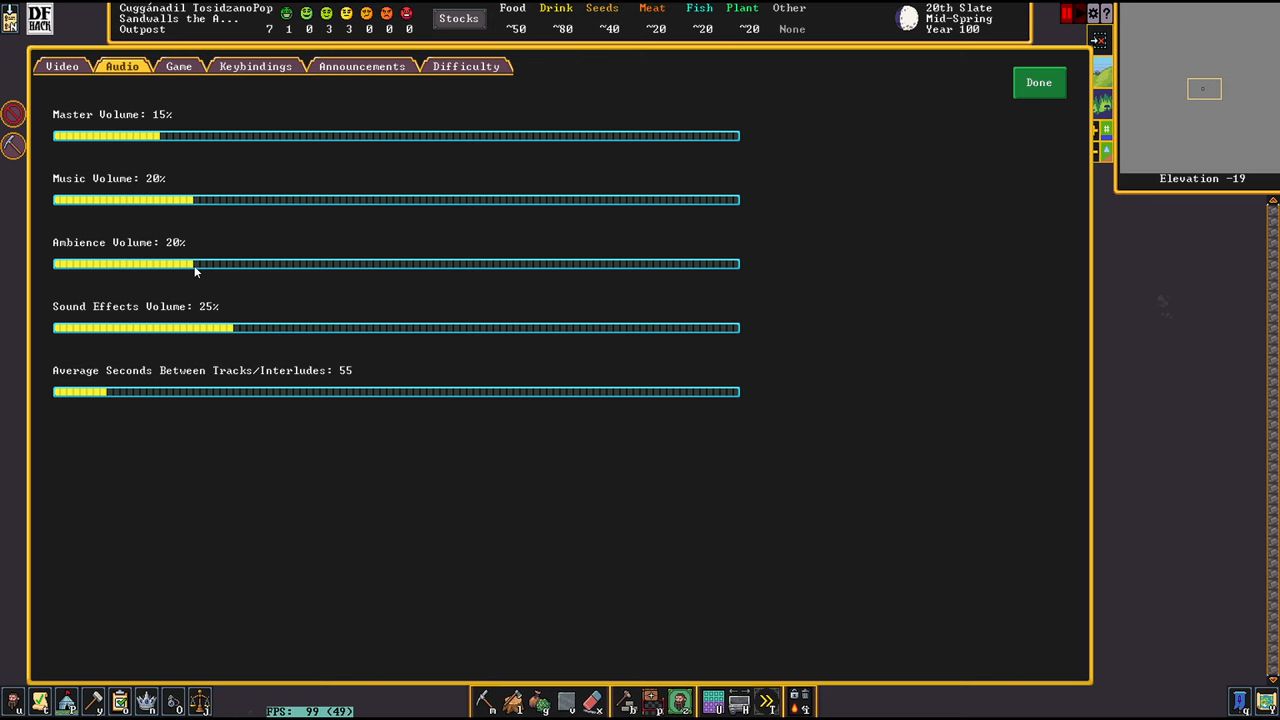
left_click(1038, 82)
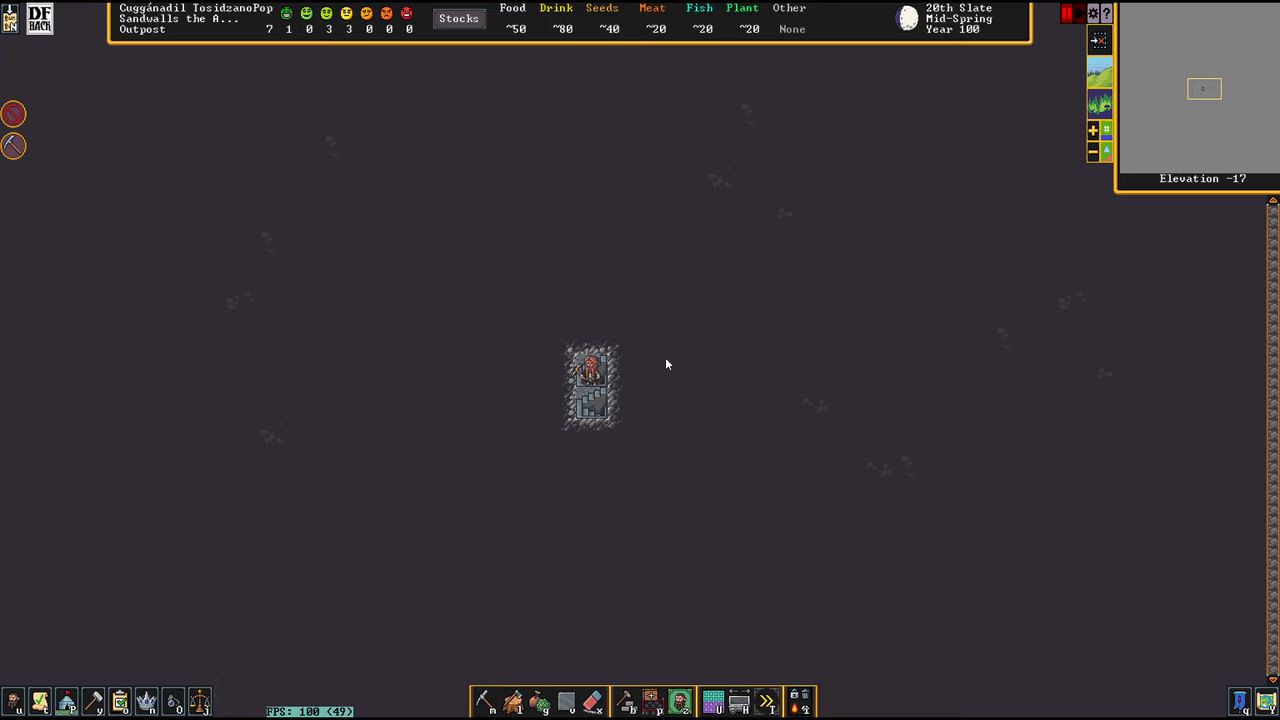
Step: Designate a block of tiles for mining at the corridor's end and bring up the constructions category
left_click(484, 700)
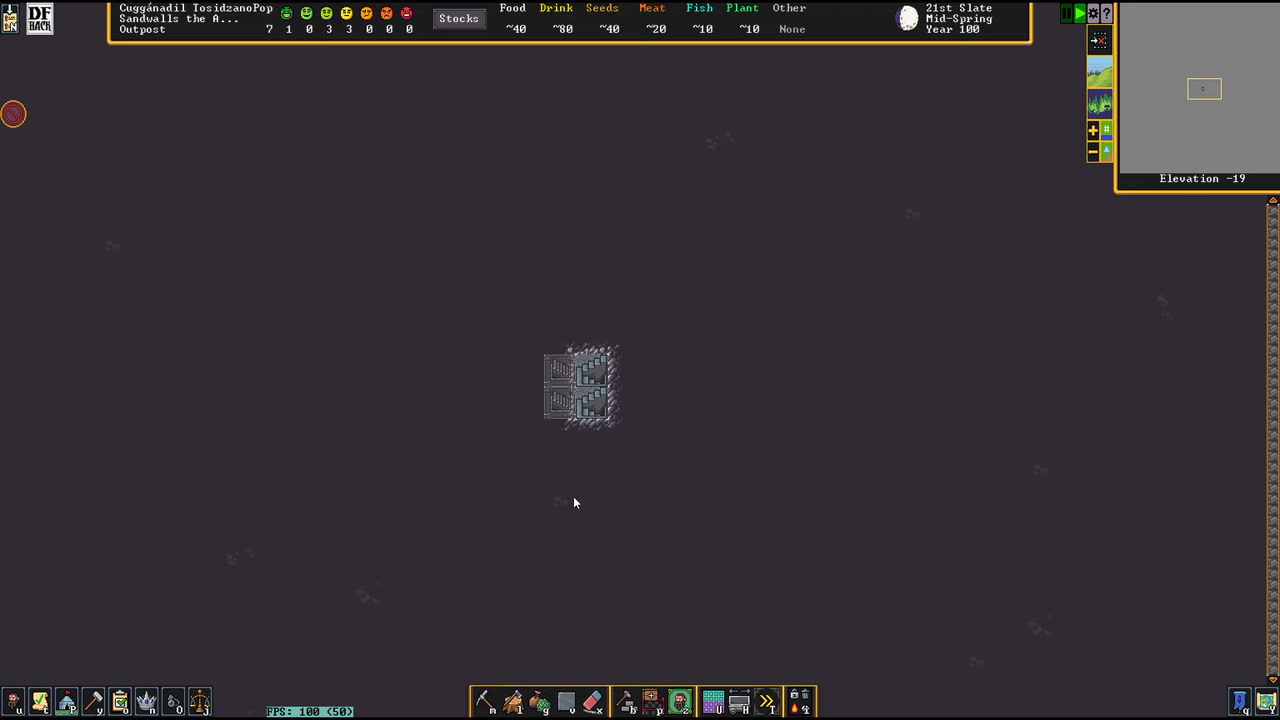
left_click(624, 700)
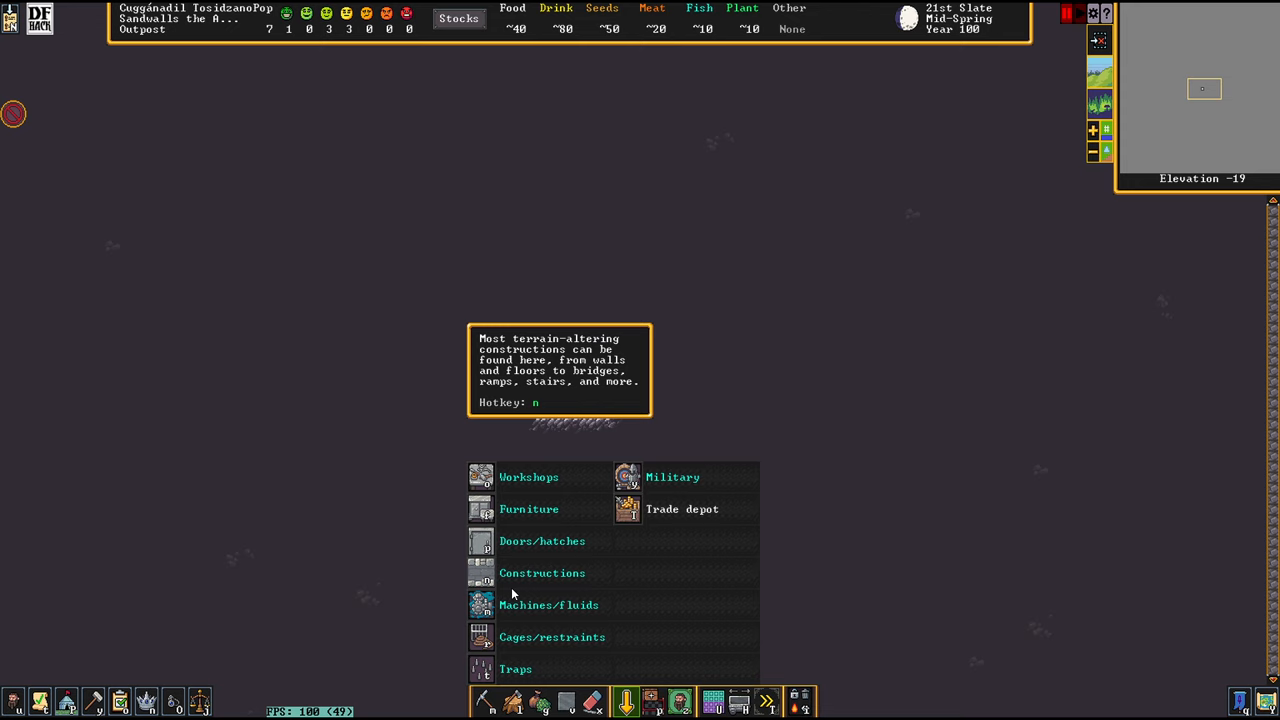
left_click(540, 572)
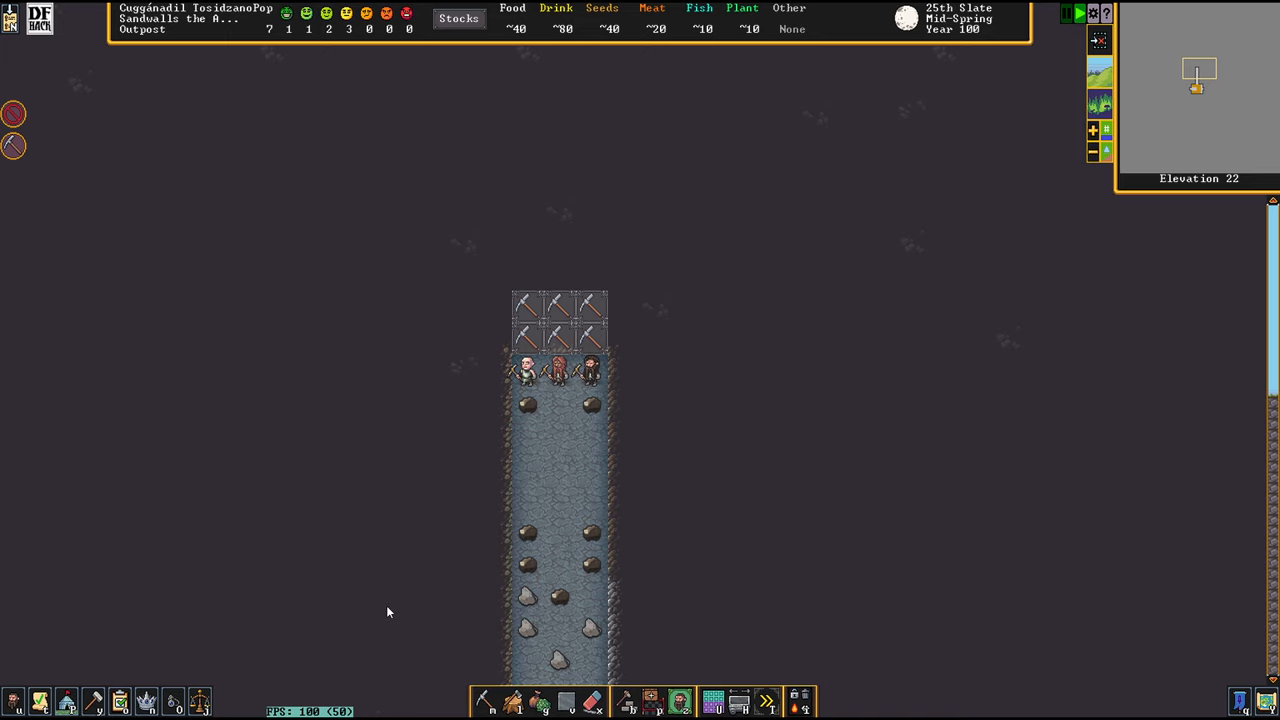
Step: Mark a short row of tiles on elevation 21 for regular mining
left_click(484, 700)
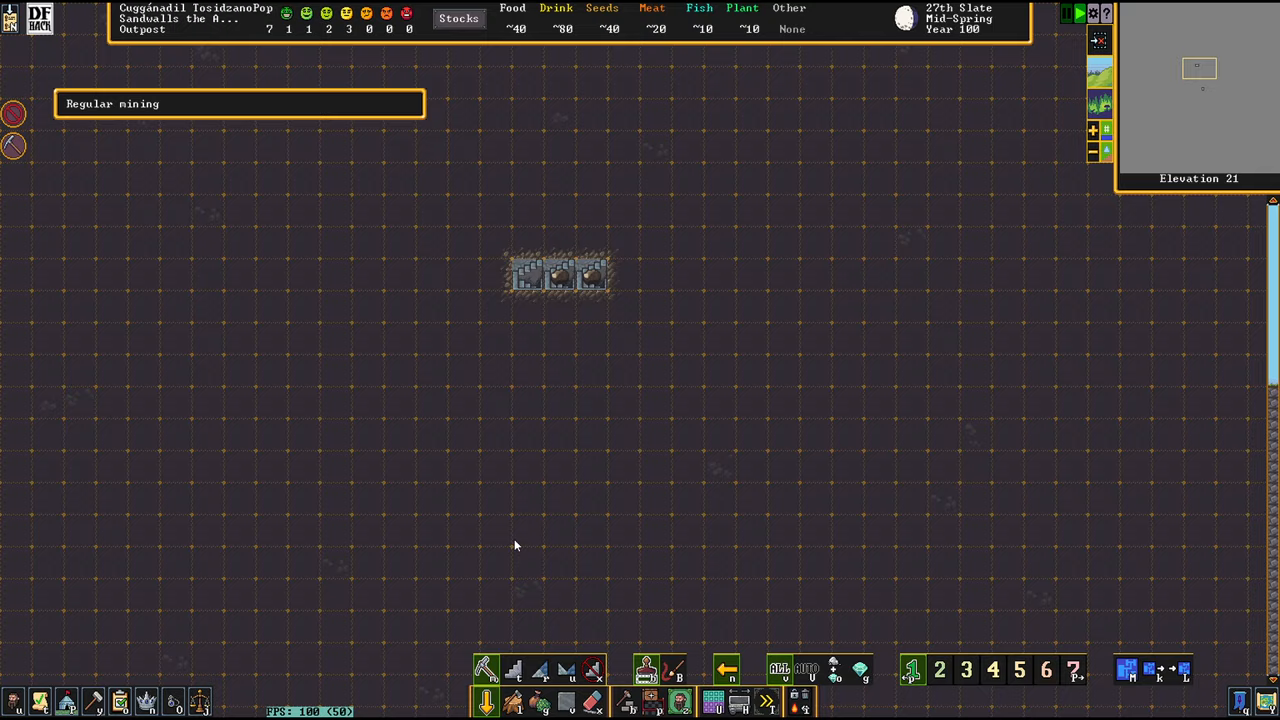
left_click(512, 668)
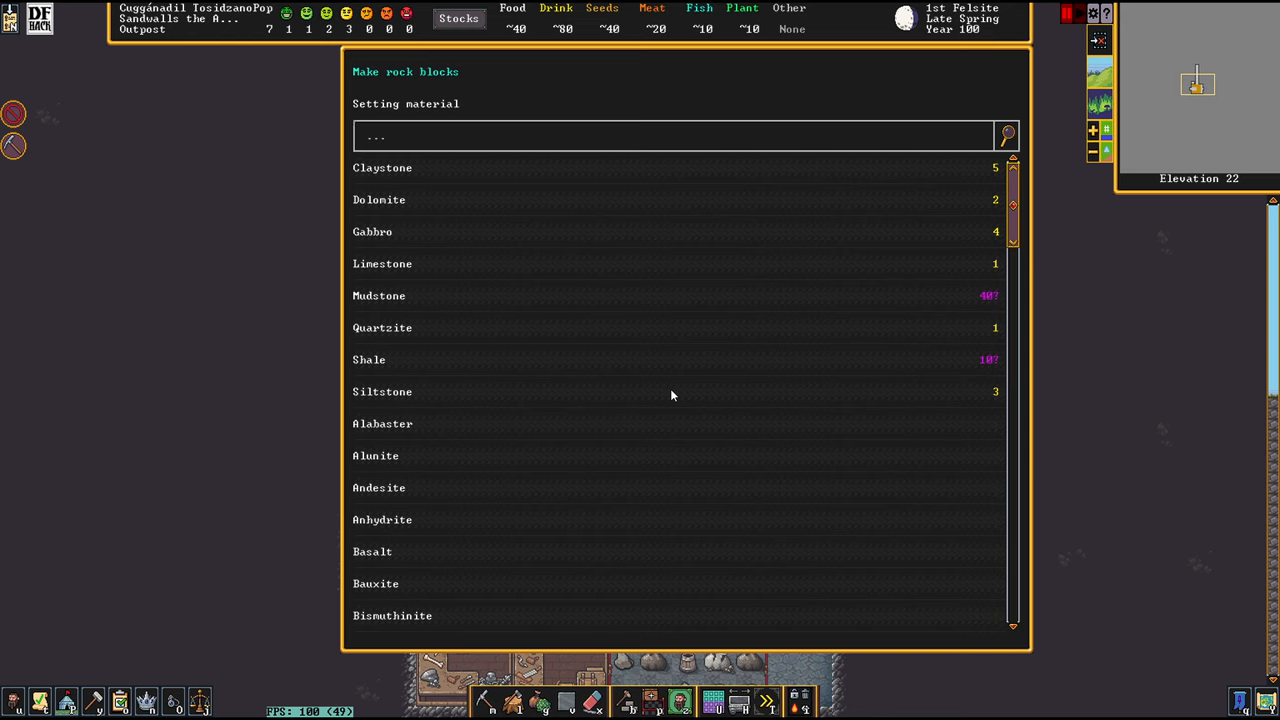
Step: Choose the stone type for the Make rock blocks job at the mason's workshop
left_click(372, 232)
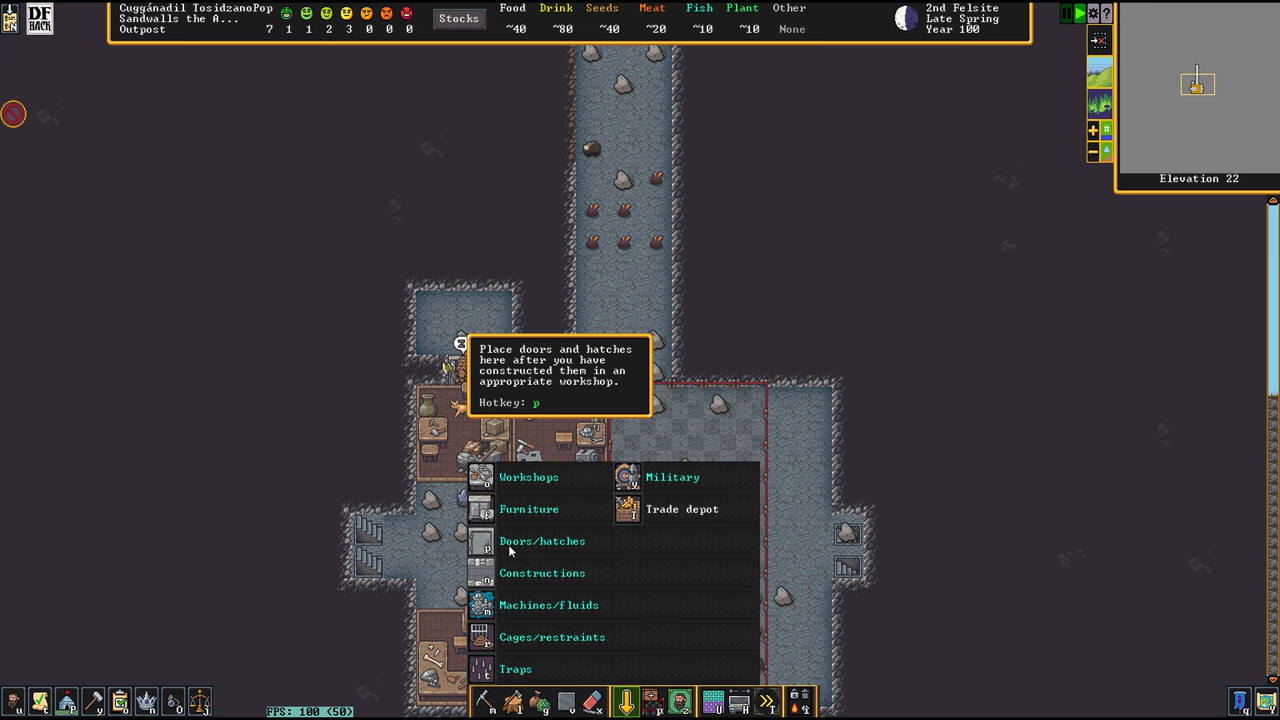
Step: Select the doors and hatches building options over the elevation 22 workshop chamber
left_click(528, 508)
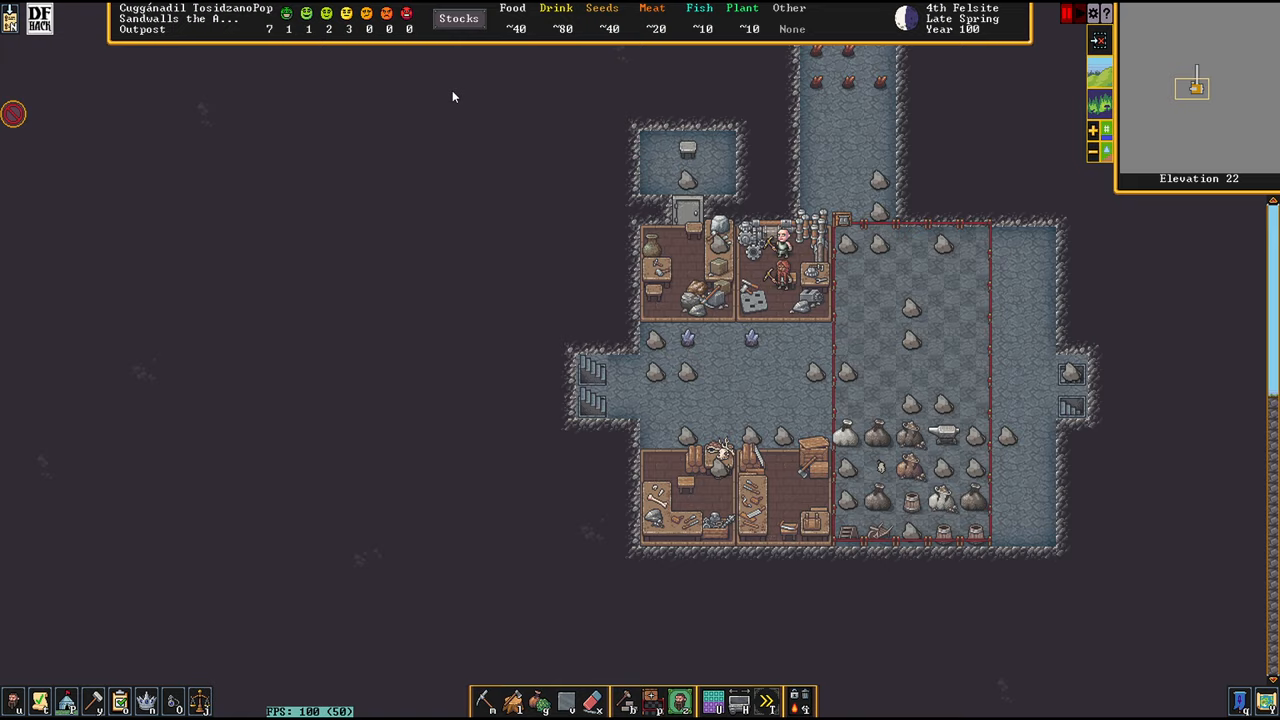
Step: Show the work orders list holding the brew drink from fruit order (10 of 10)
left_click(144, 700)
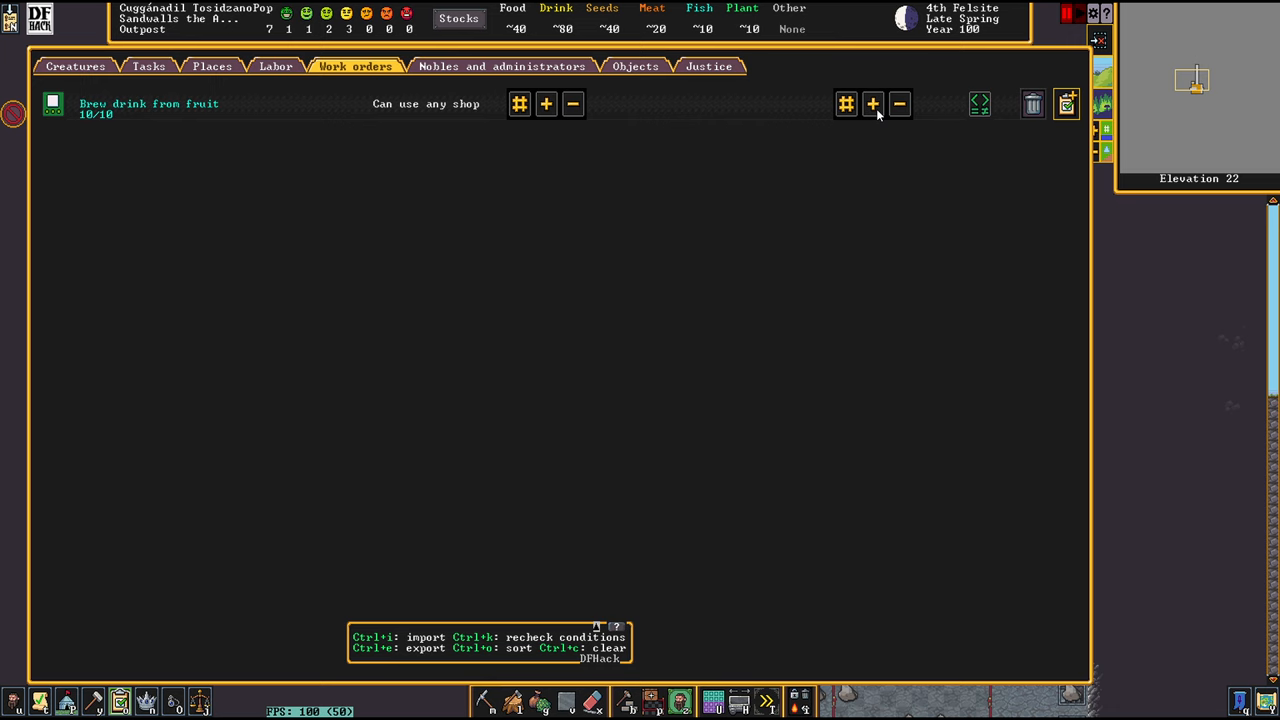
Step: Start a new work order and search the task list for 'COOP' before backing out
left_click(1066, 104)
type("ROCK")
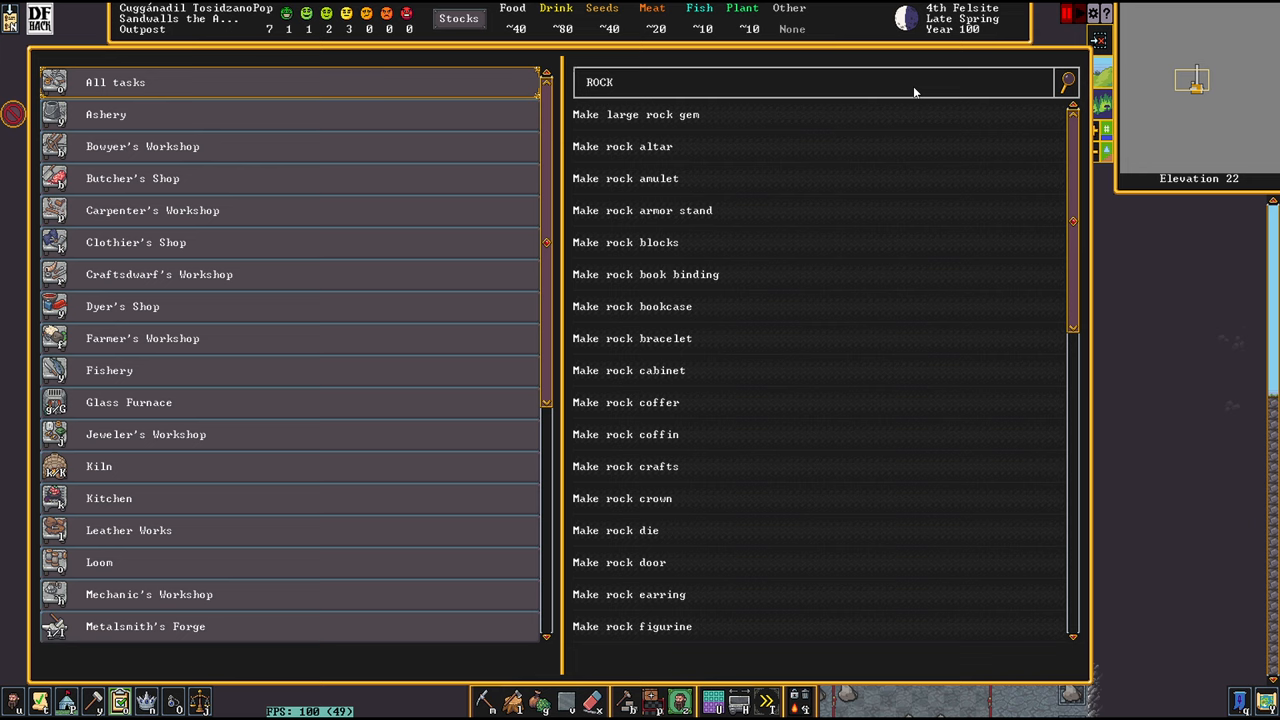
type("COO")
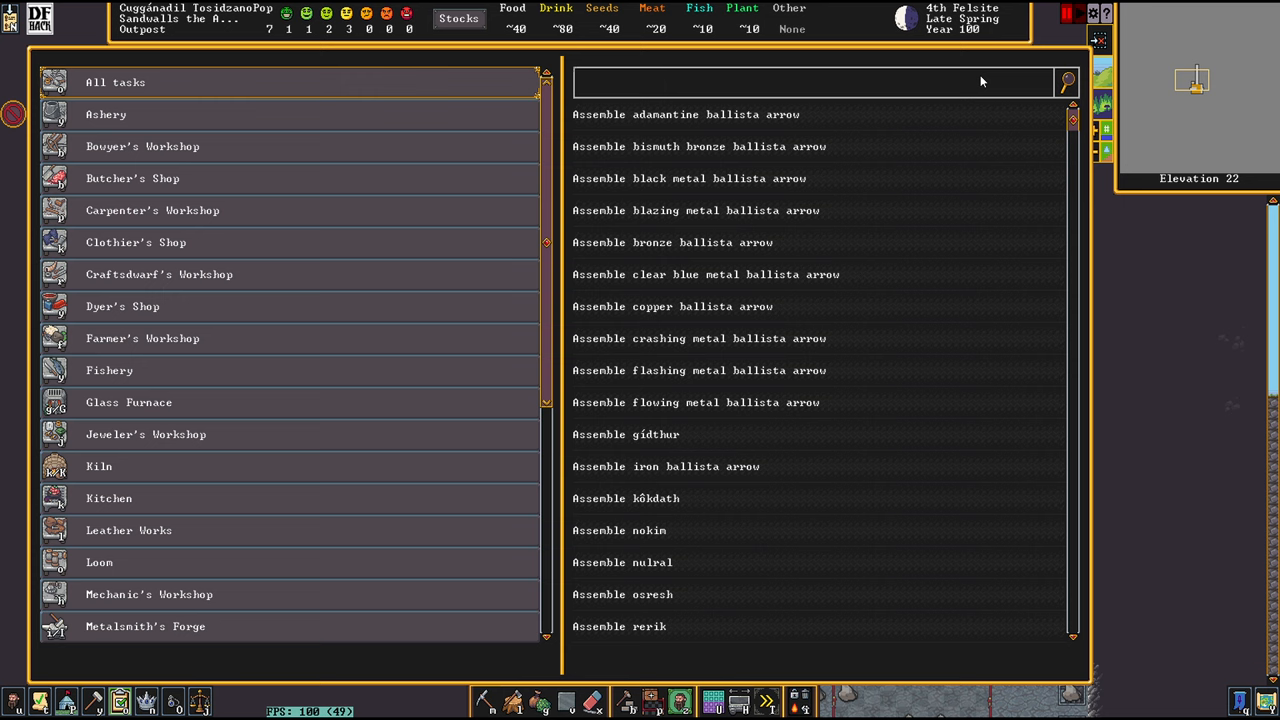
type("P")
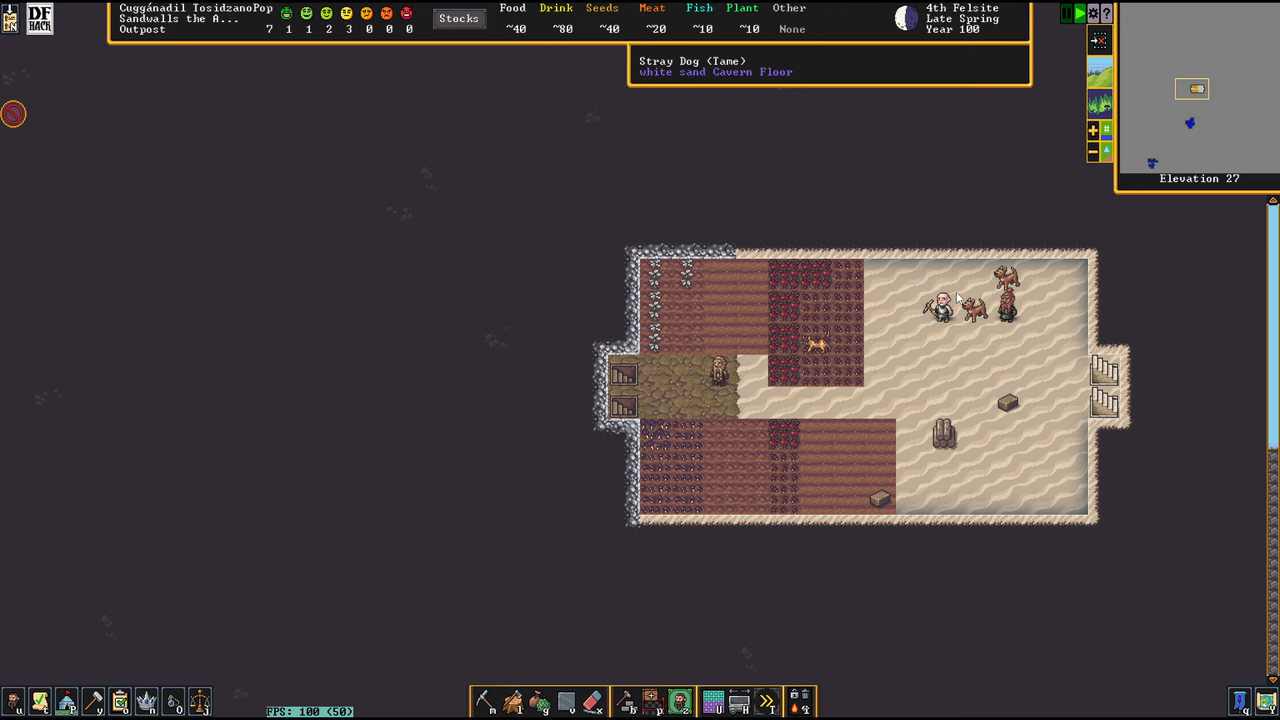
Step: Scroll down the z-levels from the stairwell to the damp aquifer at elevation 20
scroll("down", 3)
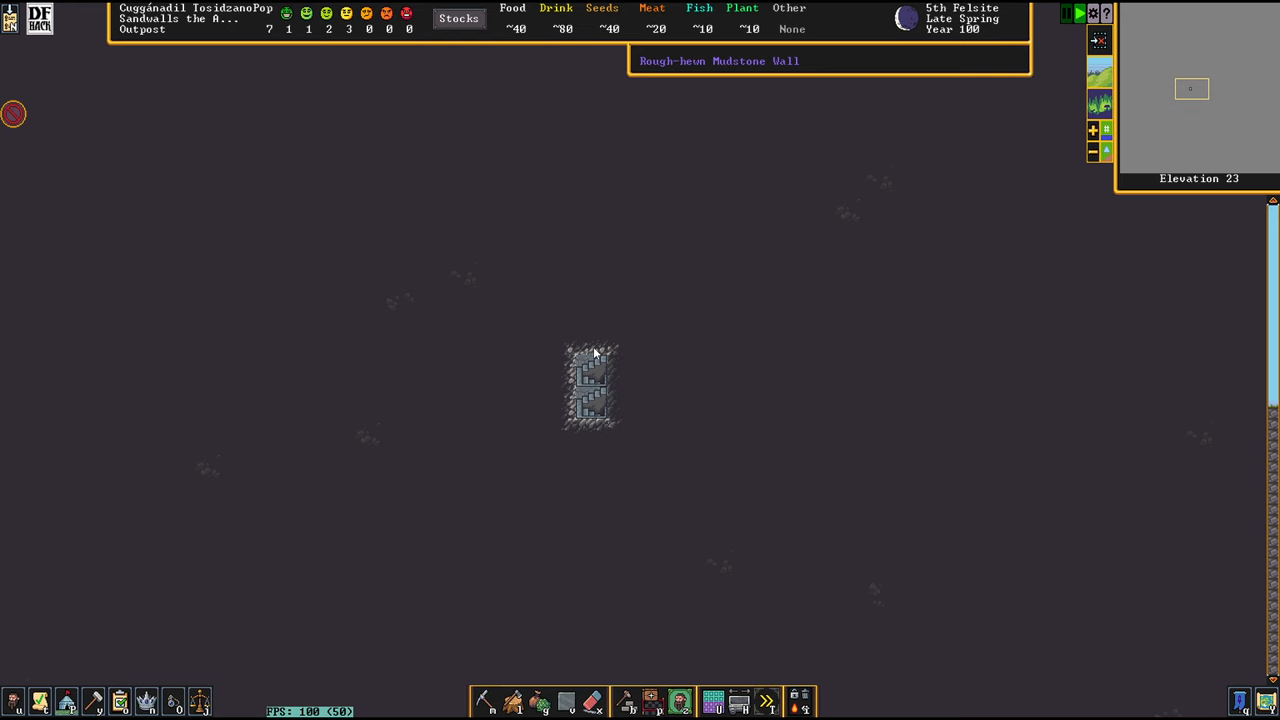
scroll("down", 3)
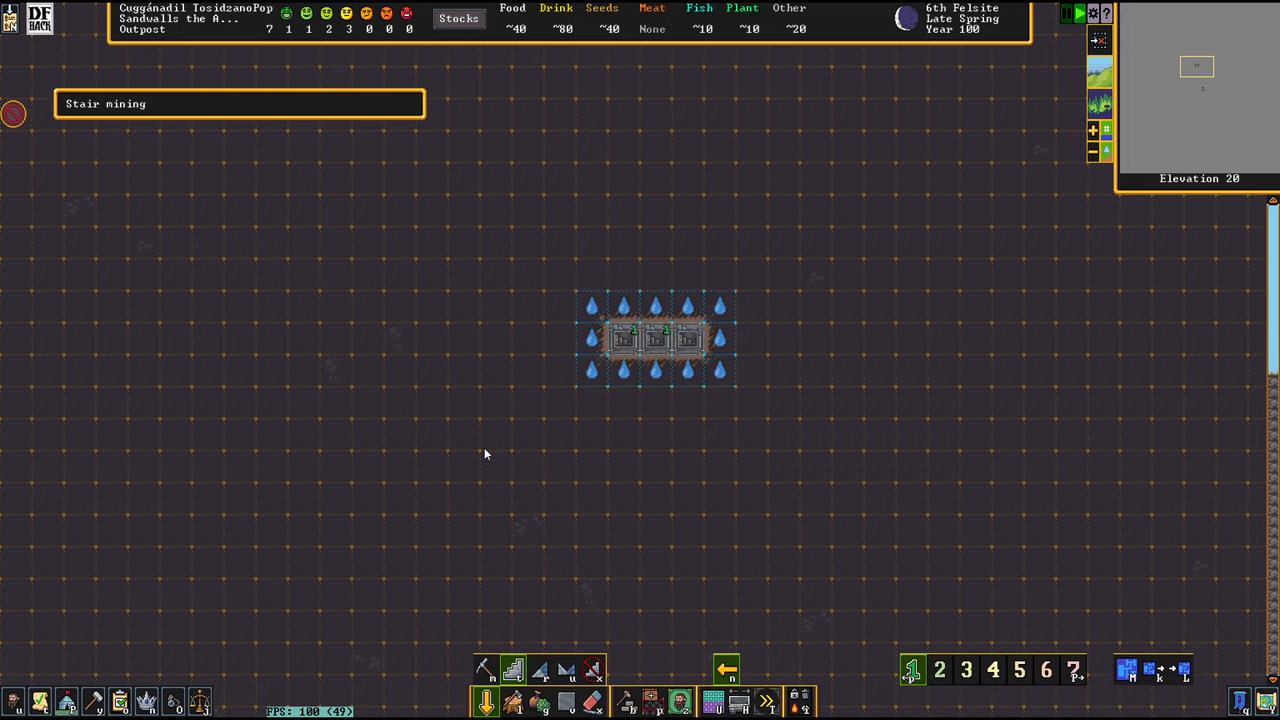
Step: Scroll down another level to follow the stairwell into the aquifer at elevation 19
scroll("down", 3)
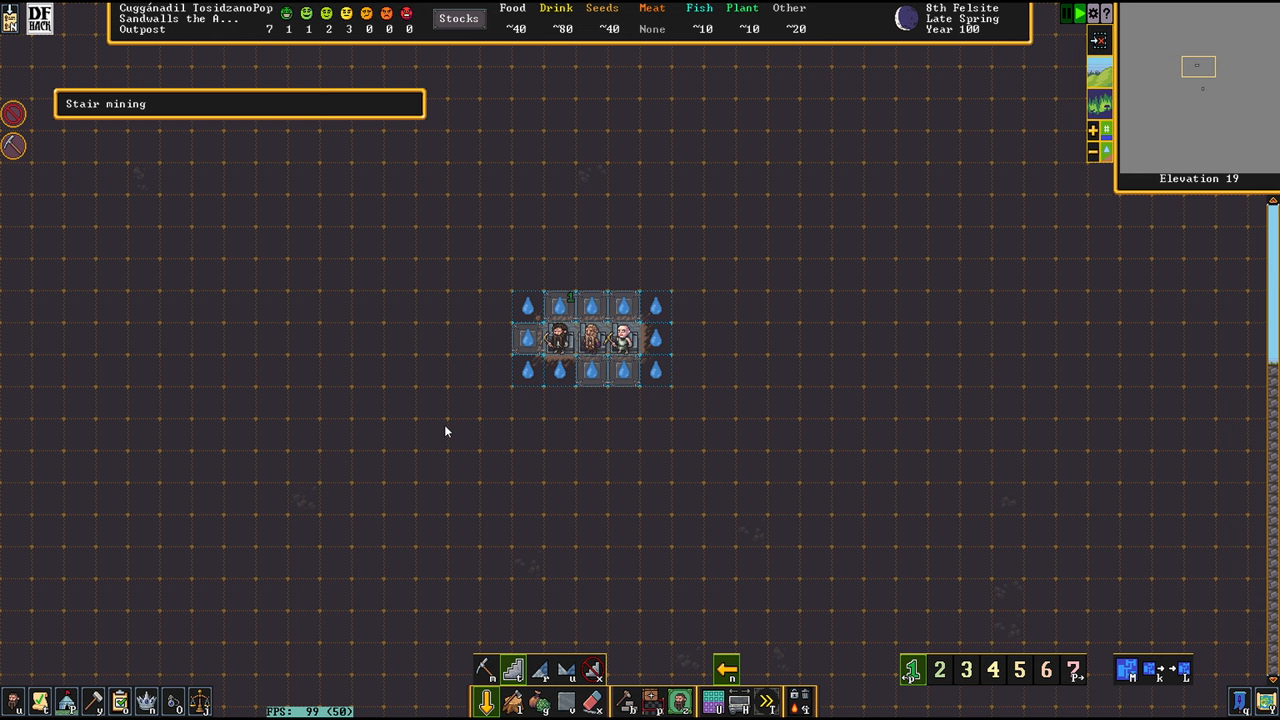
mouse_move(524, 340)
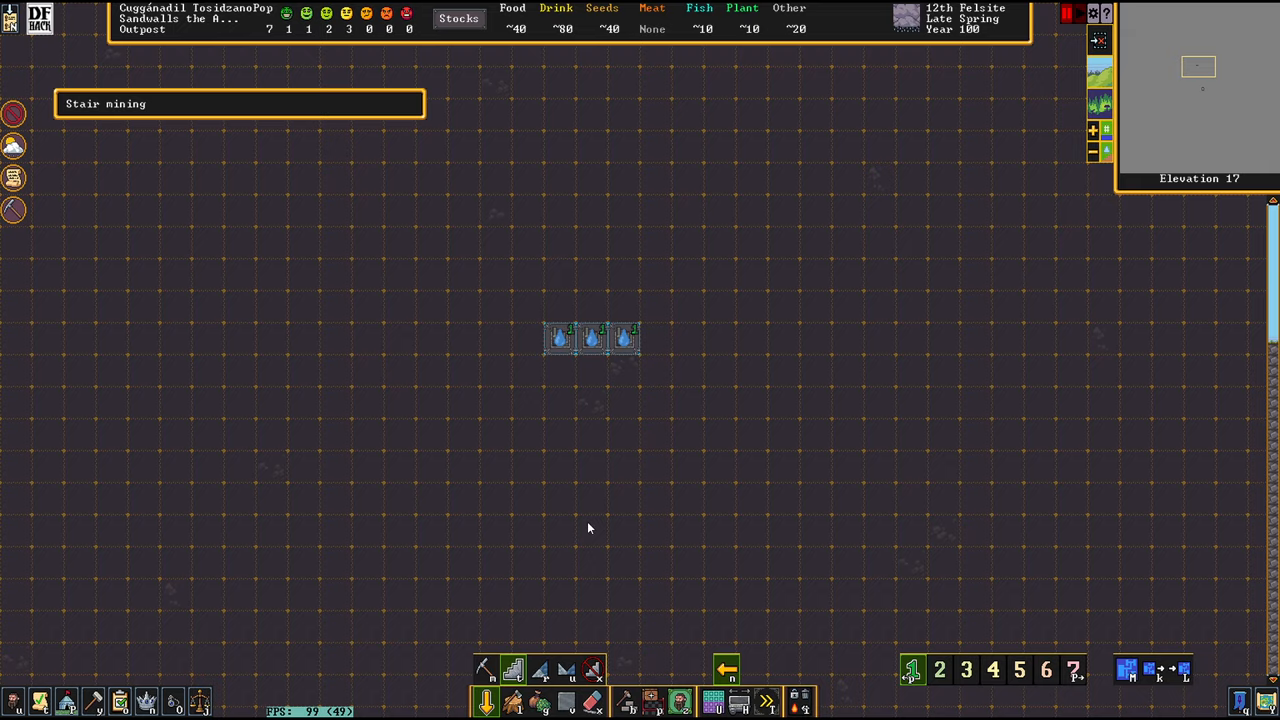
mouse_move(626, 456)
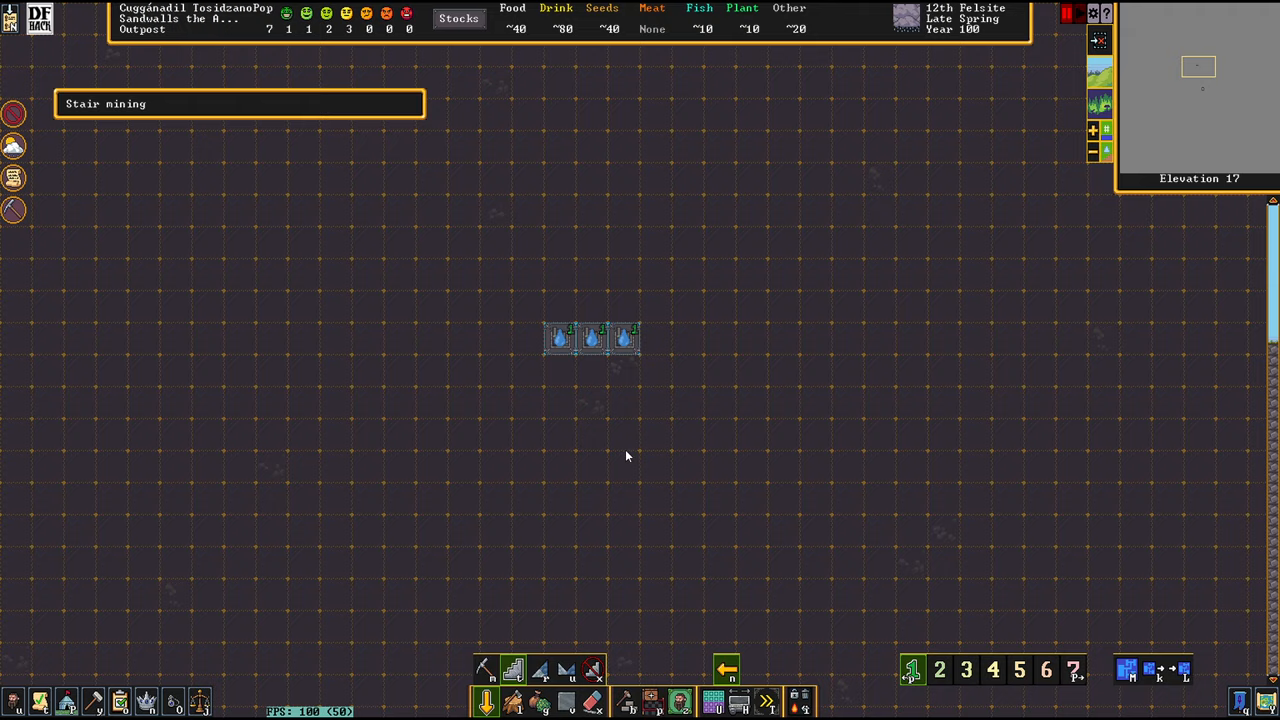
mouse_move(628, 448)
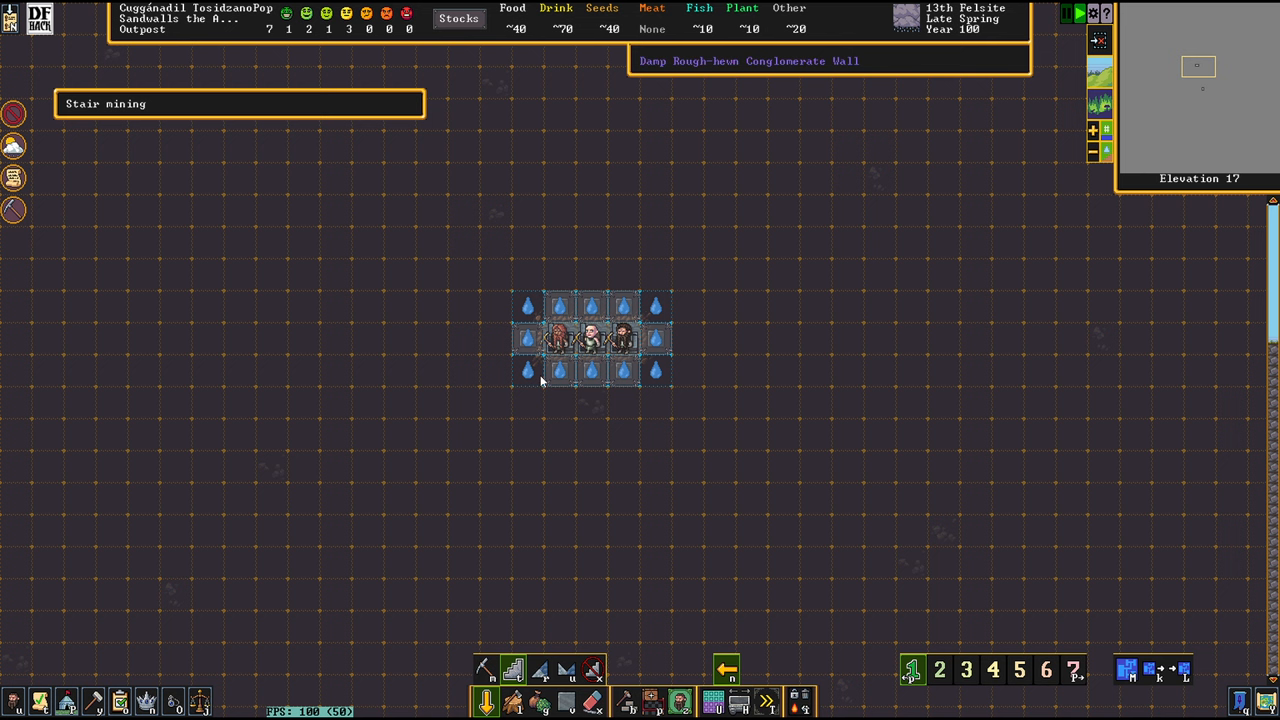
mouse_move(484, 324)
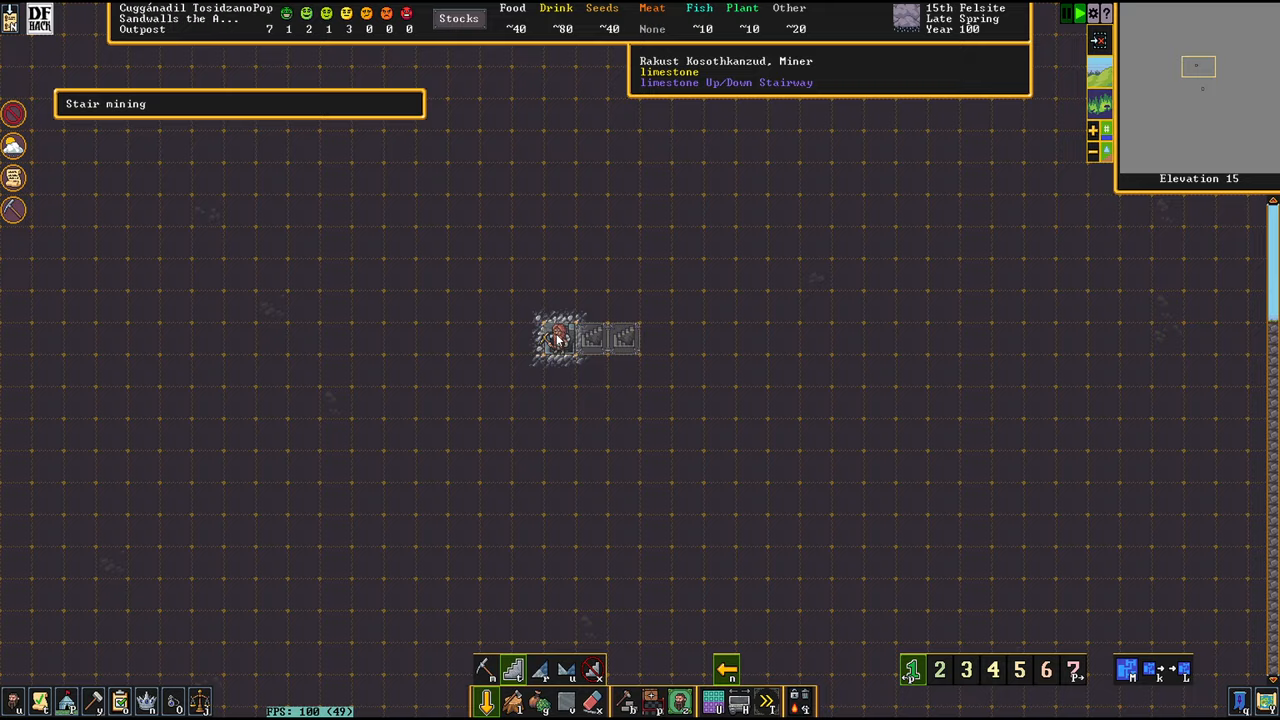
Step: Scroll down to the limestone at elevation 15 where the stairwell now ends
scroll("down", 3)
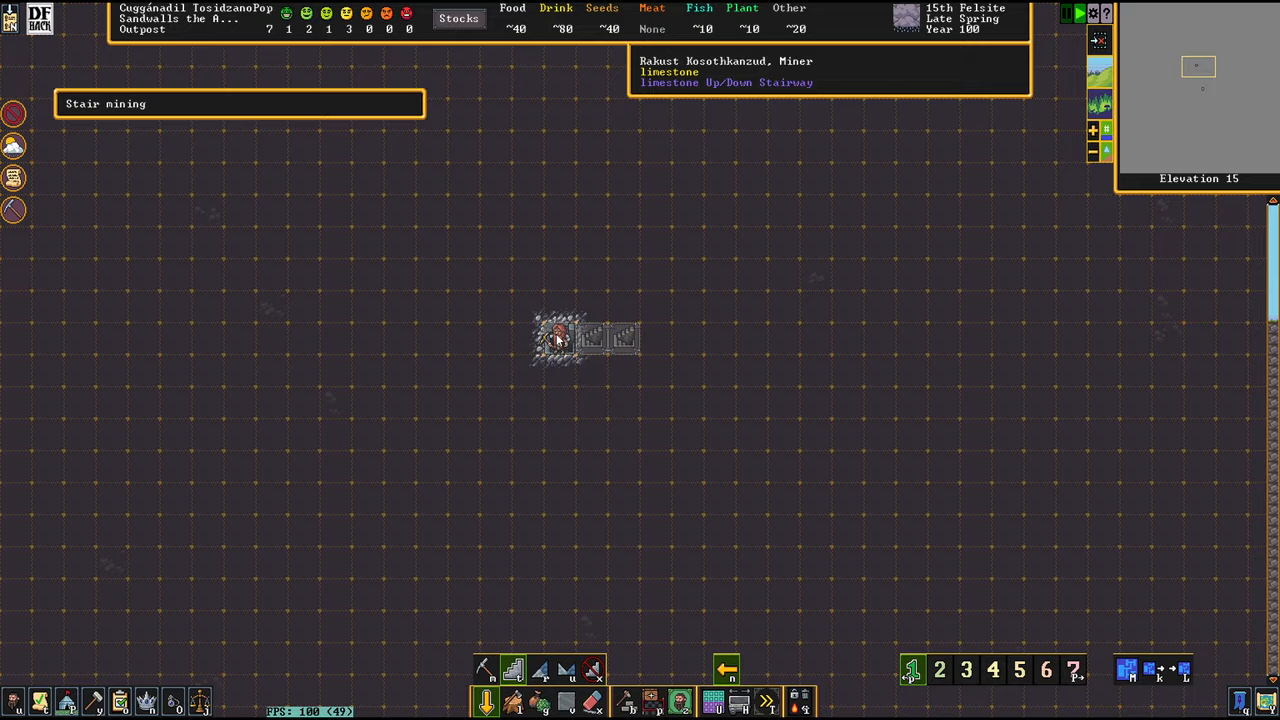